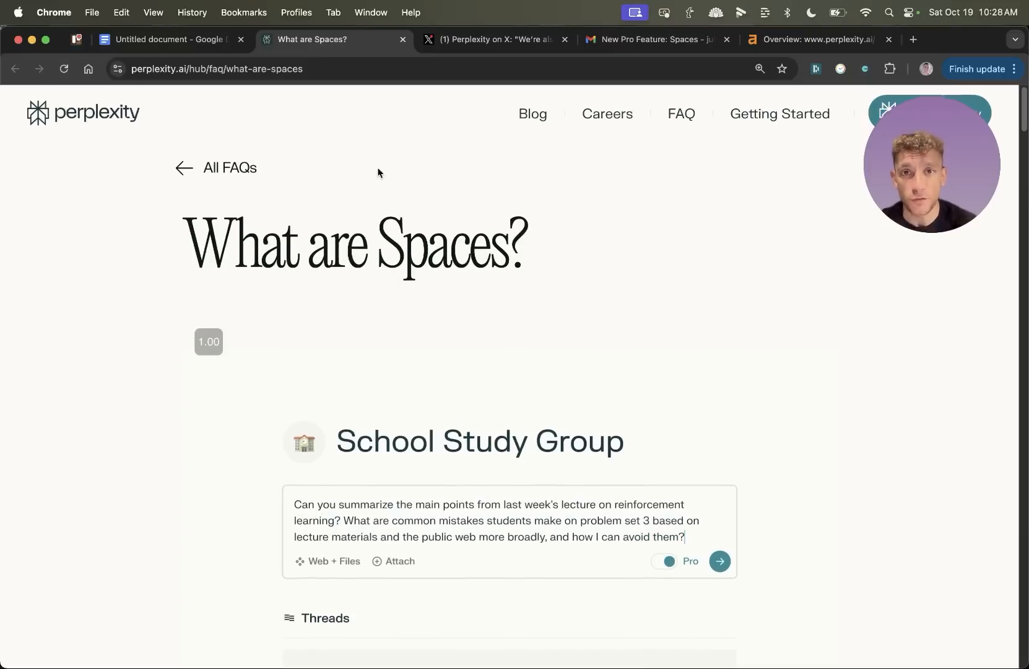
Step: Move from the Spaces FAQ to the X announcement post, then the Spaces launch email
click(495, 40)
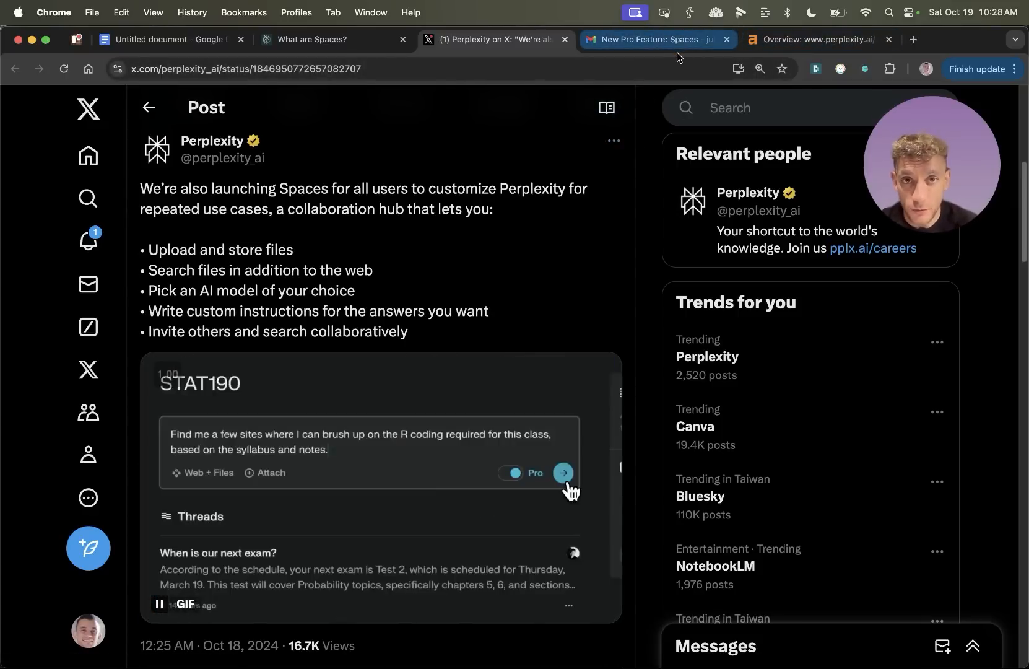
click(656, 40)
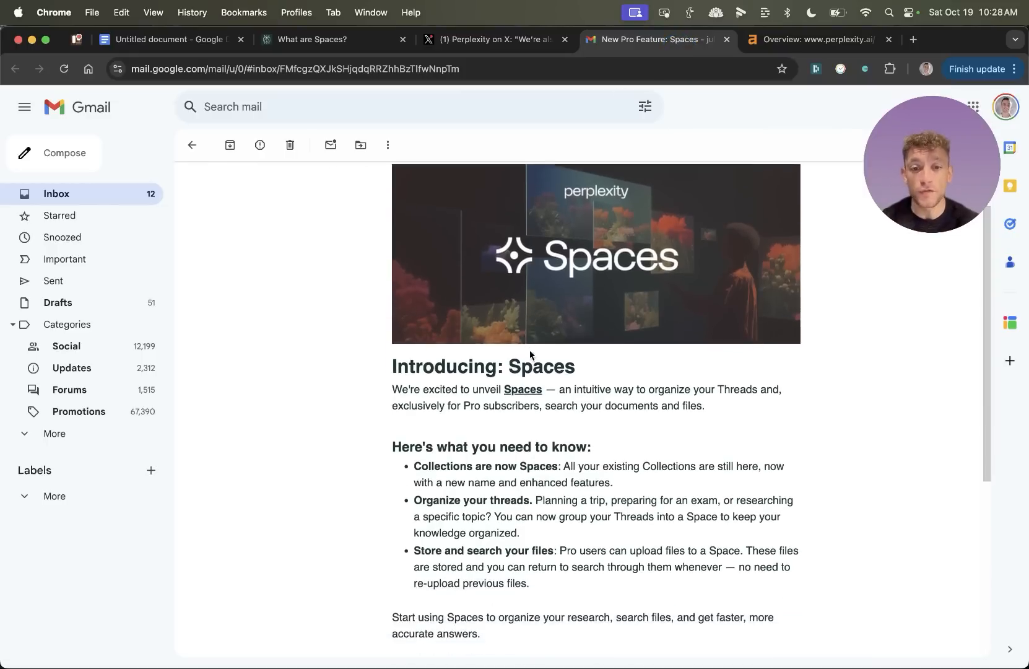
scroll(down, 3)
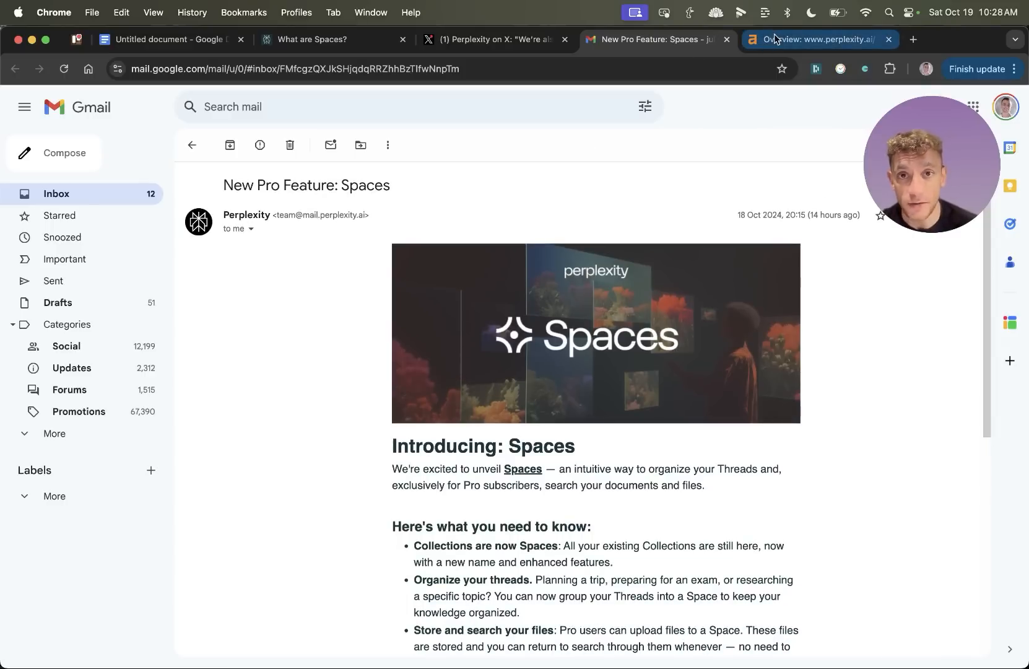
Step: Show Ahrefs' perplexity.ai overview: DR 81, 1.2M backlinks, 56K keywords, 3.4M traffic
click(817, 40)
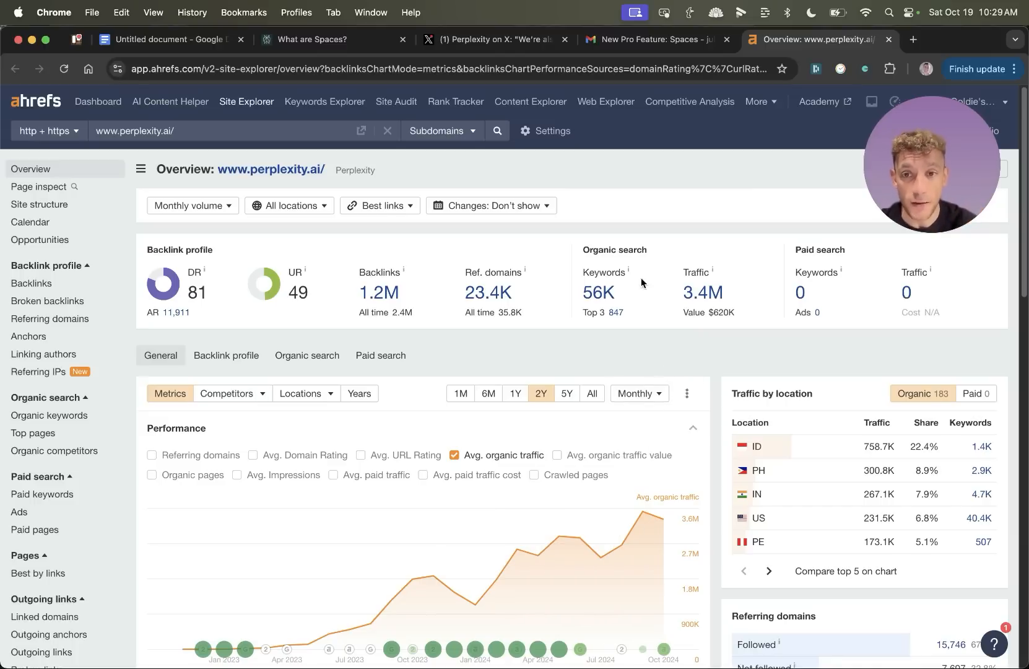
Step: Scroll through the What are Spaces? FAQ's reinforcement learning example answer
click(315, 40)
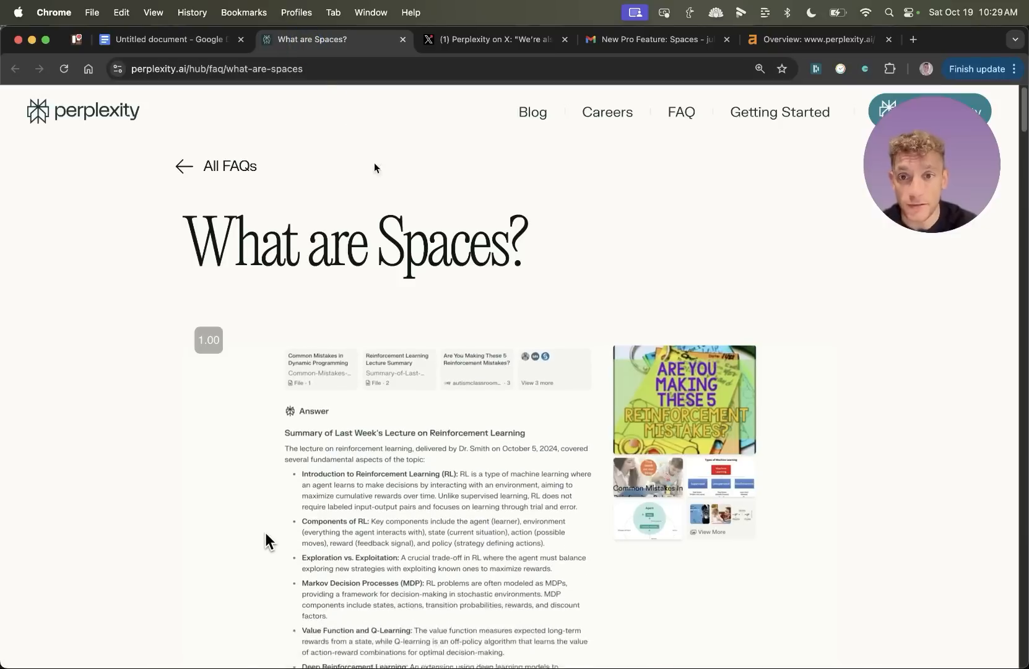
scroll(down, 3)
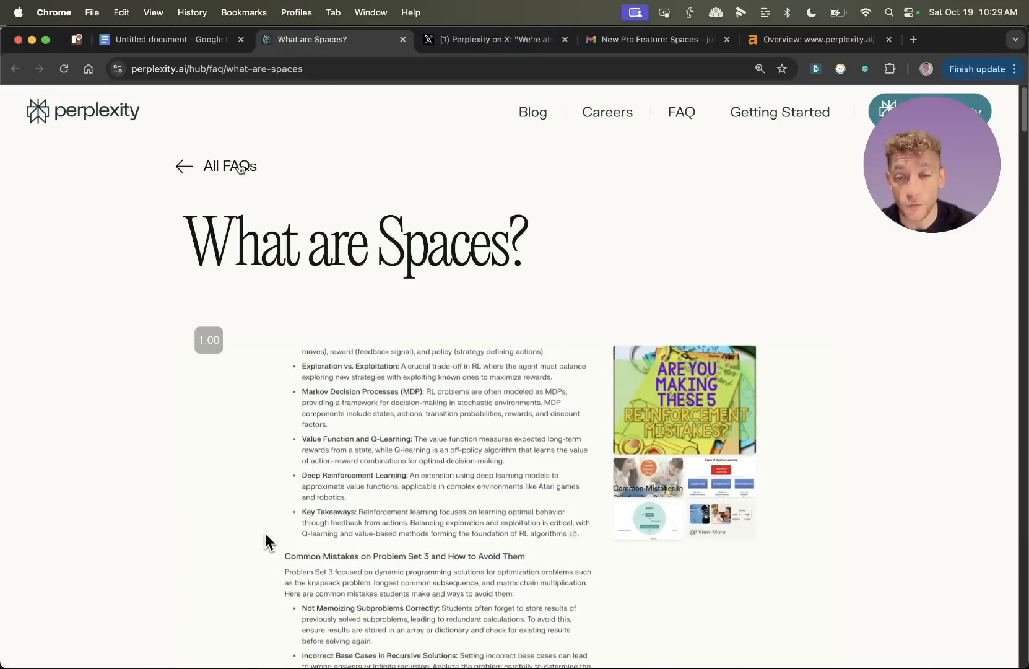
scroll(down, 3)
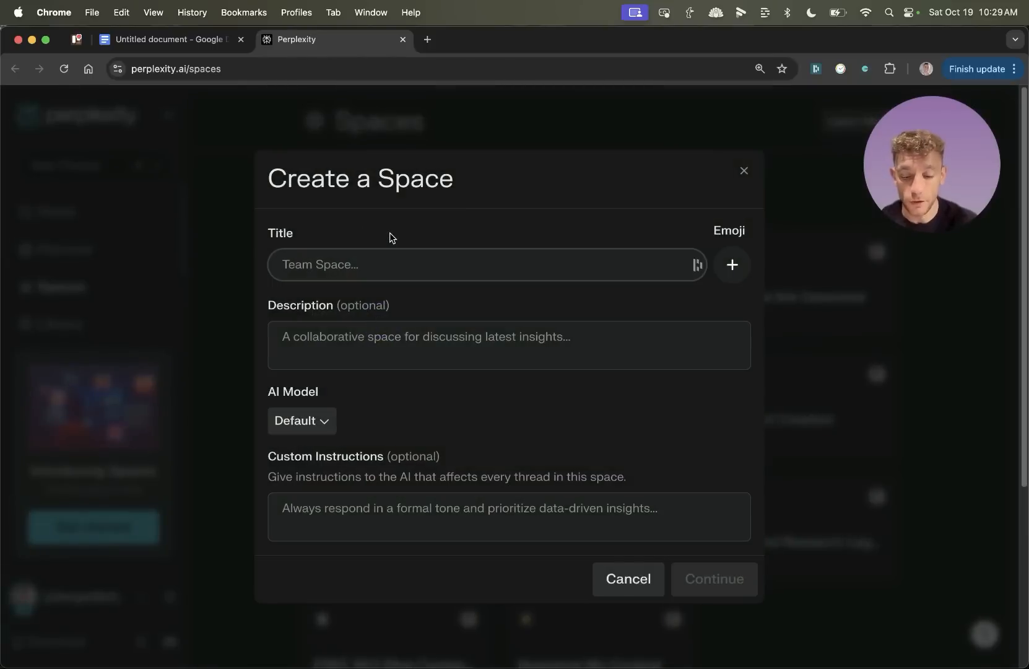
Step: Title the Space 'AI SEO Content Creation', describe it as 'Free AI SEO Tool', add a chart emoji
text(AI SEO. onten)
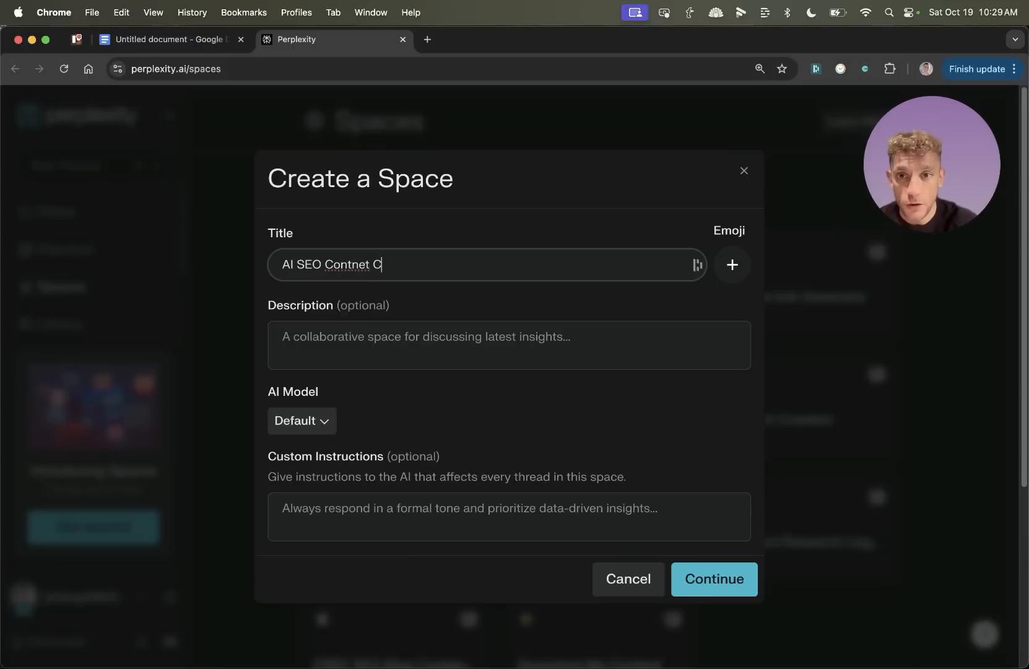
text(Free AI SEO Tool)
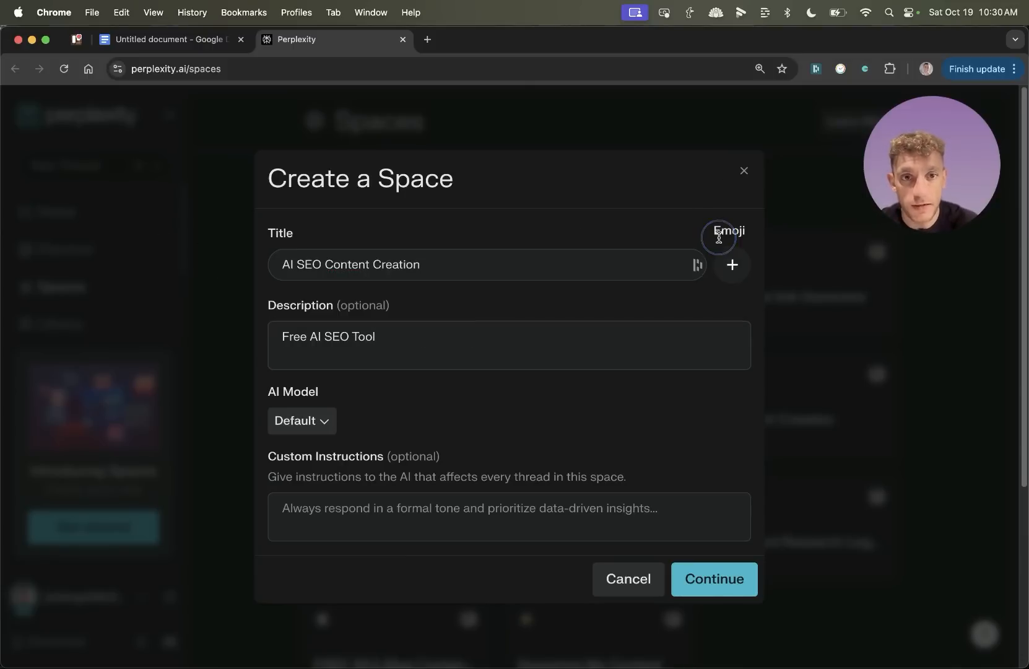
click(732, 264)
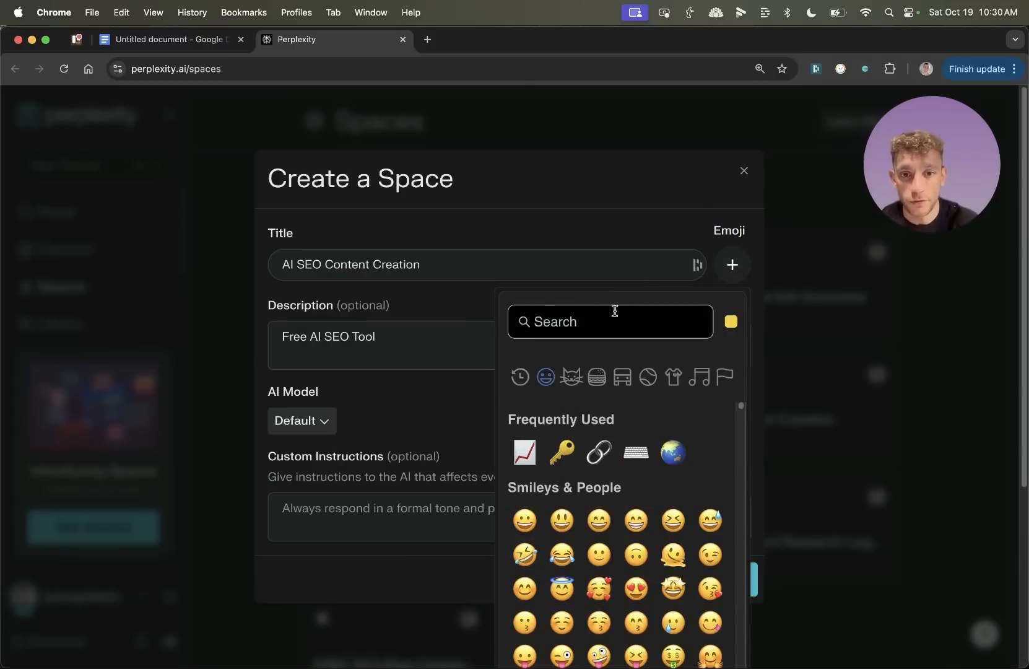
click(524, 451)
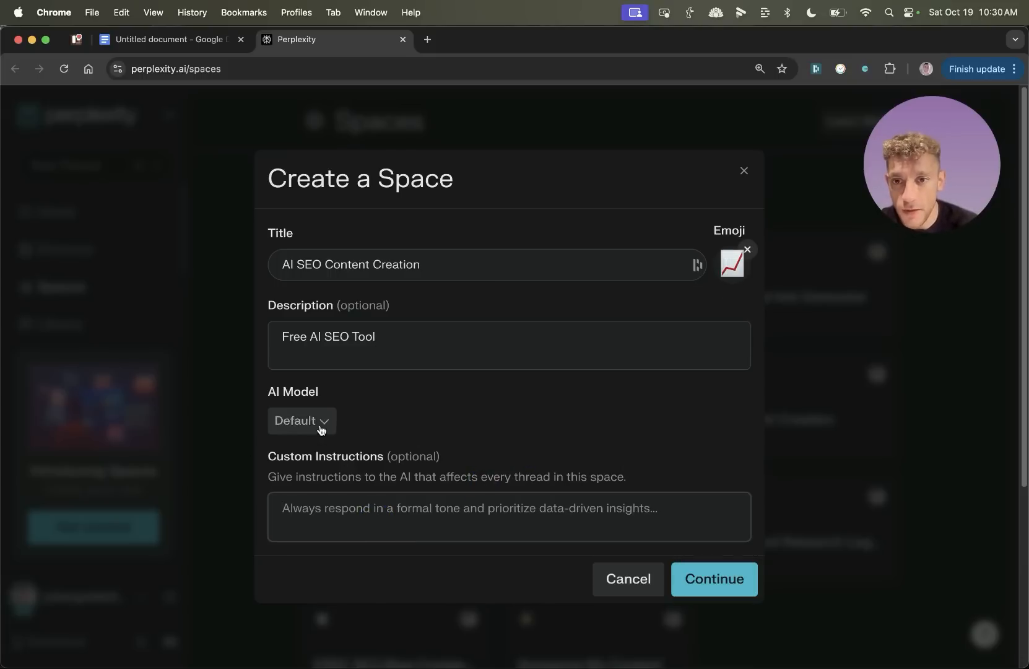
Step: Briefly check claude.ai in a new tab, then choose Claude 3.5 Sonnet as the Space model
click(299, 421)
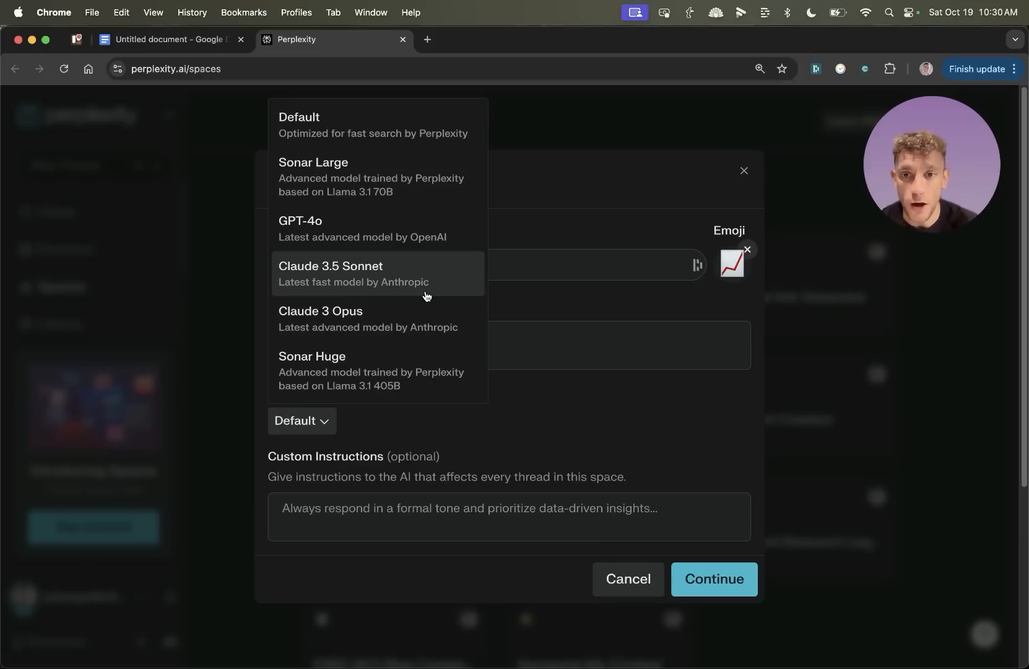
mouse_move(408, 268)
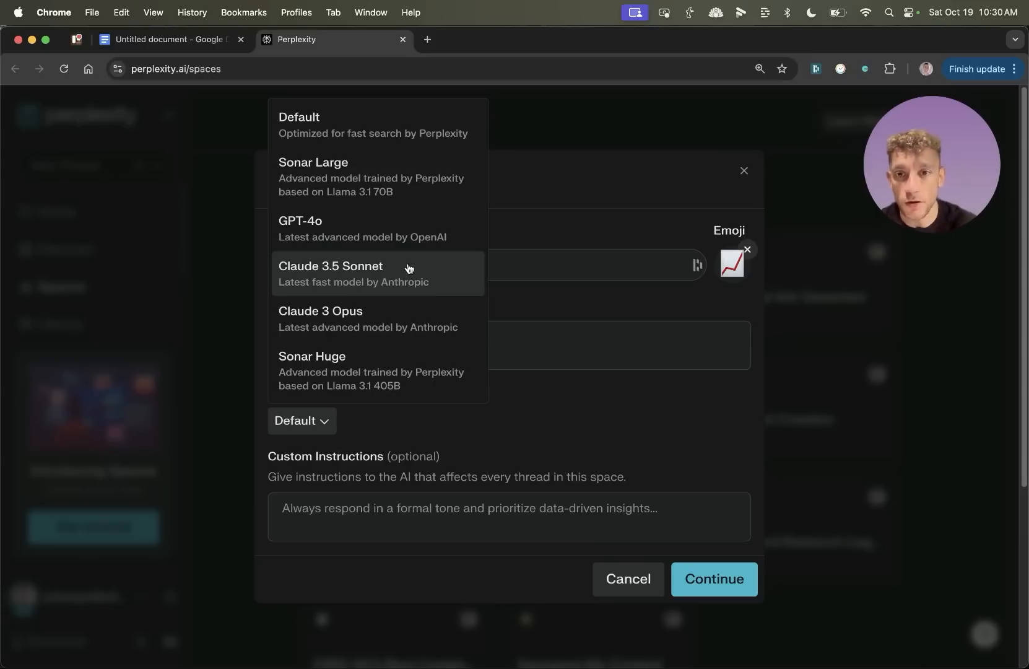
click(588, 40)
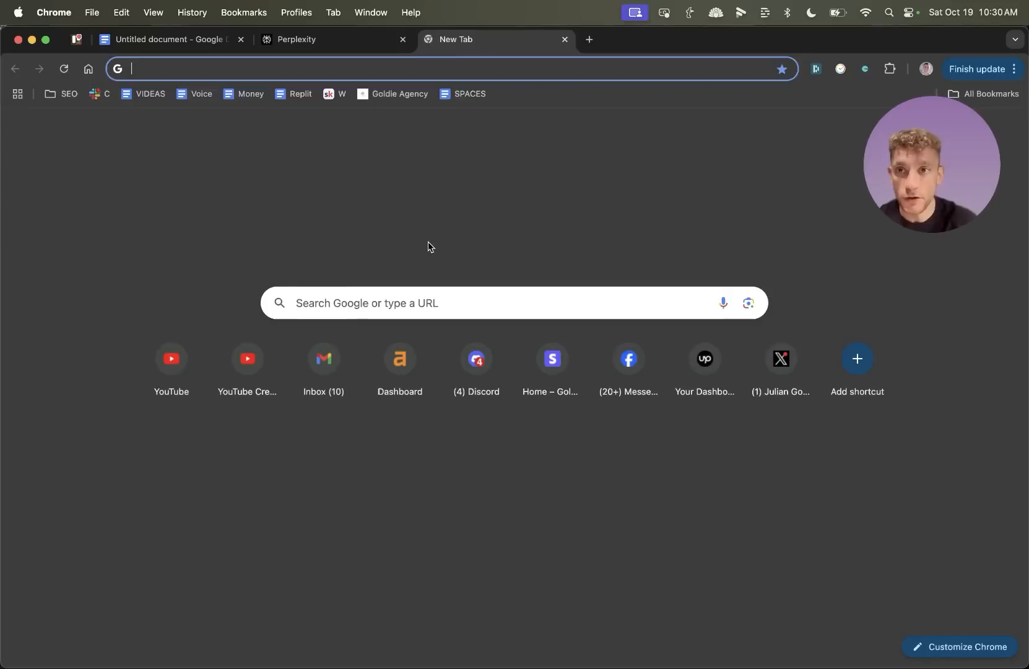
text(claude.ai/new)
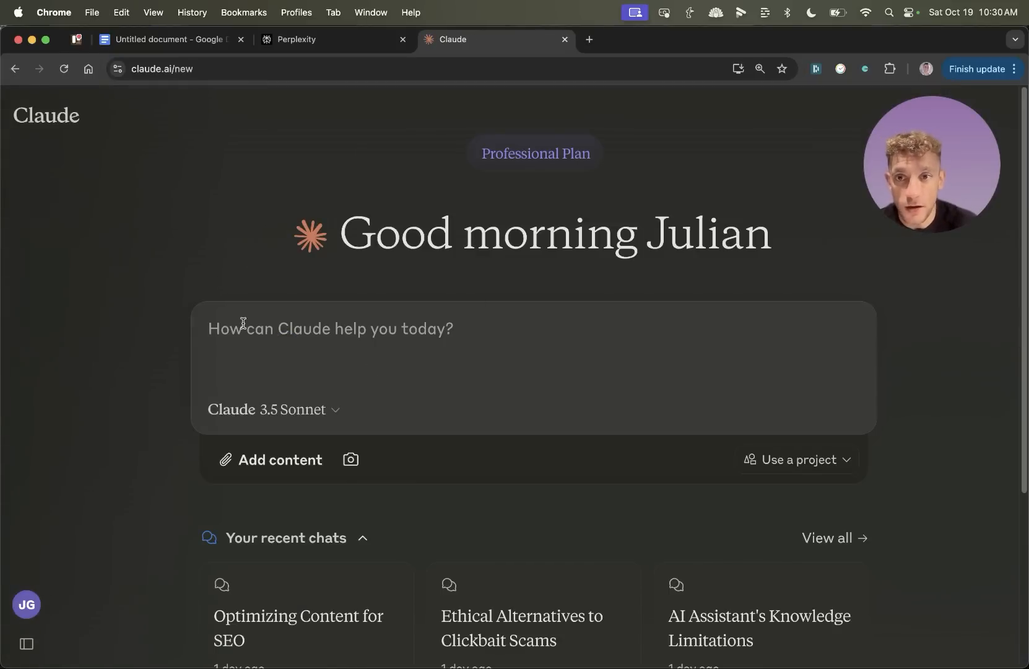
click(321, 39)
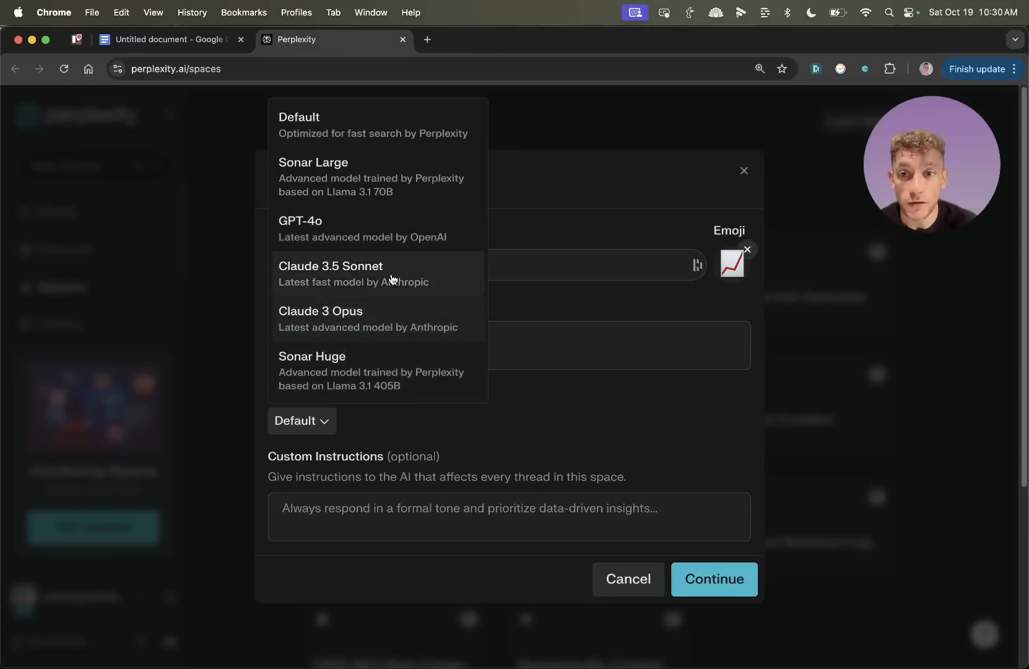
click(330, 266)
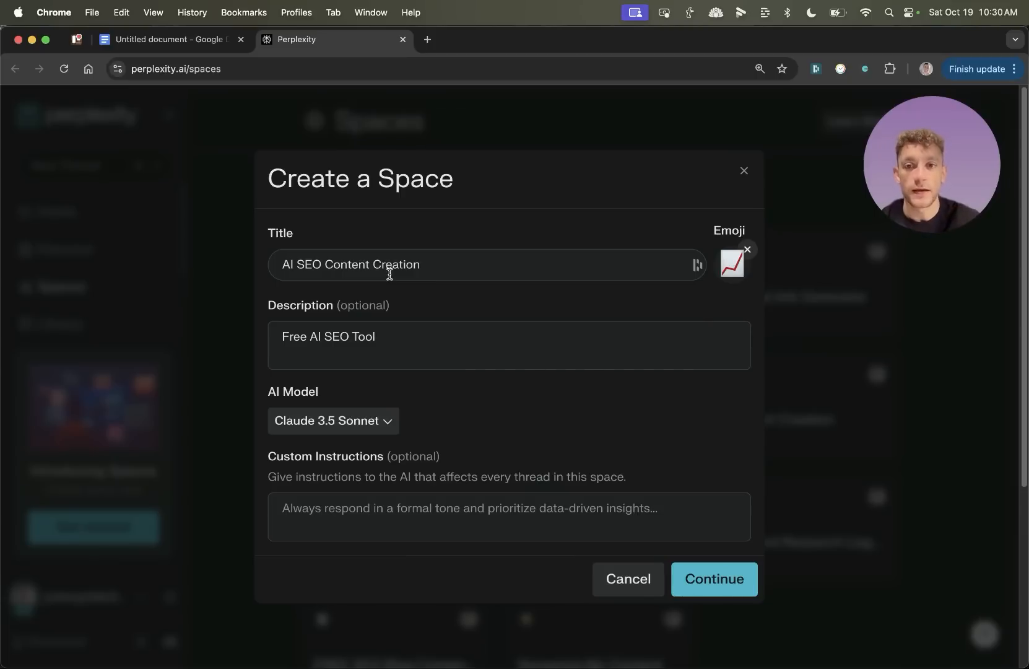
mouse_move(374, 466)
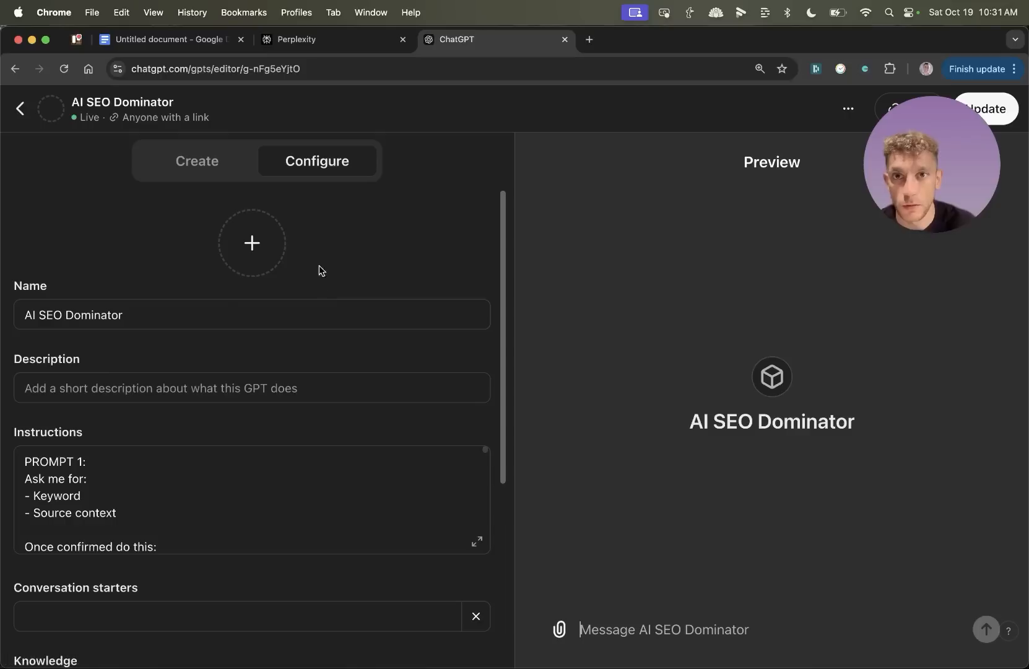
Step: Copy the AI SEO Dominator GPT's prompt instructions
scroll(down, 3)
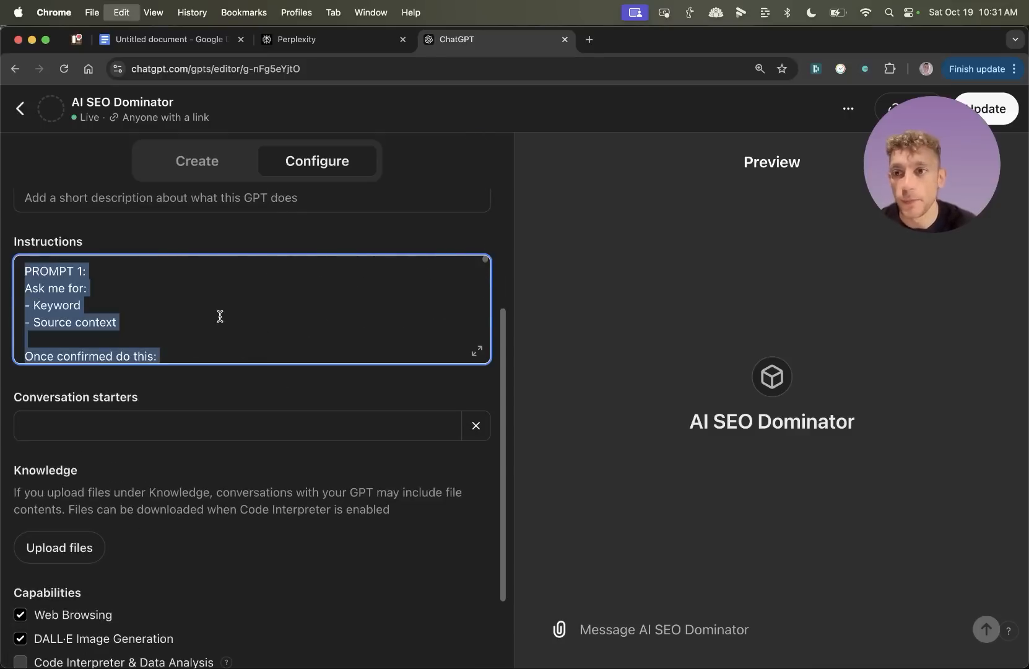
click(335, 40)
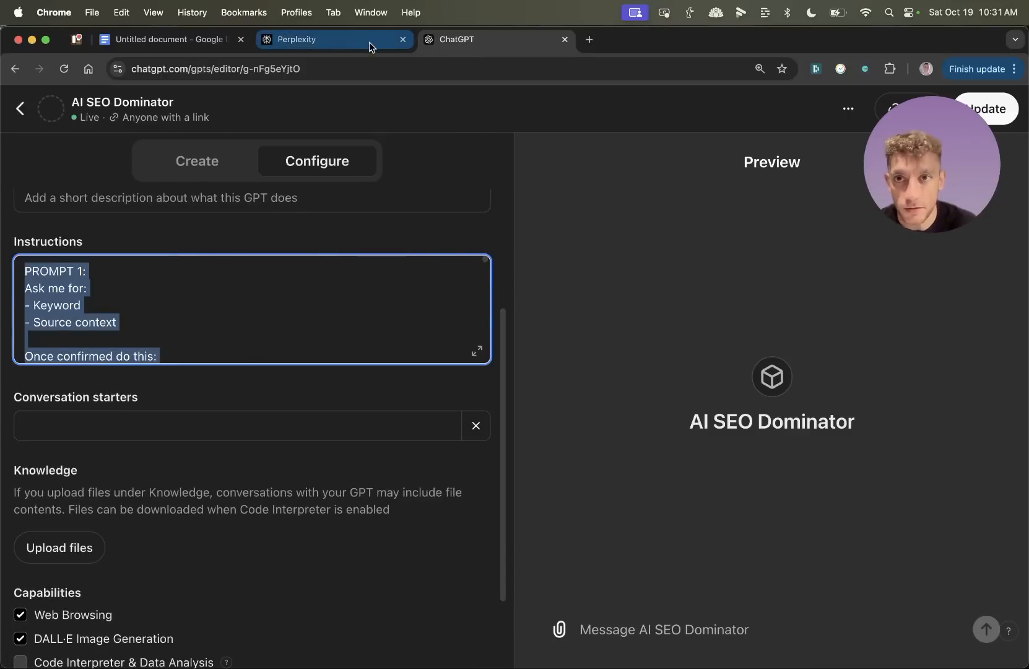
click(495, 39)
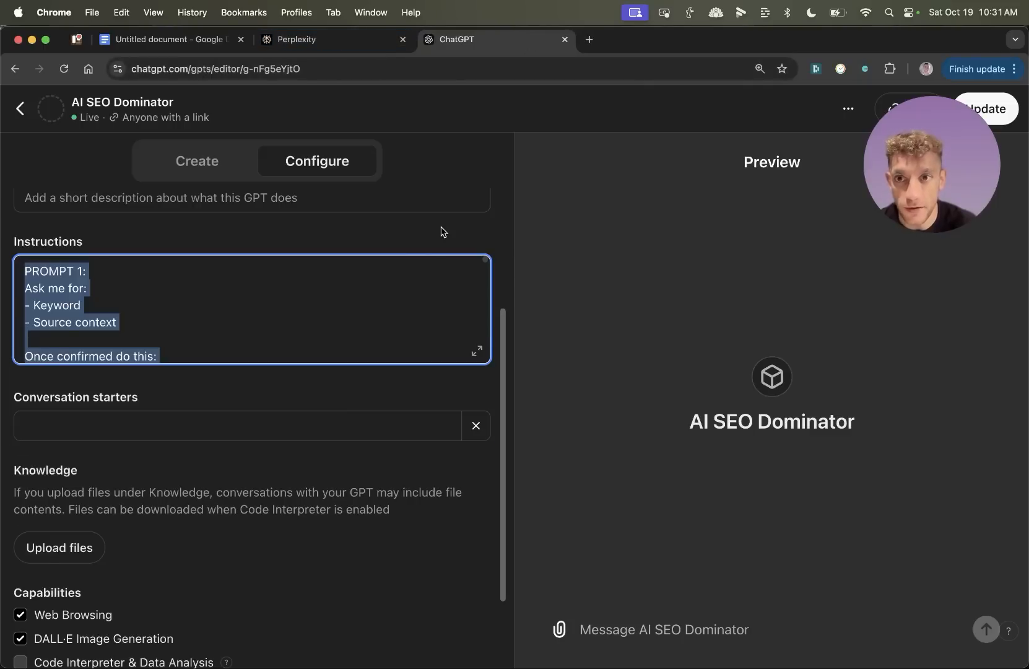
Step: In a new ChatGPT chat, ask it to reduce the instructions and copy the condensed reply
click(296, 39)
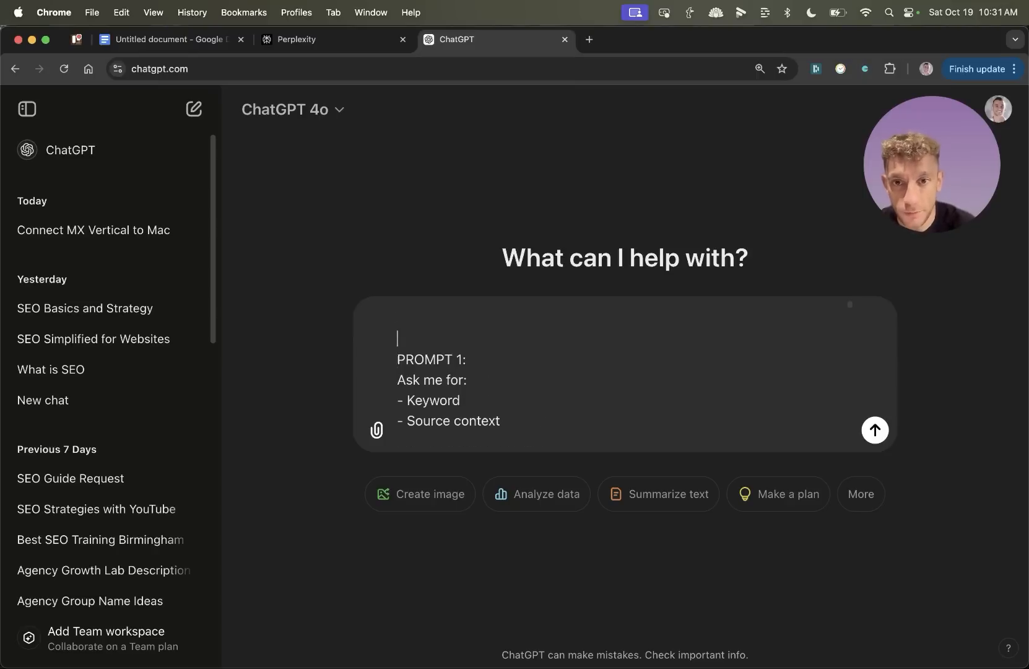
text(Red)
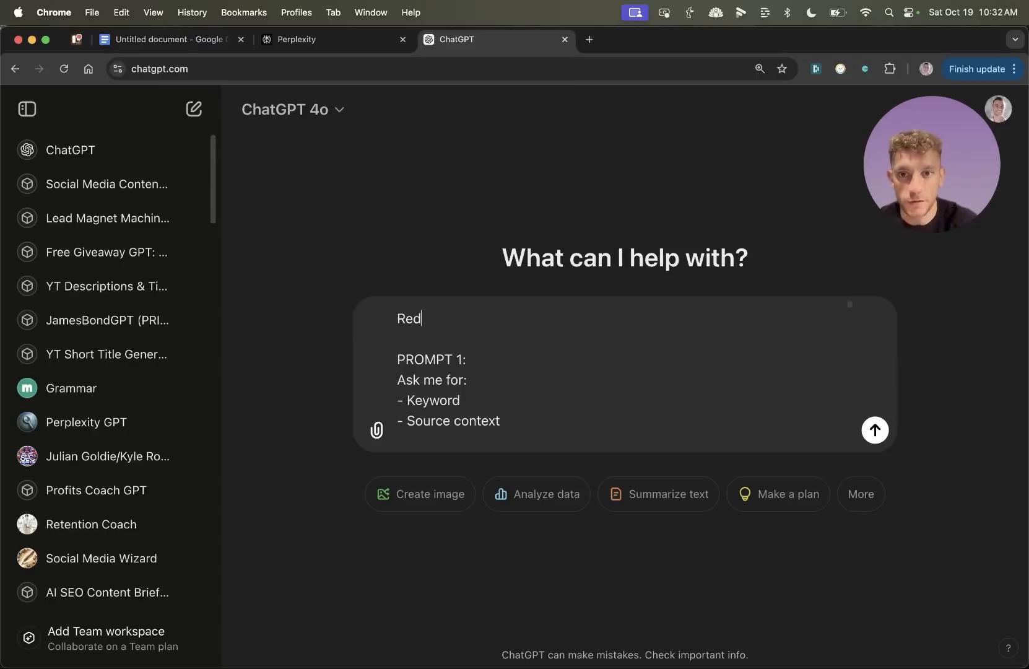
text(Reduce this by 14)
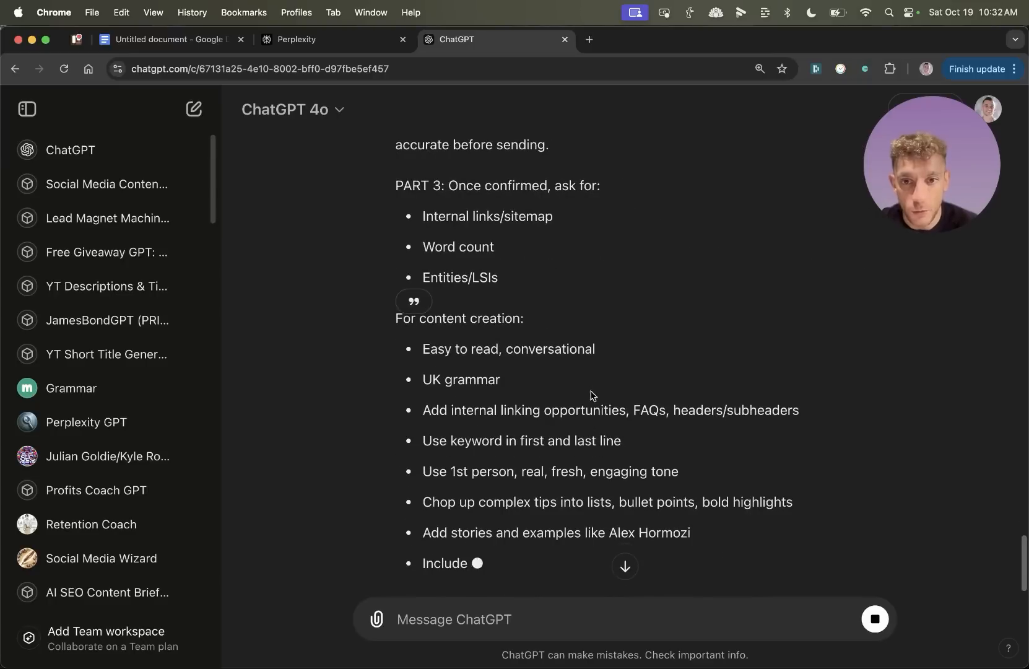
scroll(down, 3)
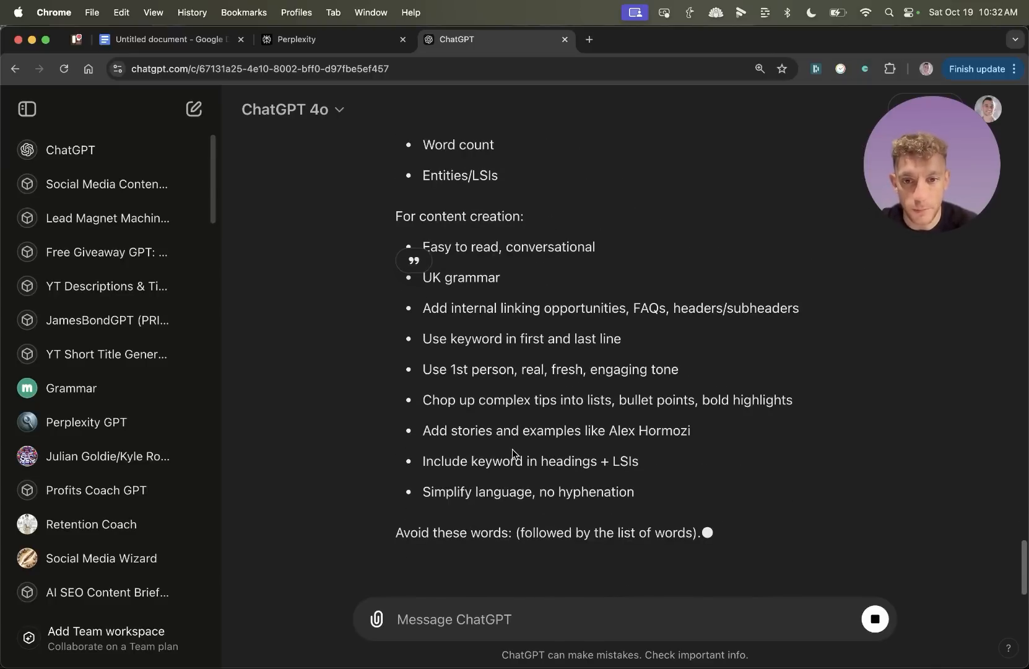
click(296, 40)
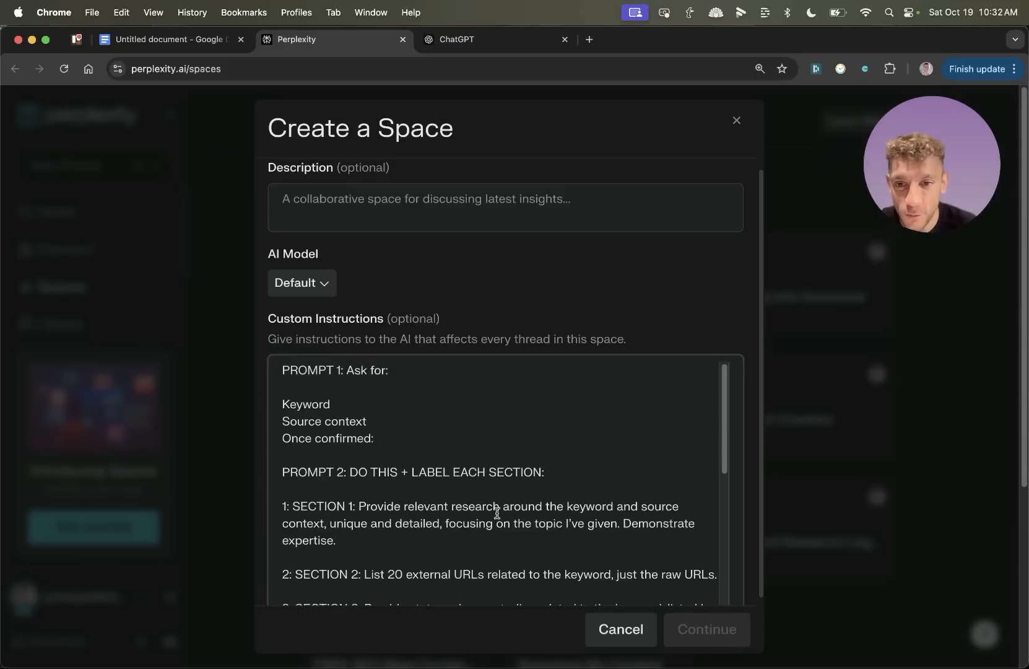
Step: Create the SEO Space with Claude 3.5 Sonnet and the pasted keyword research instructions
scroll(down, 3)
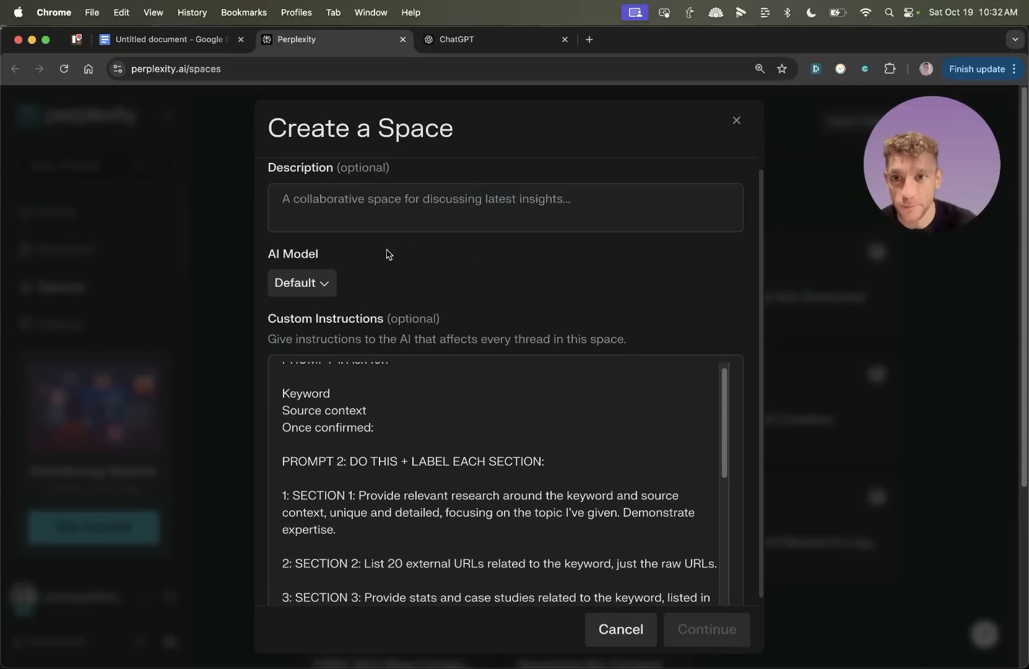
click(302, 282)
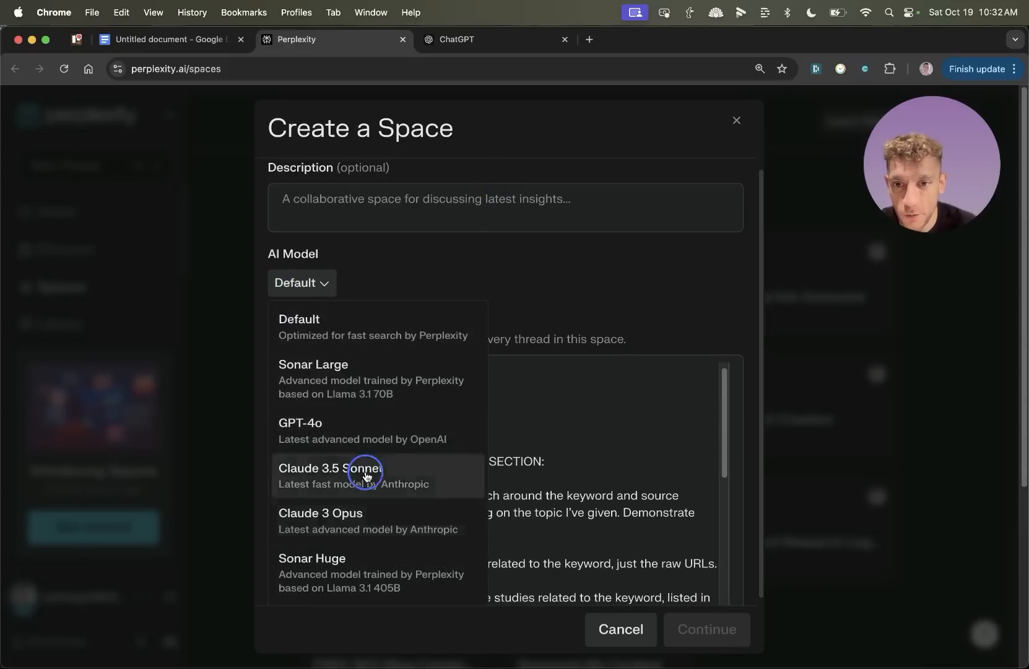
click(330, 475)
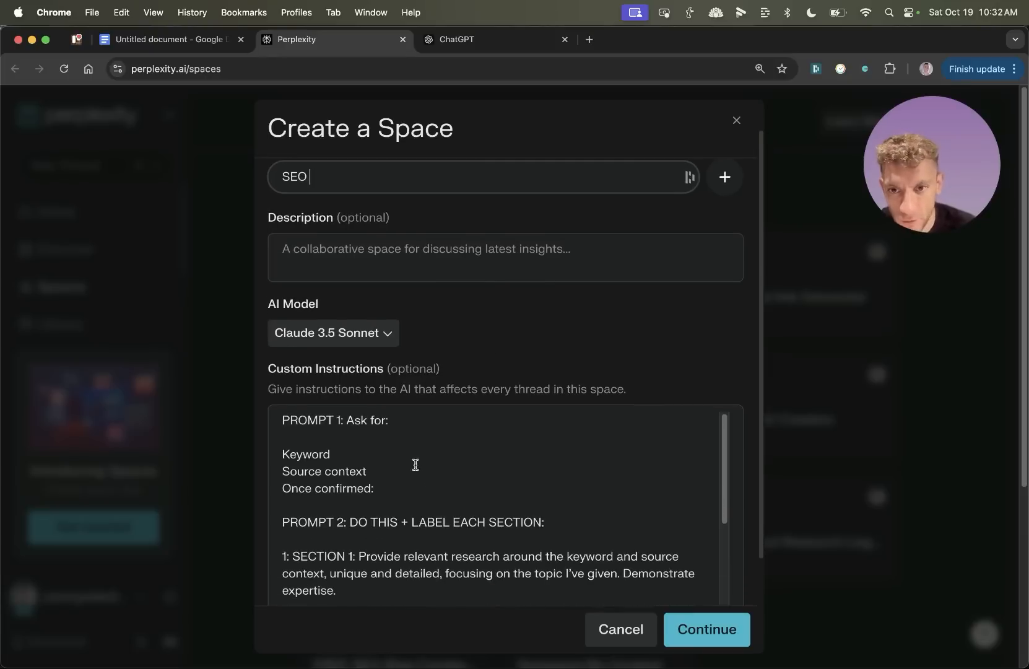
scroll(down, 3)
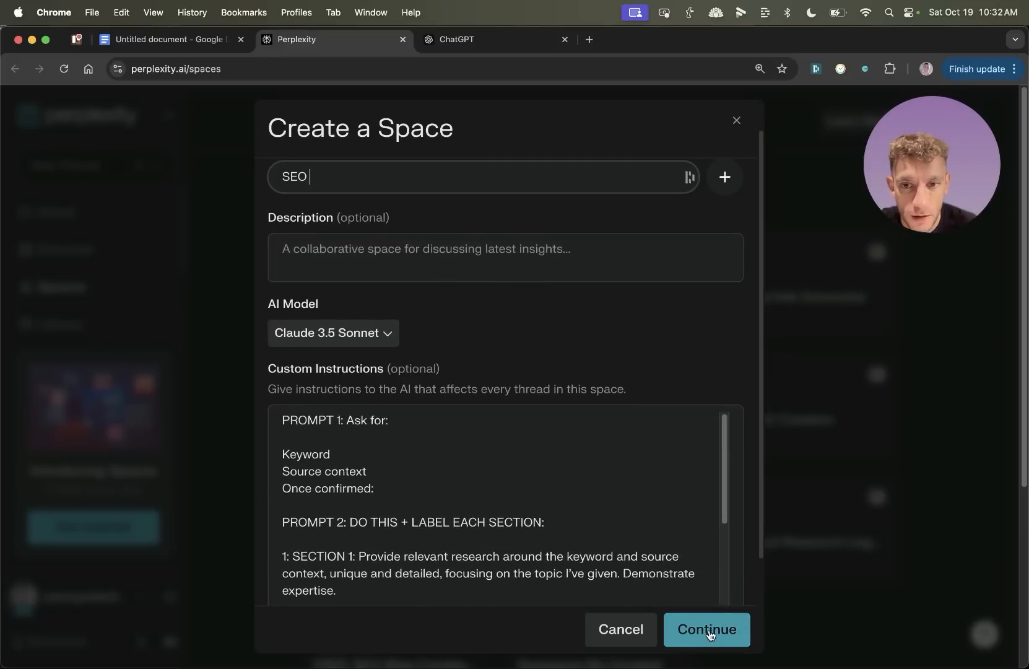
click(707, 635)
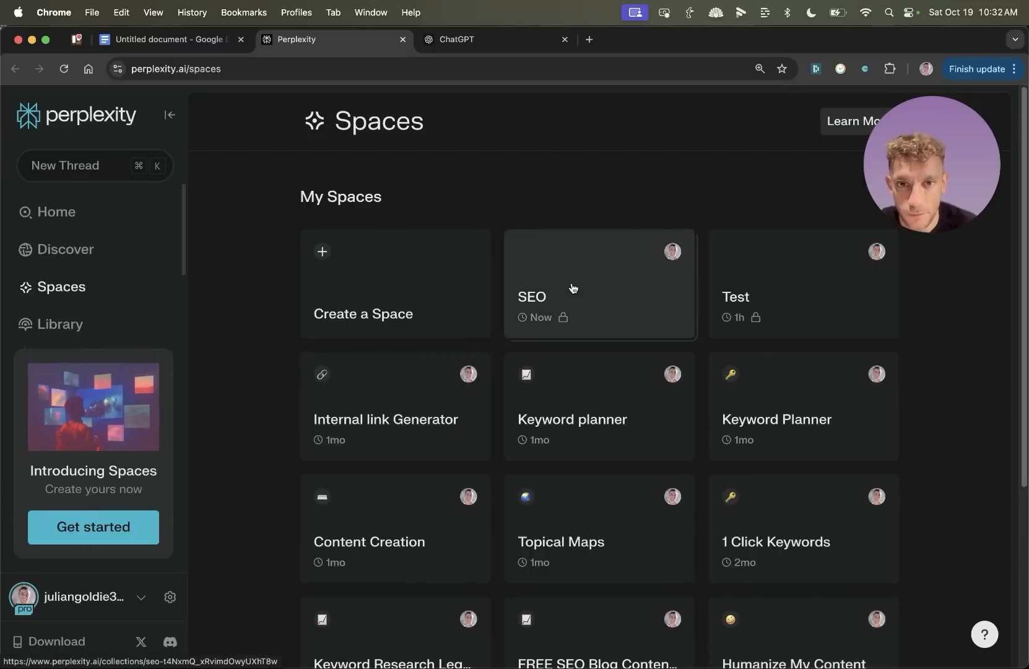
Step: Open the SEO Space and review its Share viewer and contributor access options
click(578, 288)
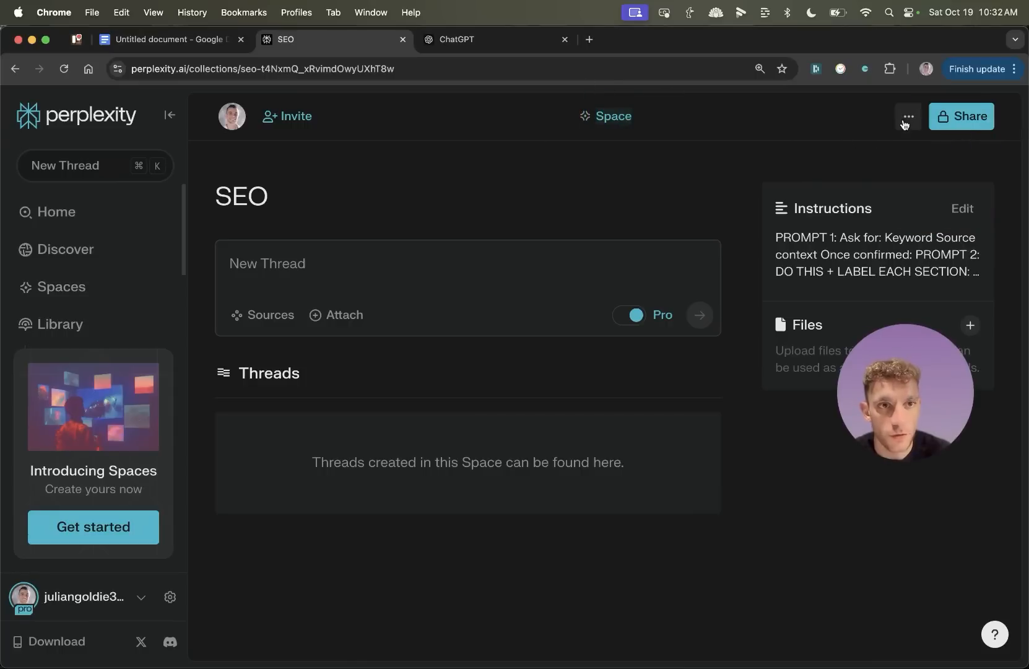
click(962, 116)
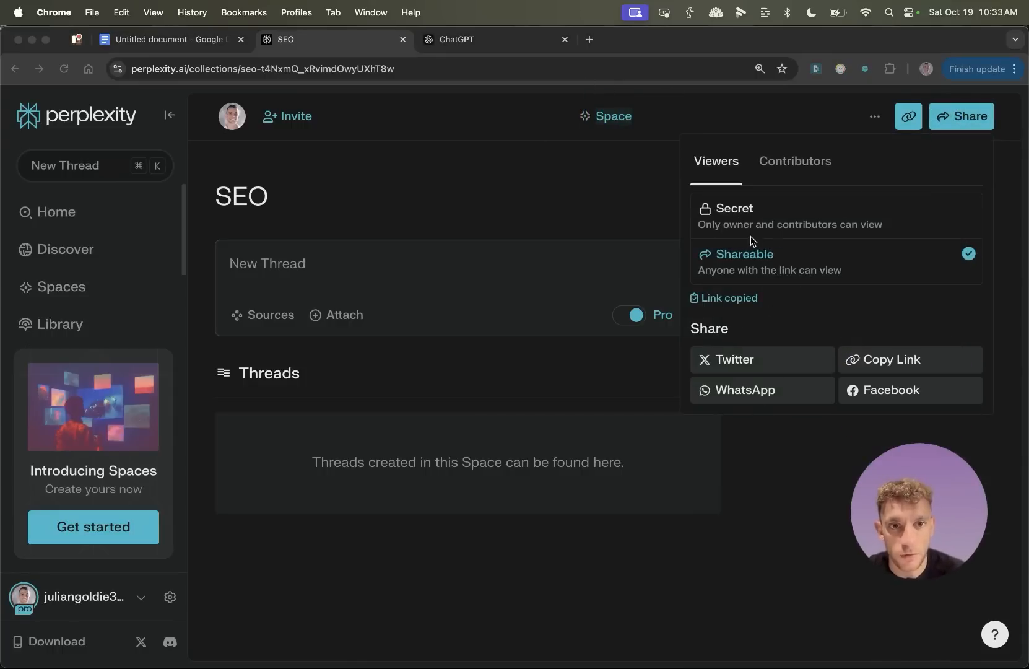
click(794, 161)
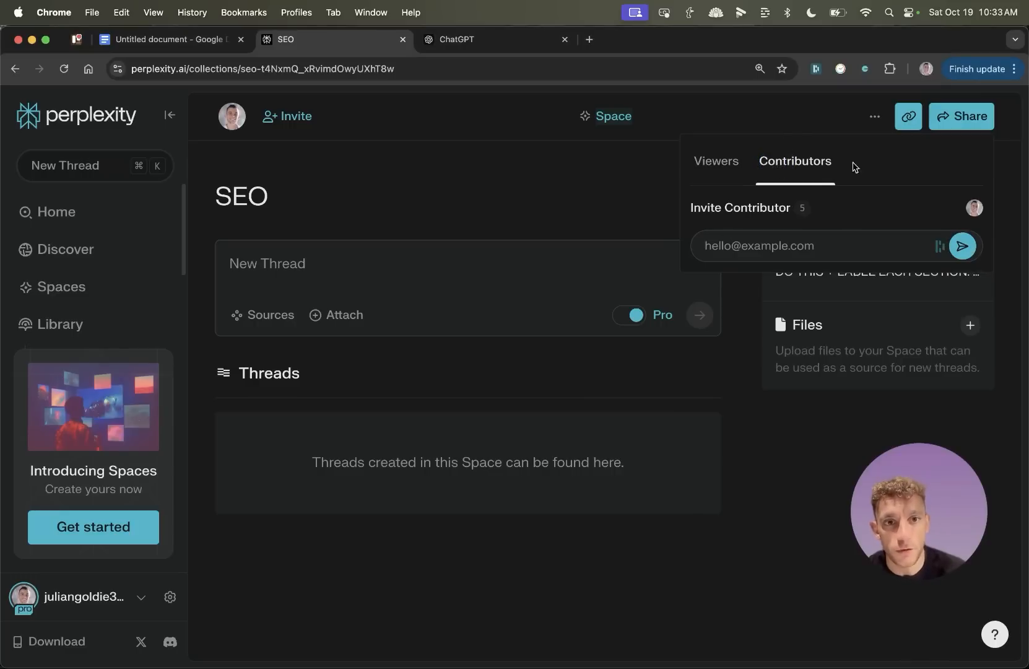
mouse_move(761, 240)
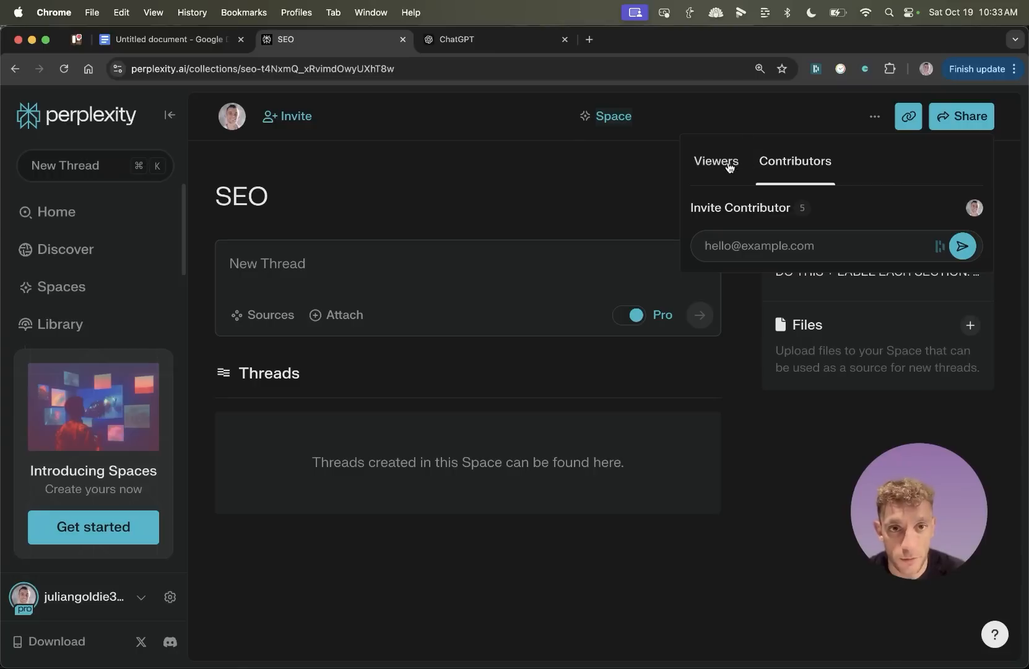
click(262, 314)
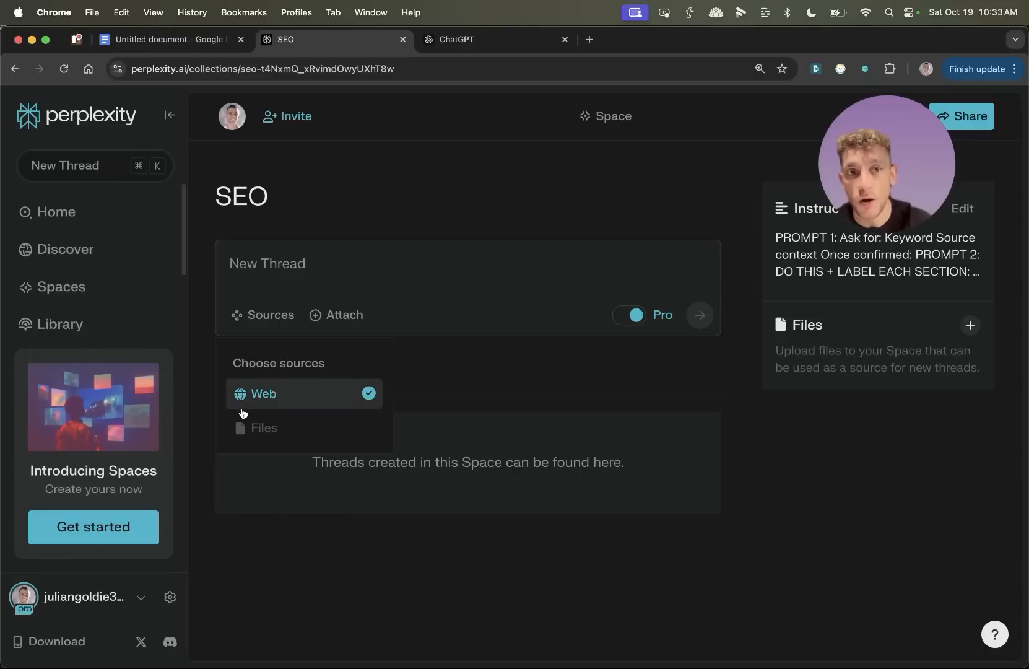
mouse_move(304, 312)
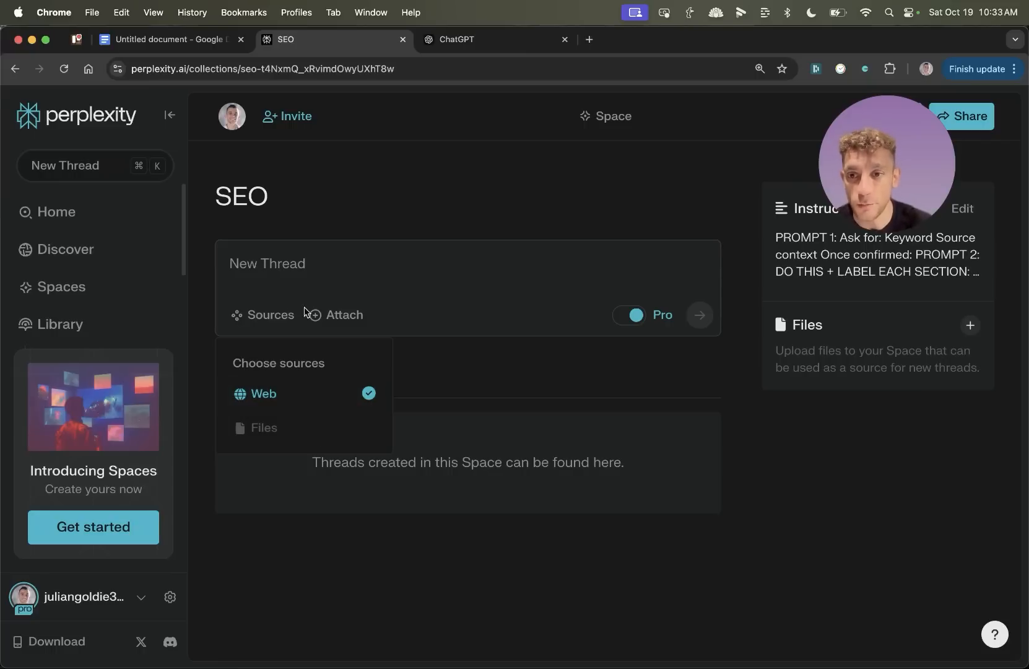
mouse_move(531, 539)
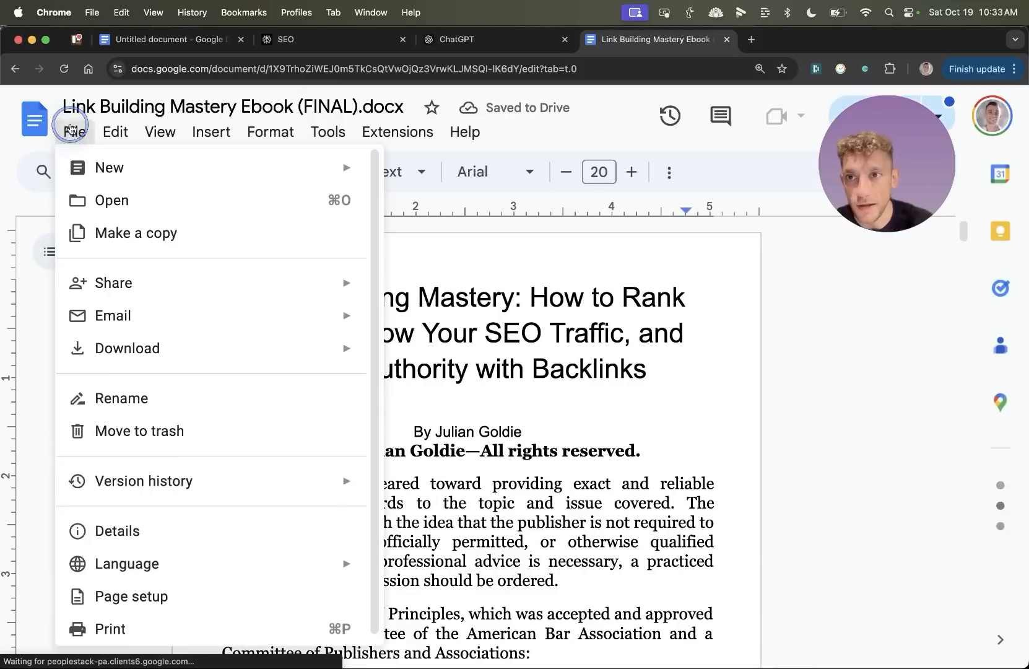
Step: Export the Link Building Mastery Ebook as a PDF Document (.pdf)
click(131, 348)
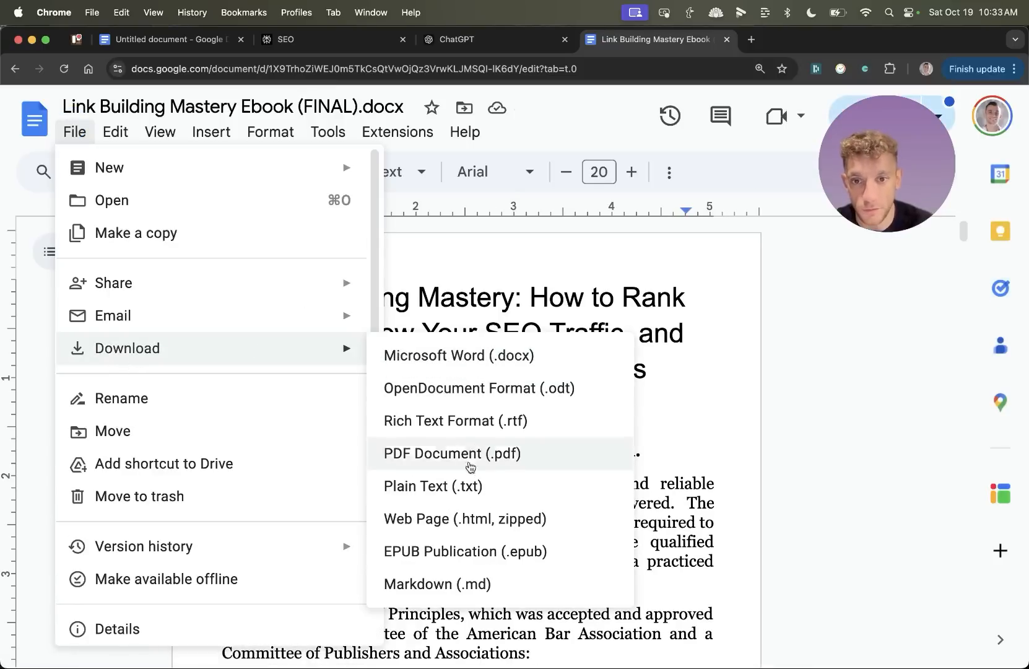
click(452, 452)
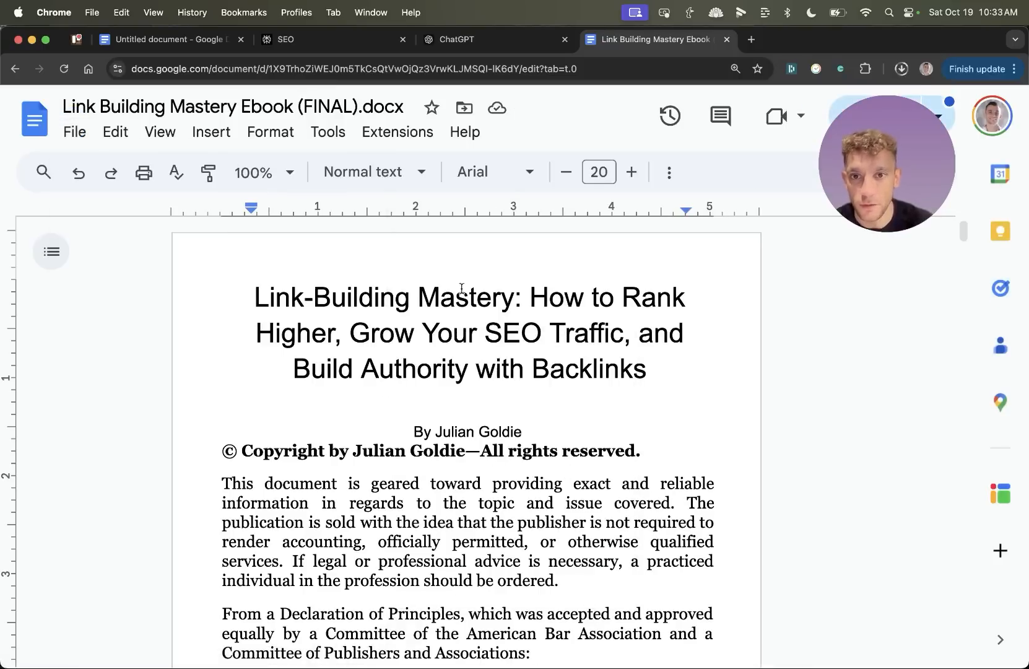
click(335, 40)
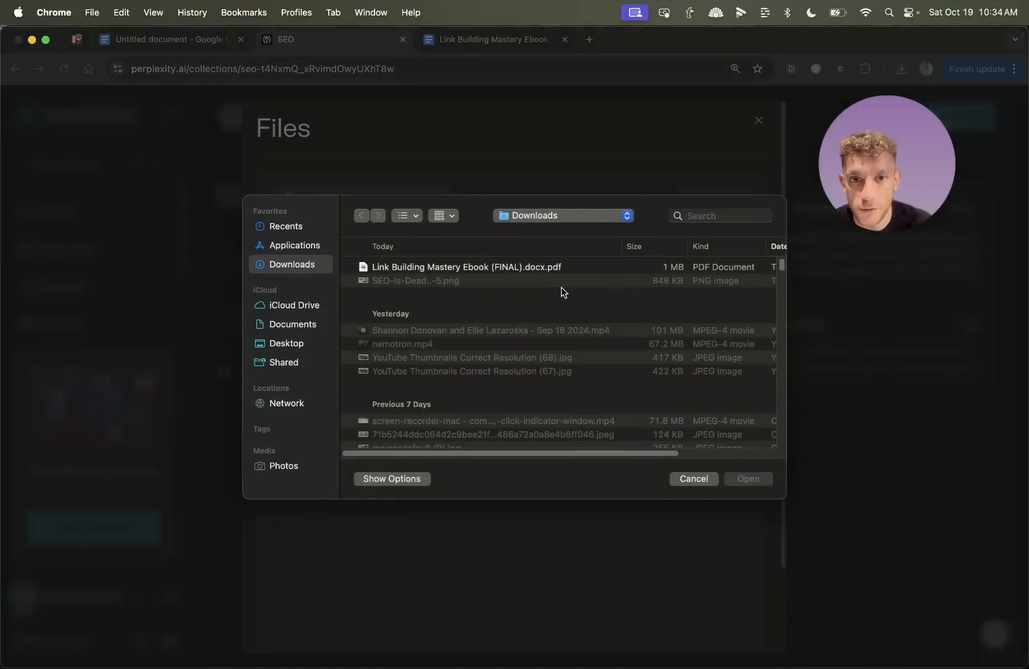
Step: Add the Link Building Mastery ebook PDF from Downloads to the SEO Space's files
double_click(466, 266)
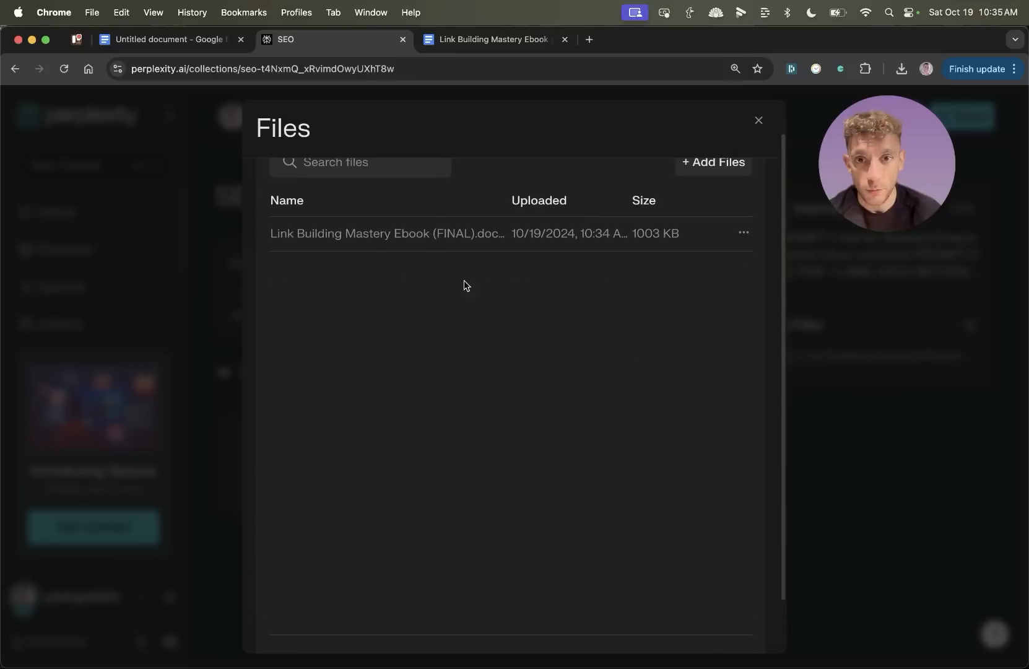
scroll(down, 3)
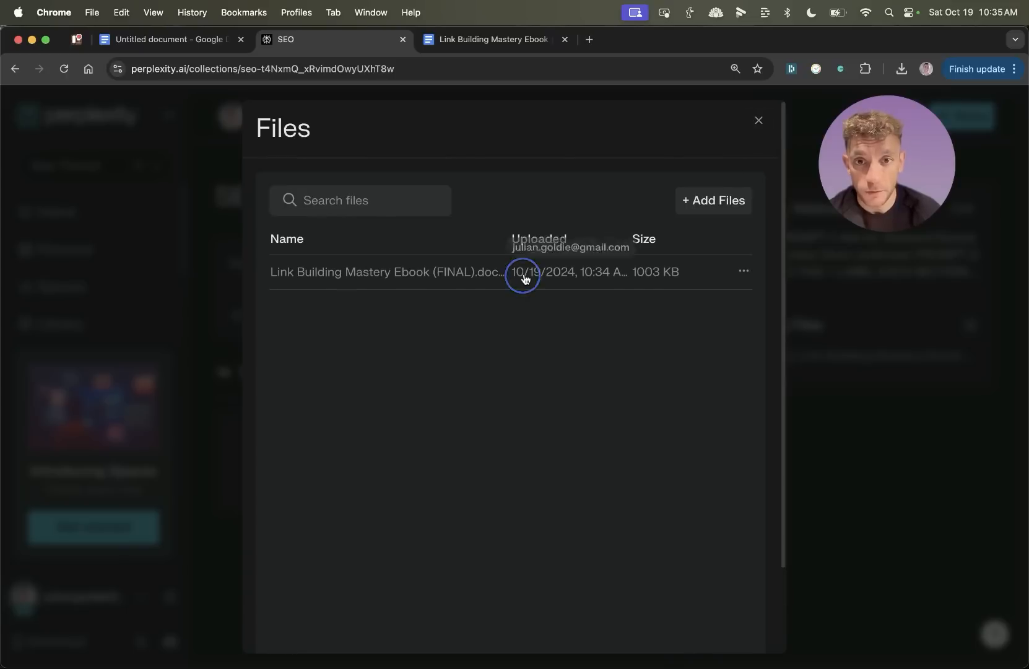
click(742, 270)
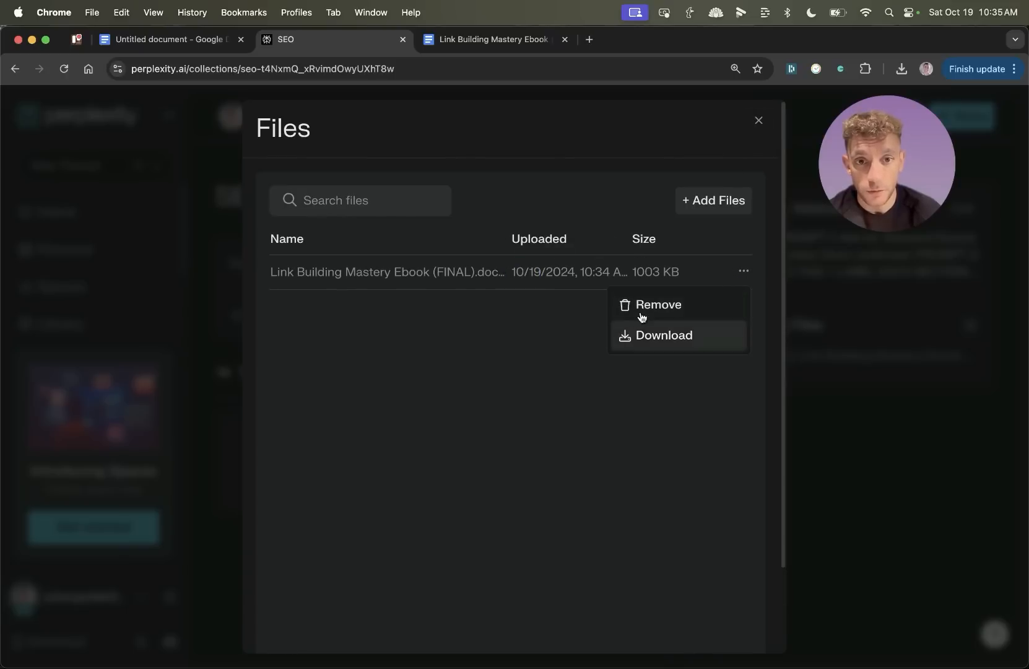
click(758, 121)
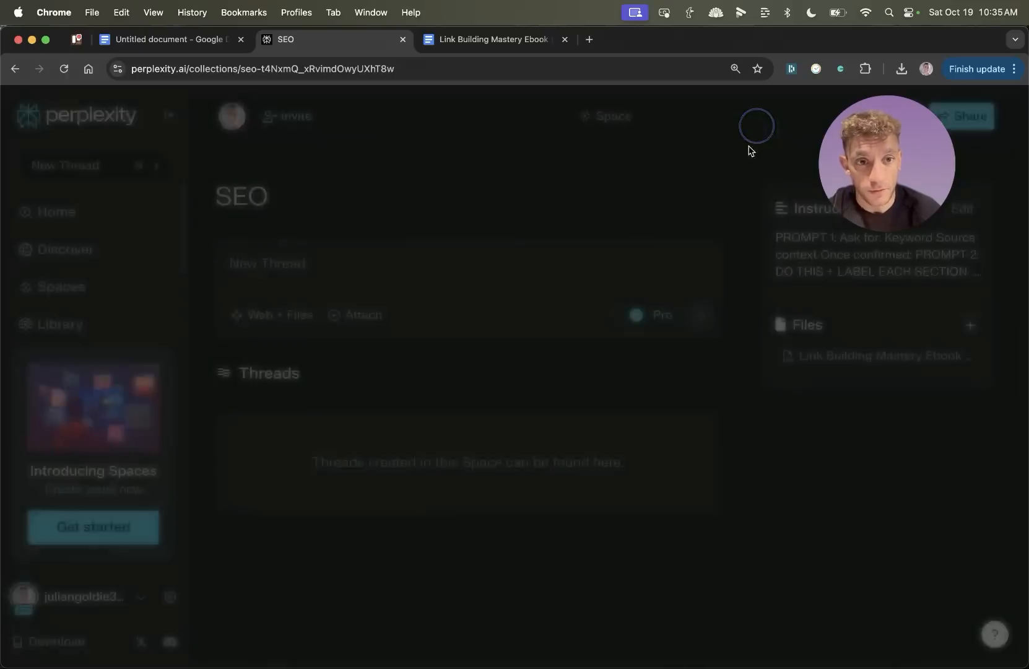
Step: Confirm Web + Files sources, send a Get started prompt, then submit the 'best seo training japan' entities/LSIs prompt
click(278, 315)
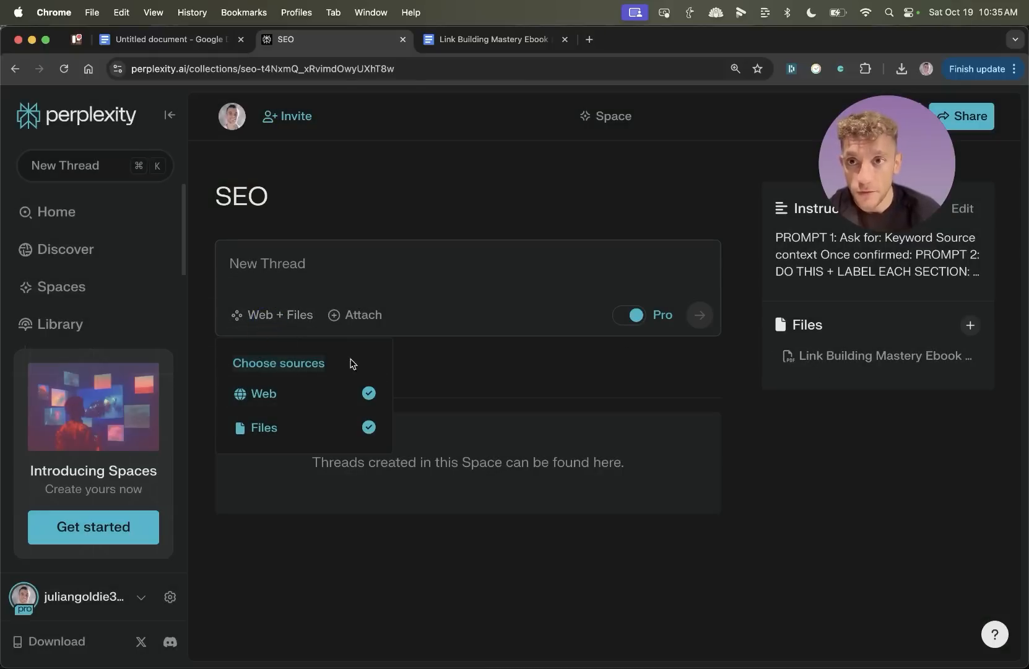
mouse_move(277, 377)
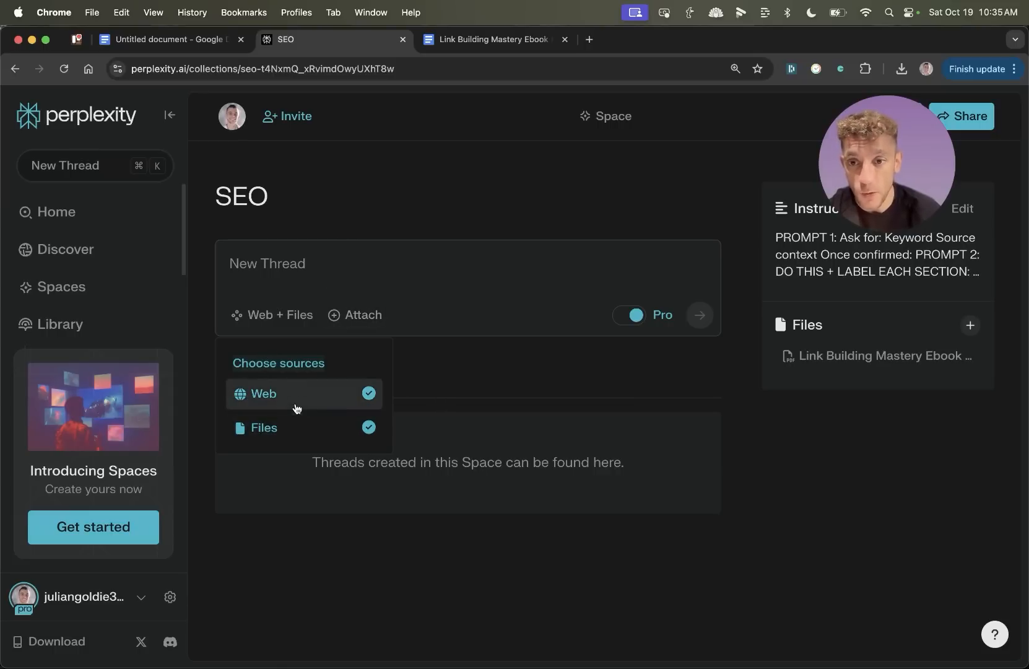
text(Get s)
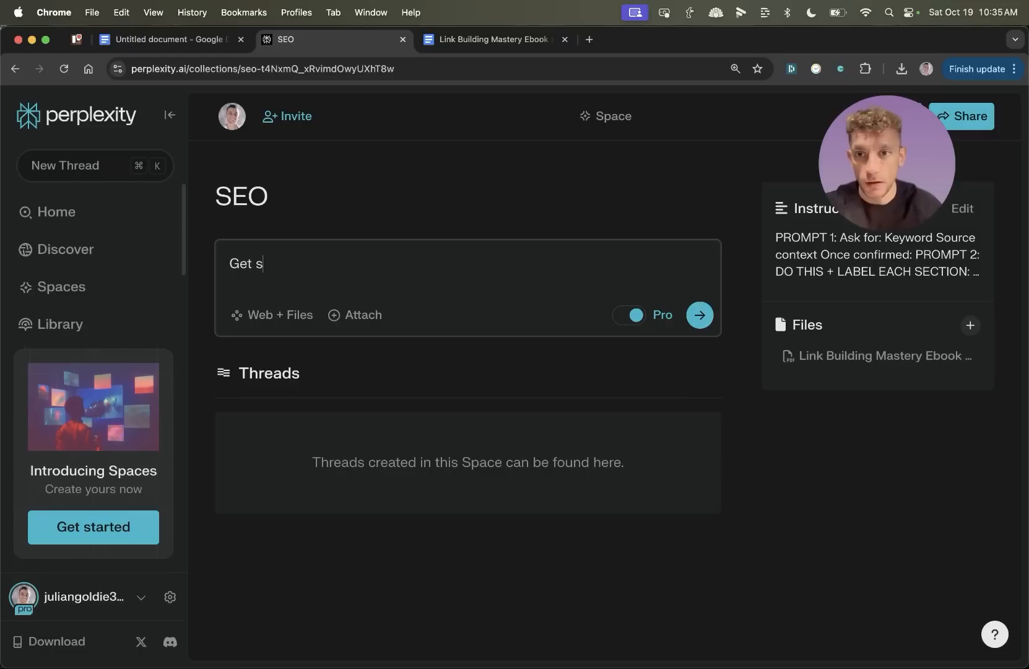
click(699, 315)
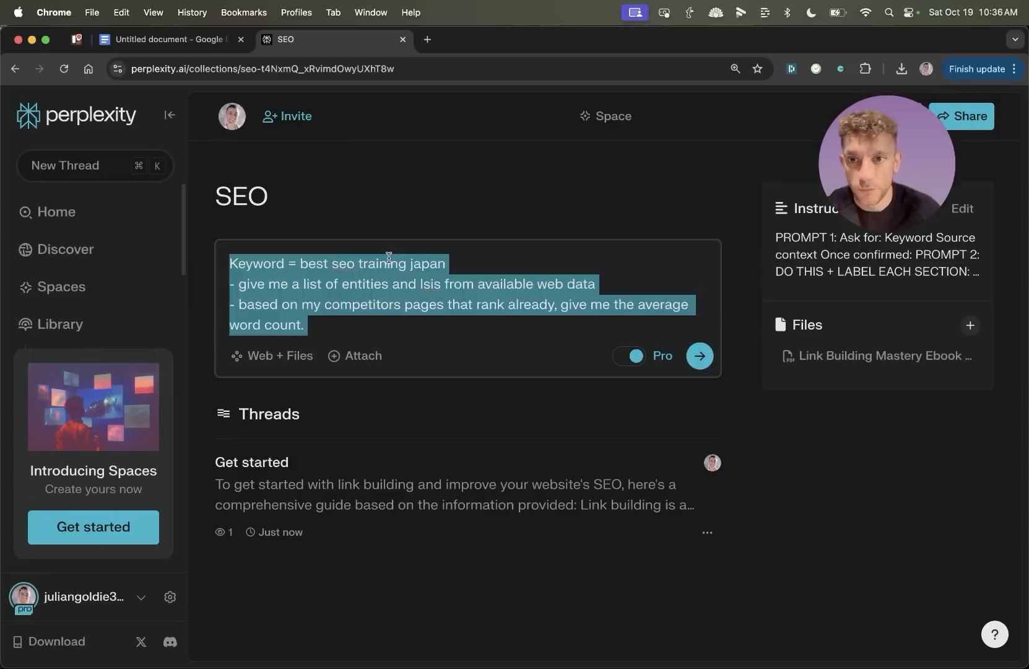
click(289, 263)
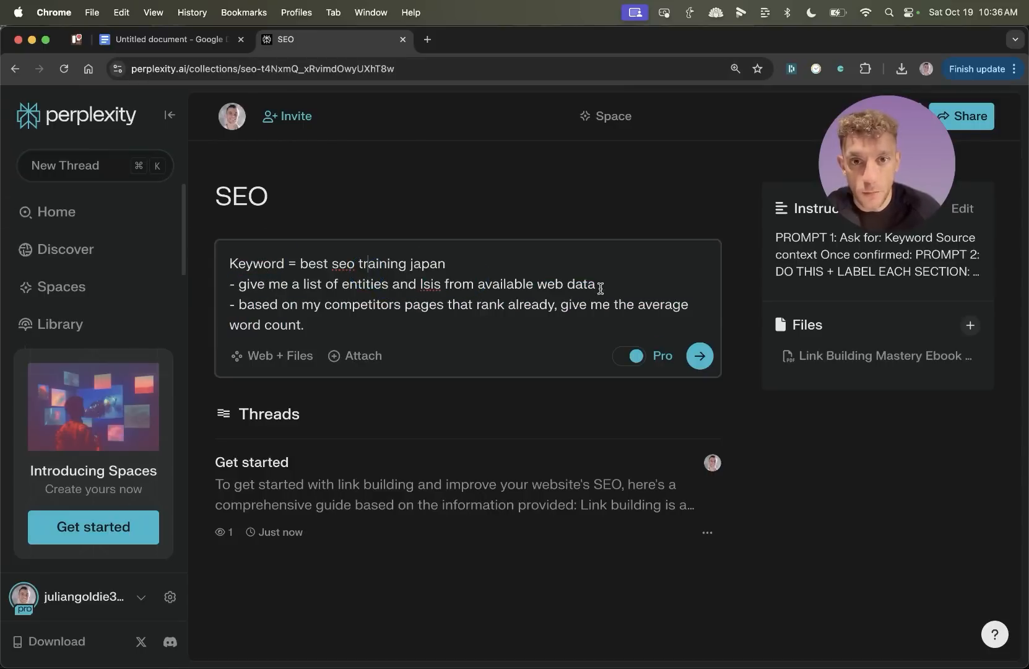
click(699, 355)
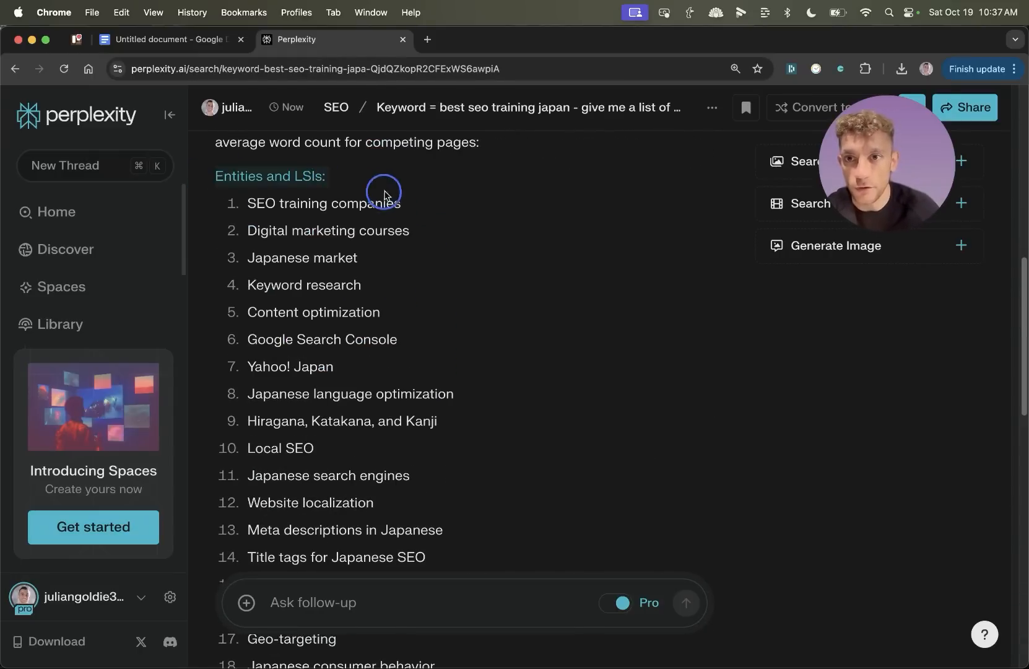
Step: Verify Untitled document.docx is the SEO space's only file, then close the Files list
scroll(down, 3)
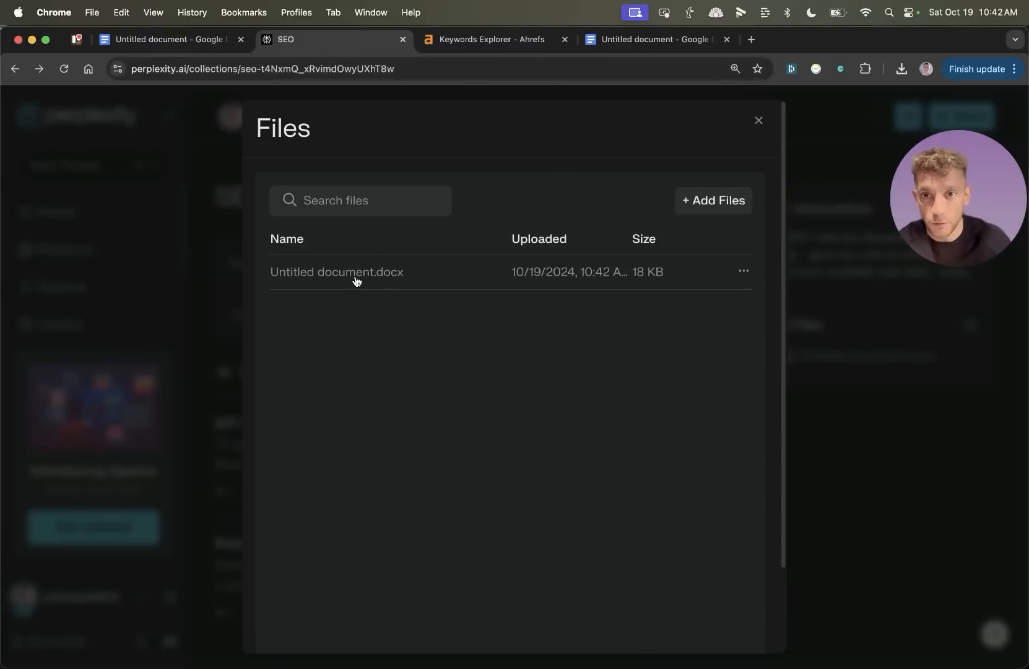
scroll(down, 3)
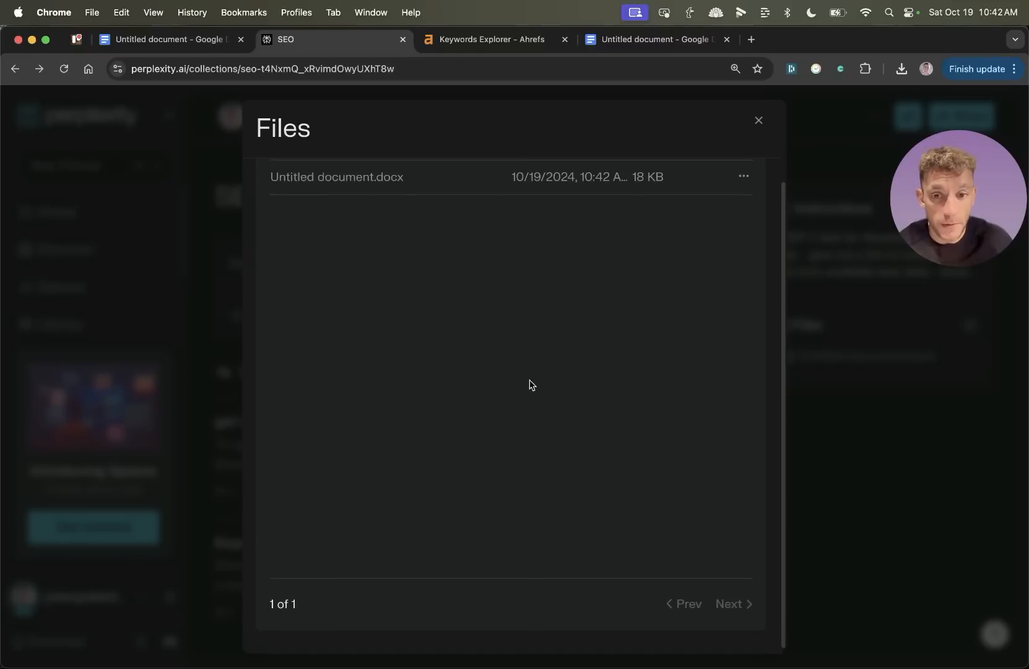
click(758, 120)
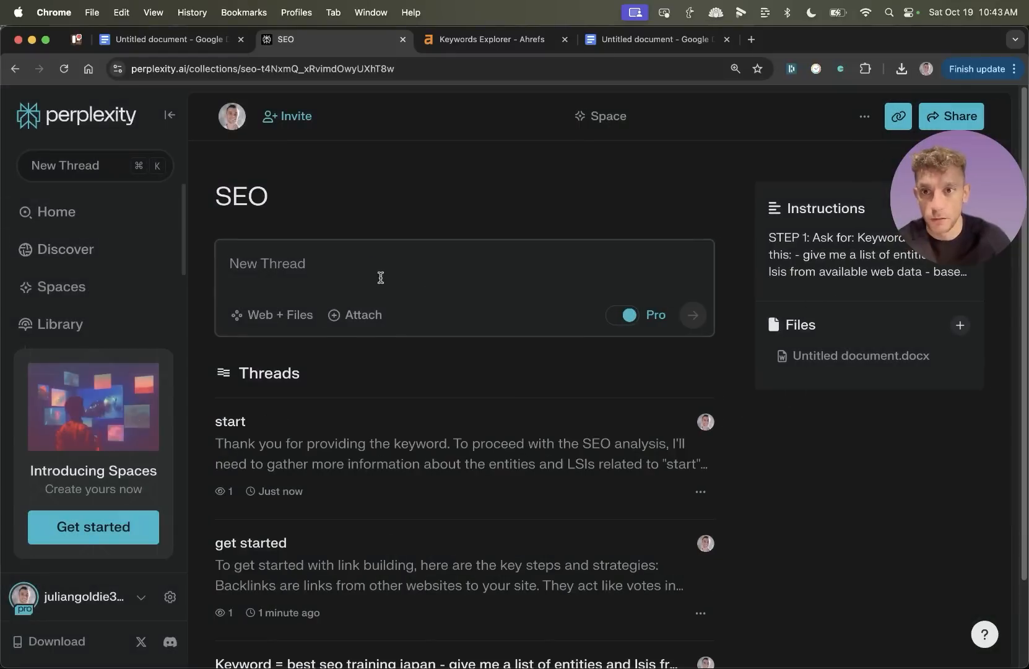
Step: Submit the 'keyword = seo training japan' research prompt and open a competitor source page
text(keyword =)
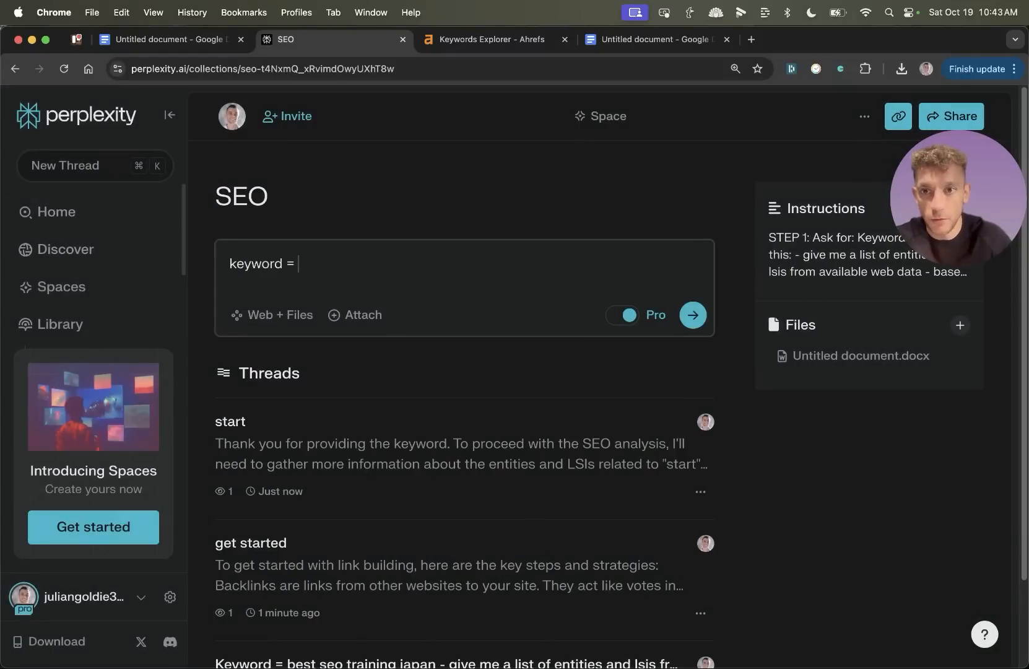
click(692, 314)
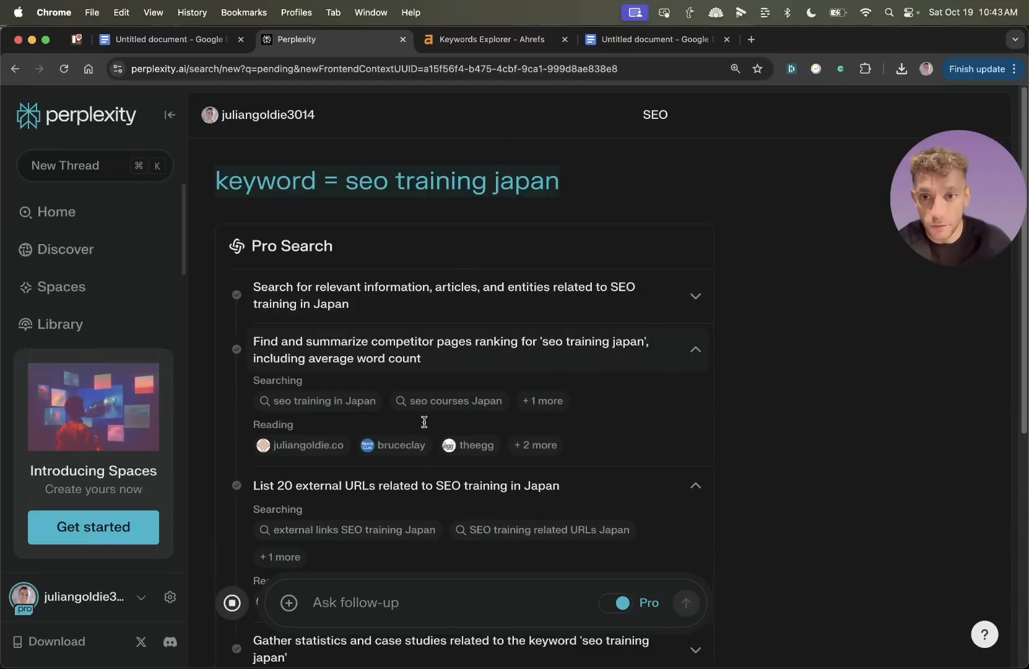
mouse_move(300, 445)
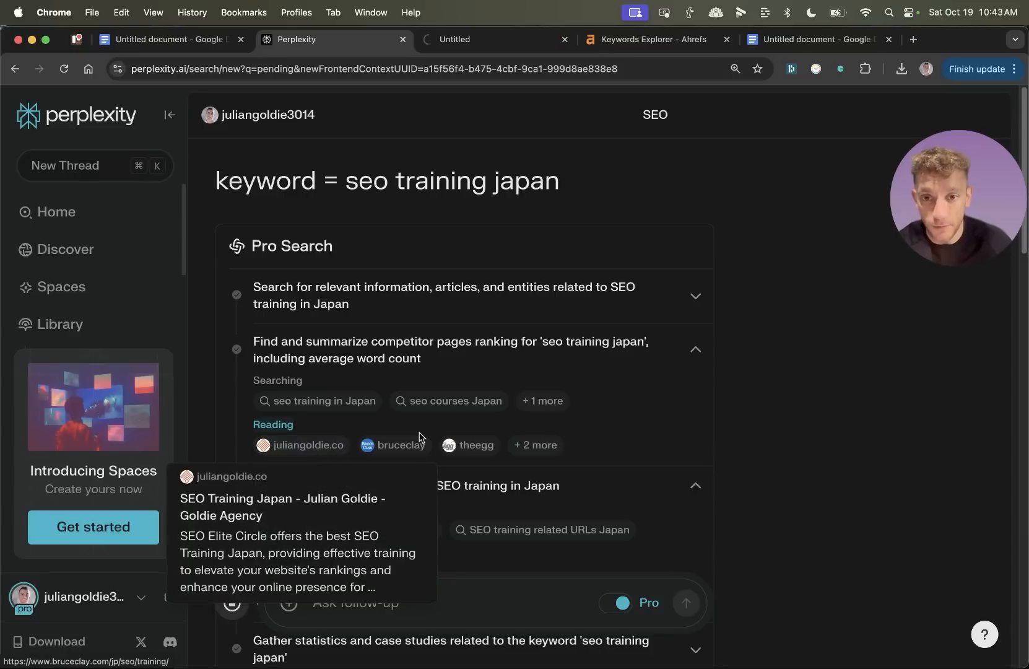
click(301, 445)
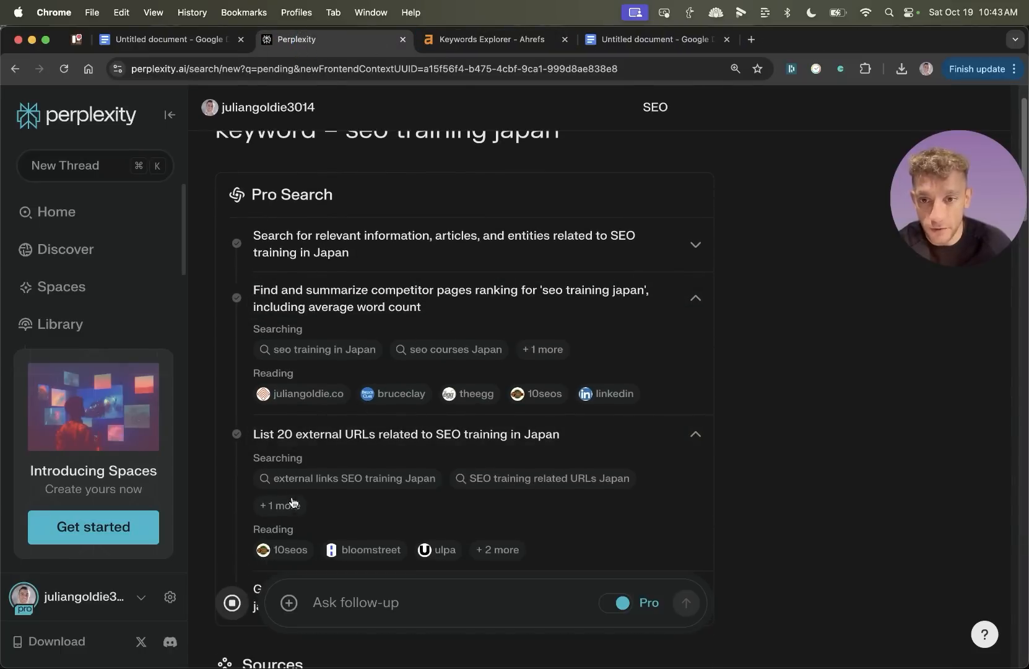
scroll(down, 3)
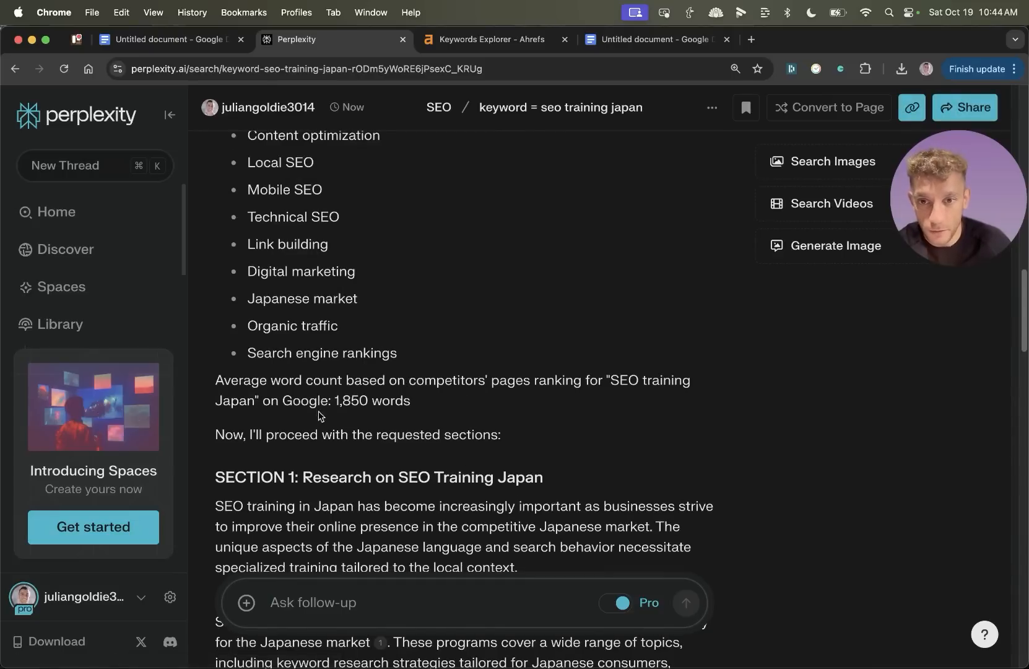
Step: Highlight the 1,850-word average count and scroll through the generated research sections
drag(216, 380, 410, 401)
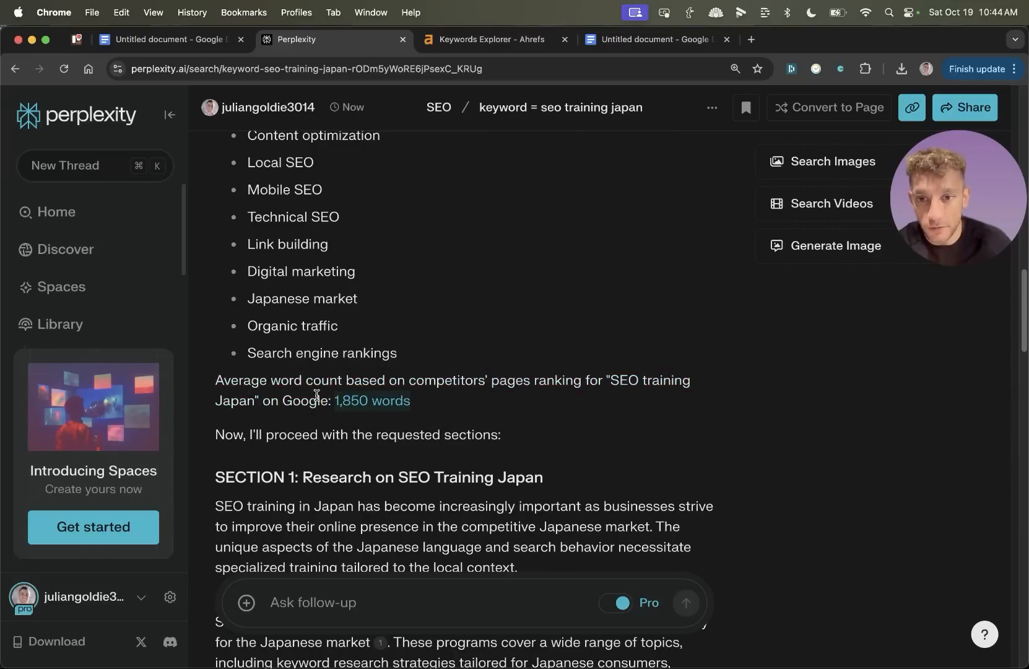
scroll(down, 3)
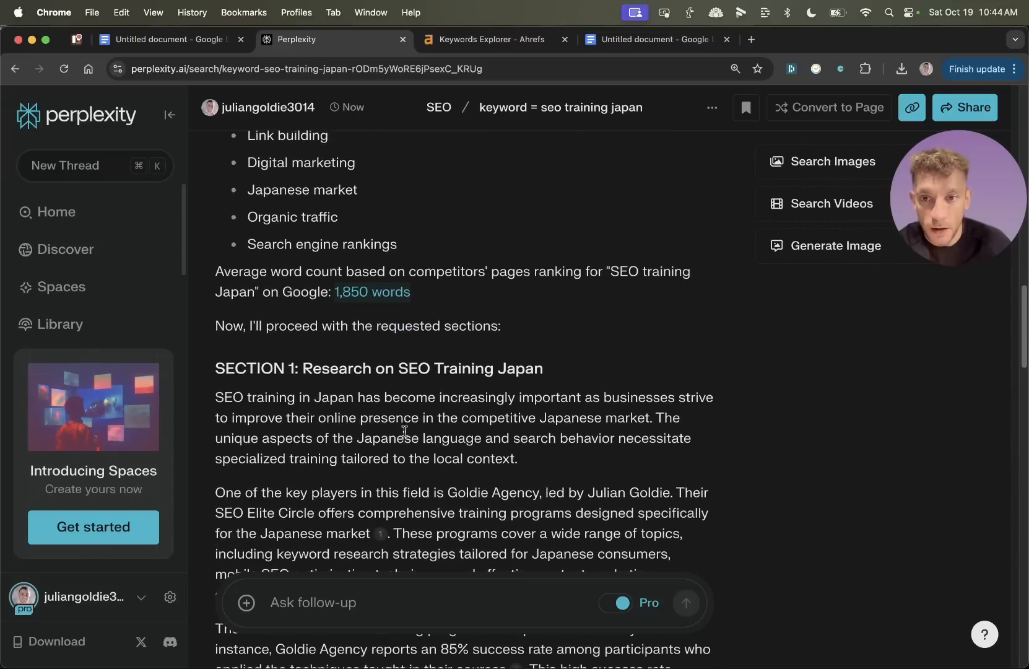
scroll(down, 3)
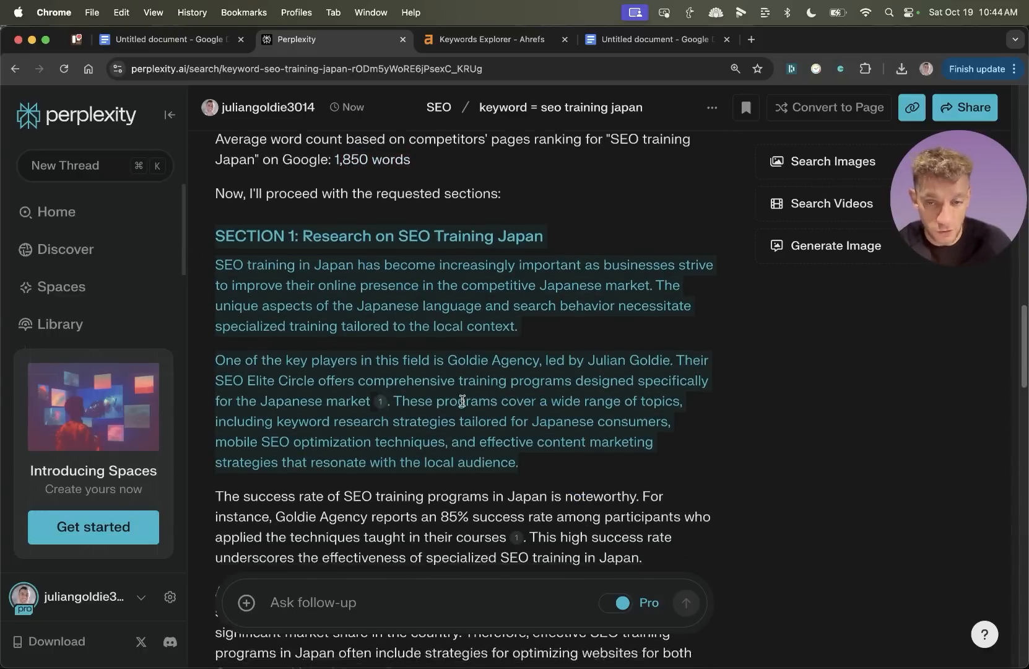
scroll(down, 3)
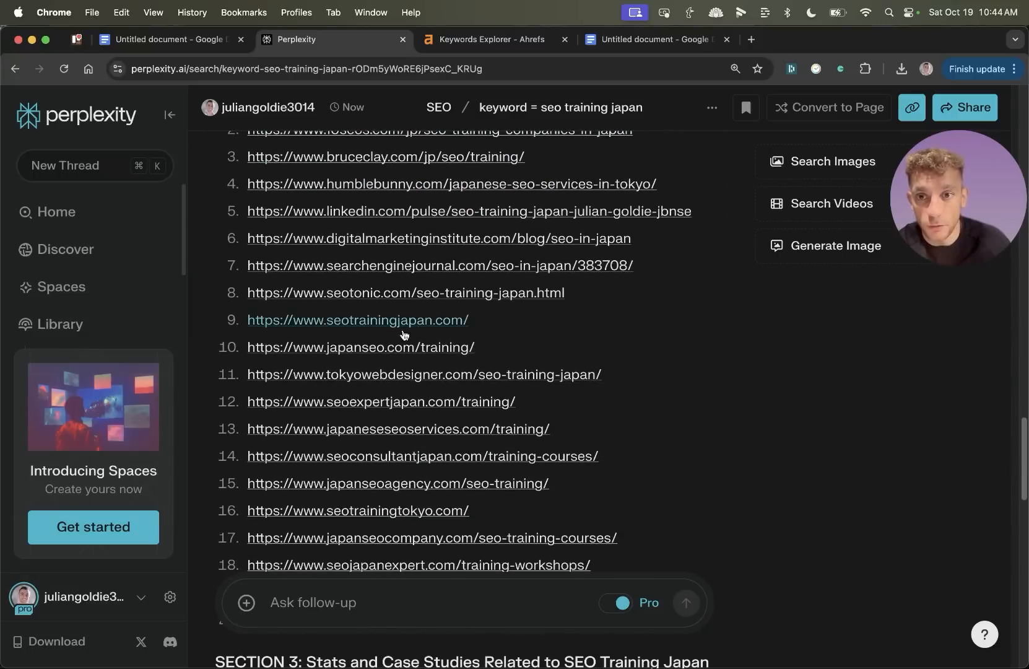
scroll(down, 3)
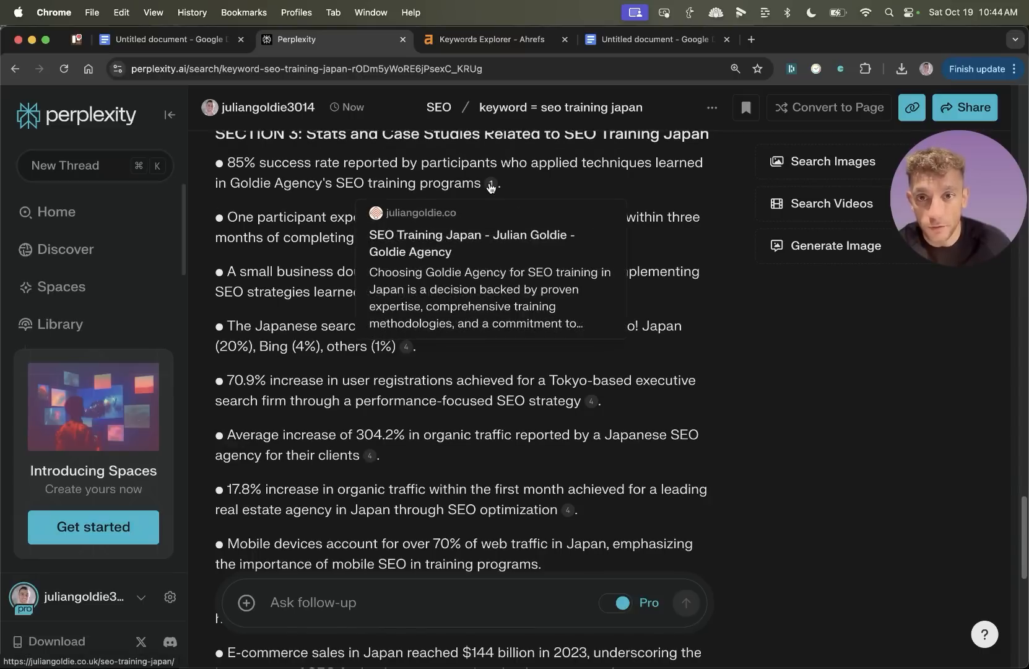
scroll(down, 3)
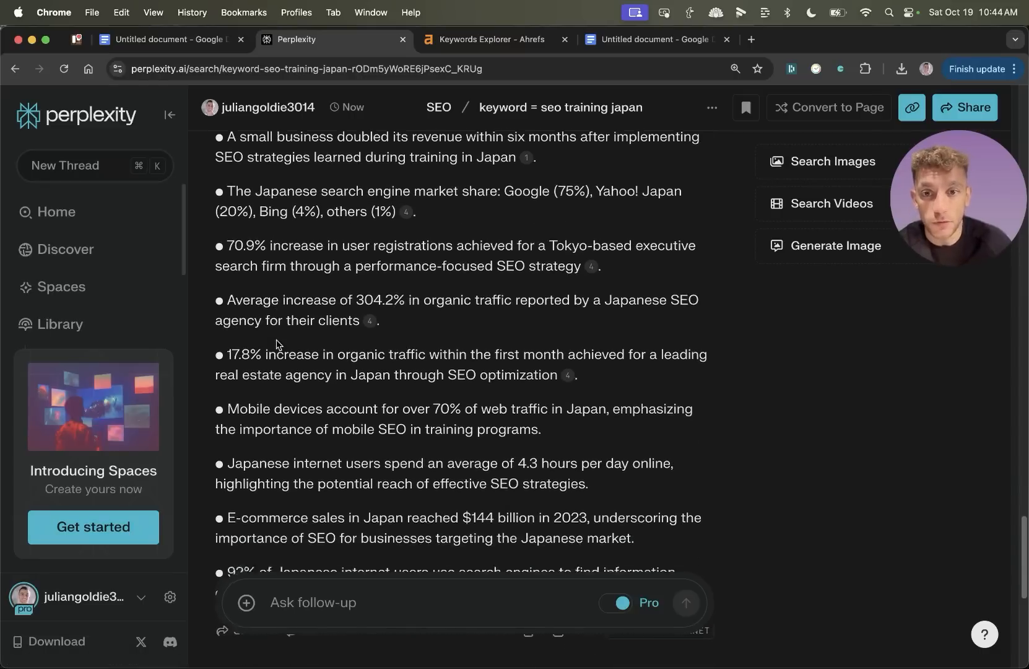
scroll(down, 3)
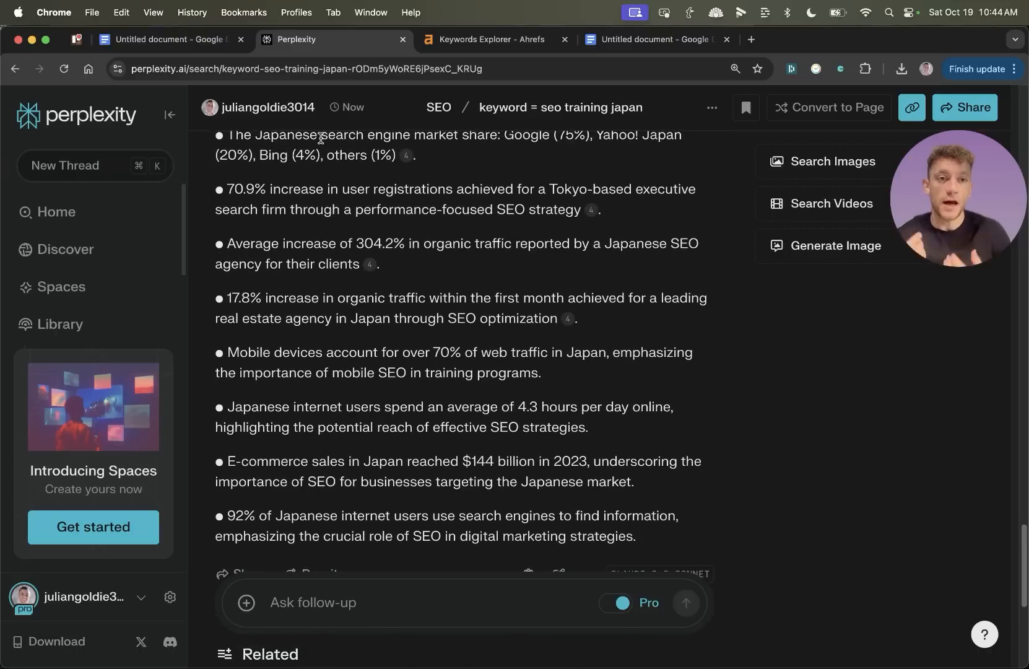
mouse_move(362, 435)
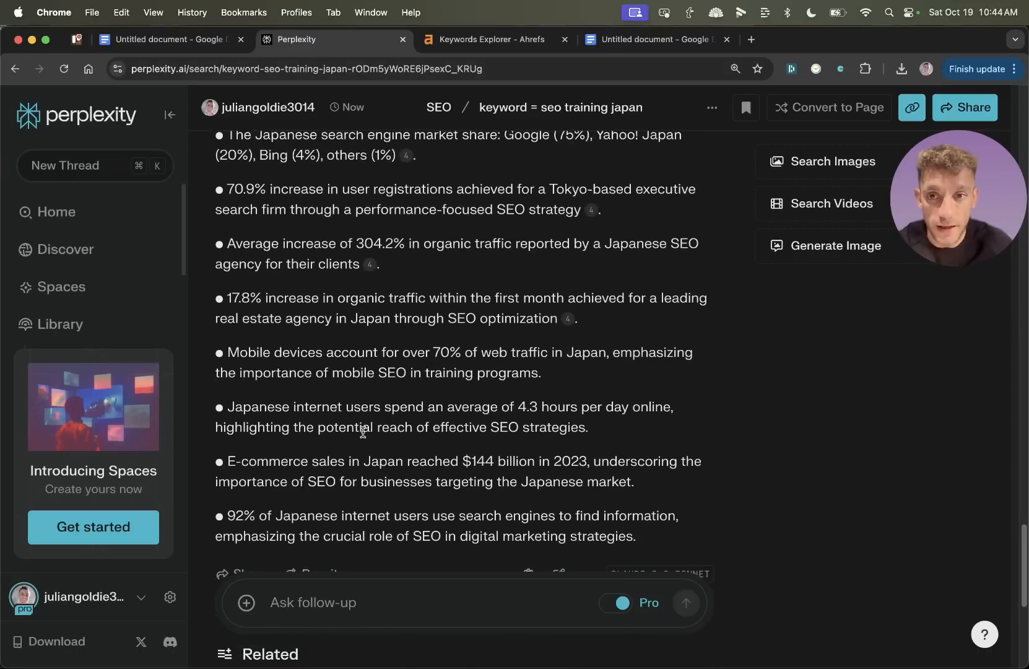
scroll(up, 3)
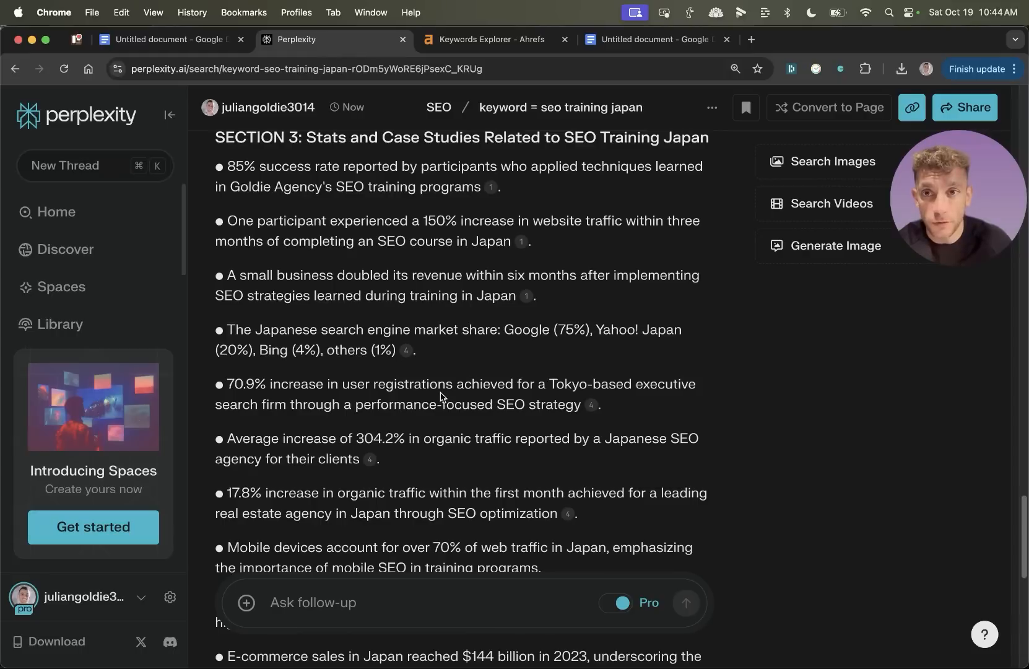
mouse_move(497, 304)
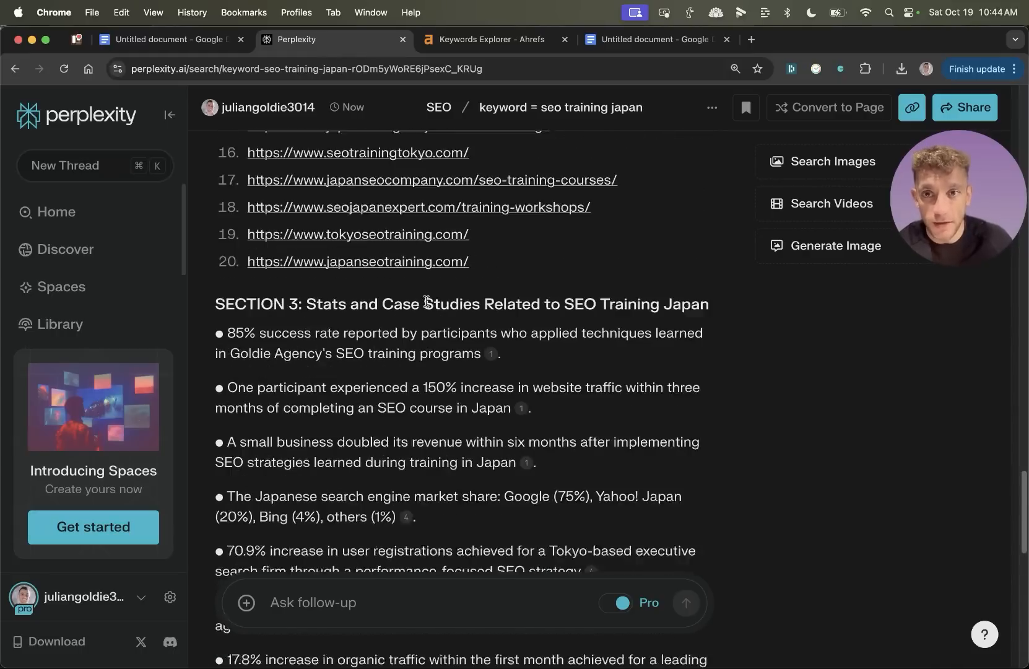
scroll(up, 3)
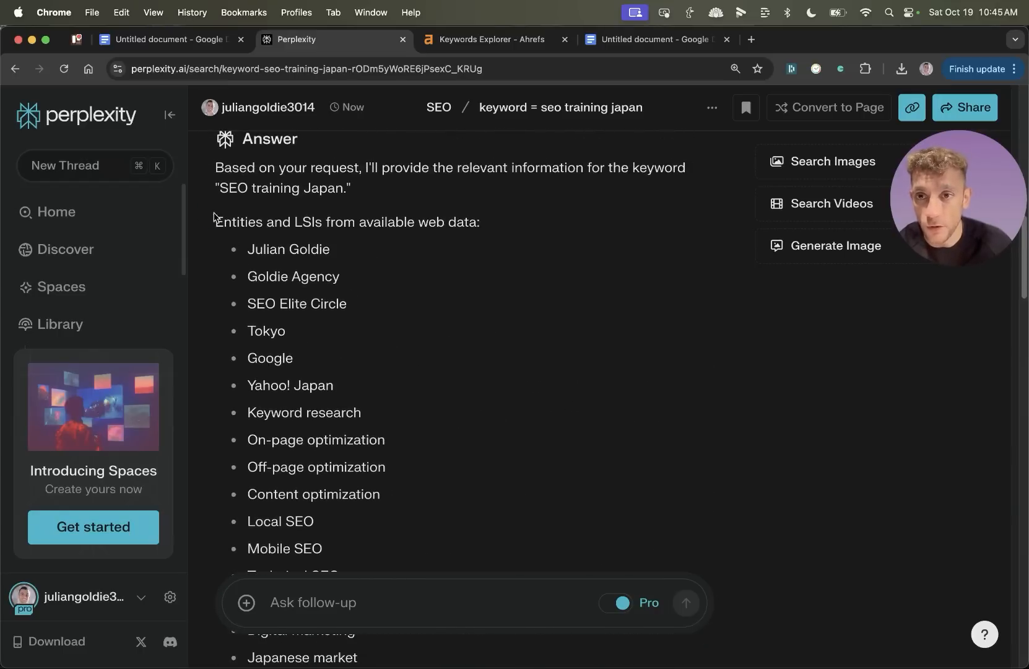
scroll(down, 3)
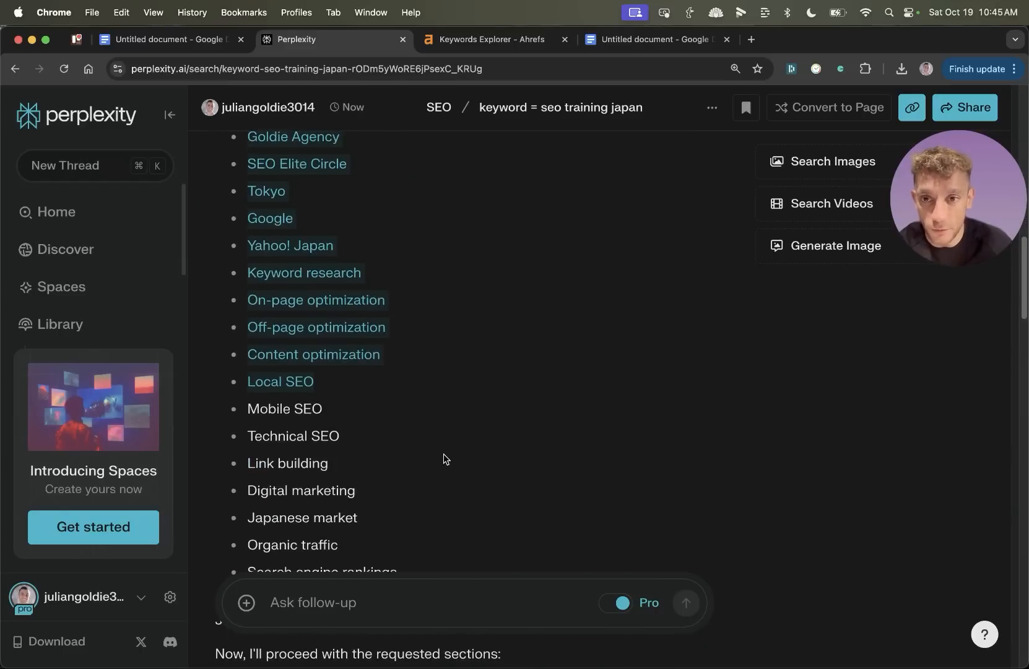
scroll(down, 3)
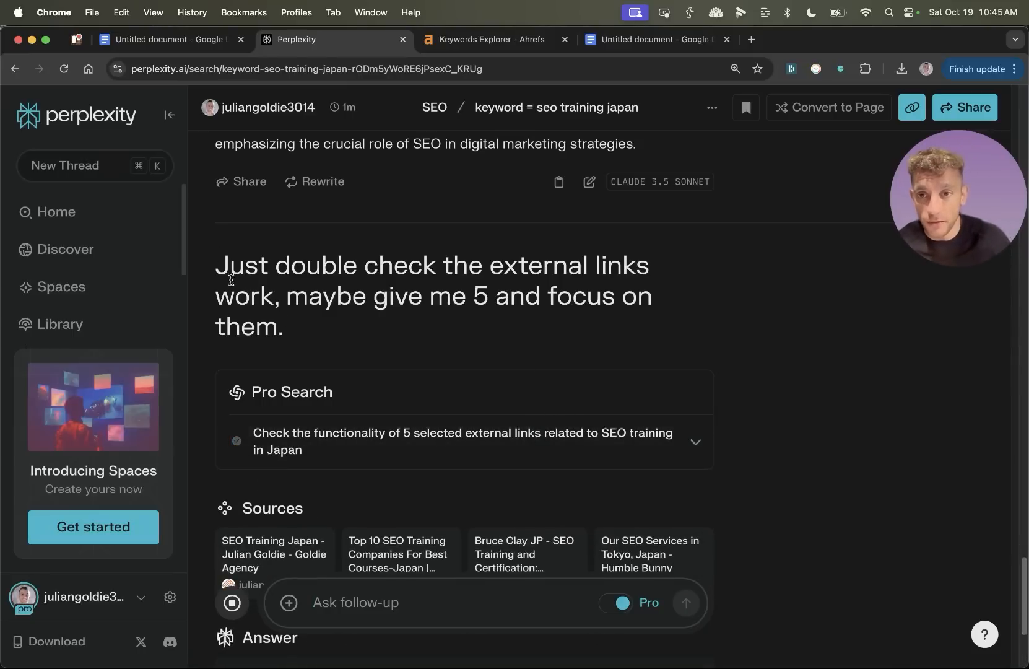
Step: Read through the five checked external links and the drafted Ultimate Guide article
scroll(down, 3)
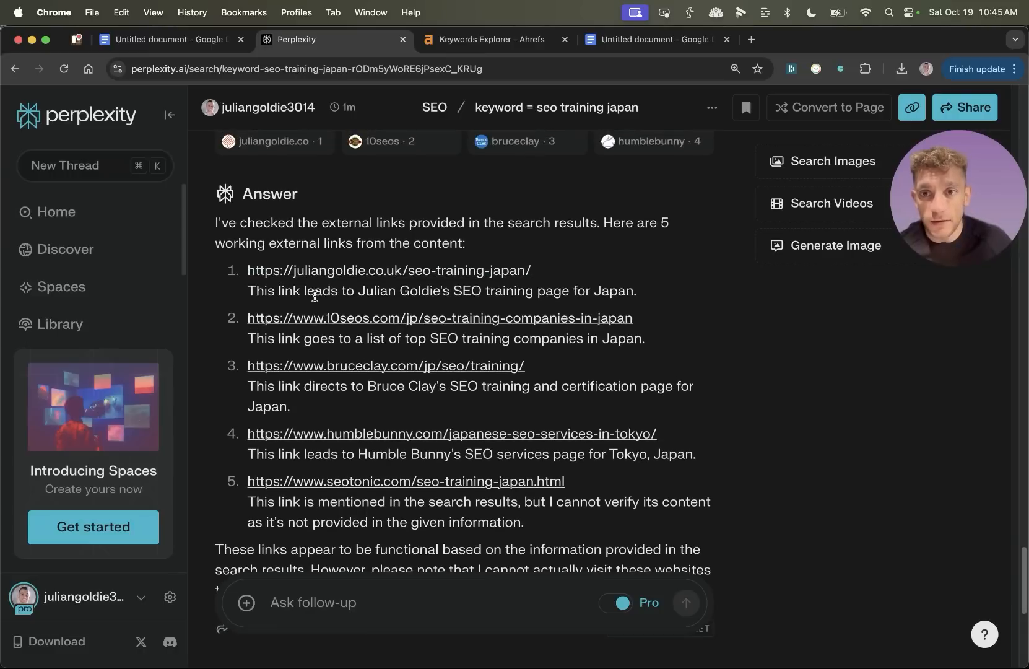
mouse_move(385, 365)
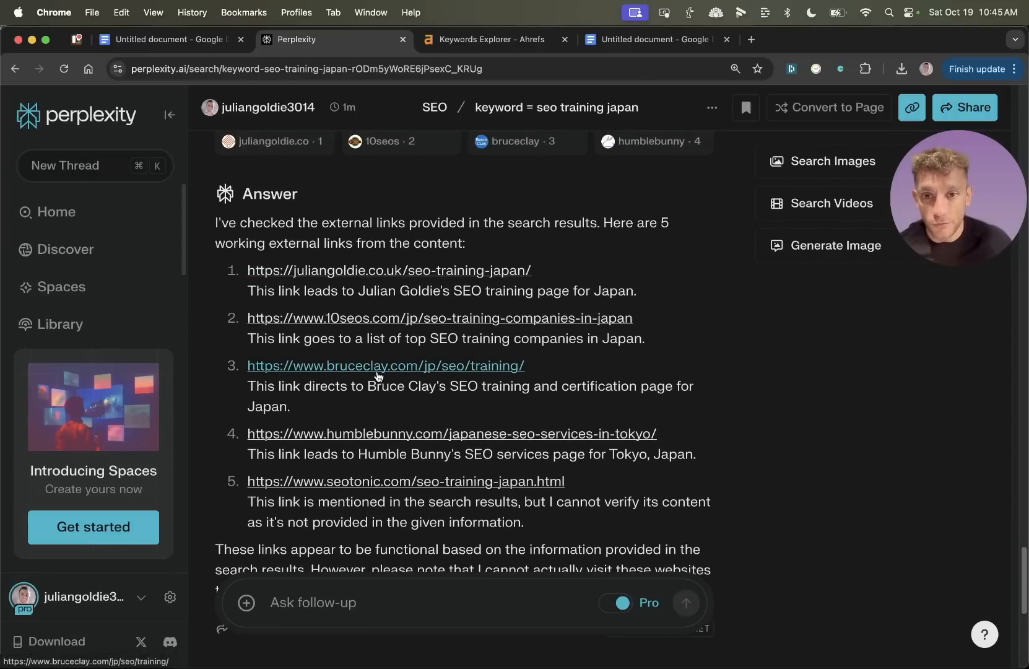
scroll(down, 3)
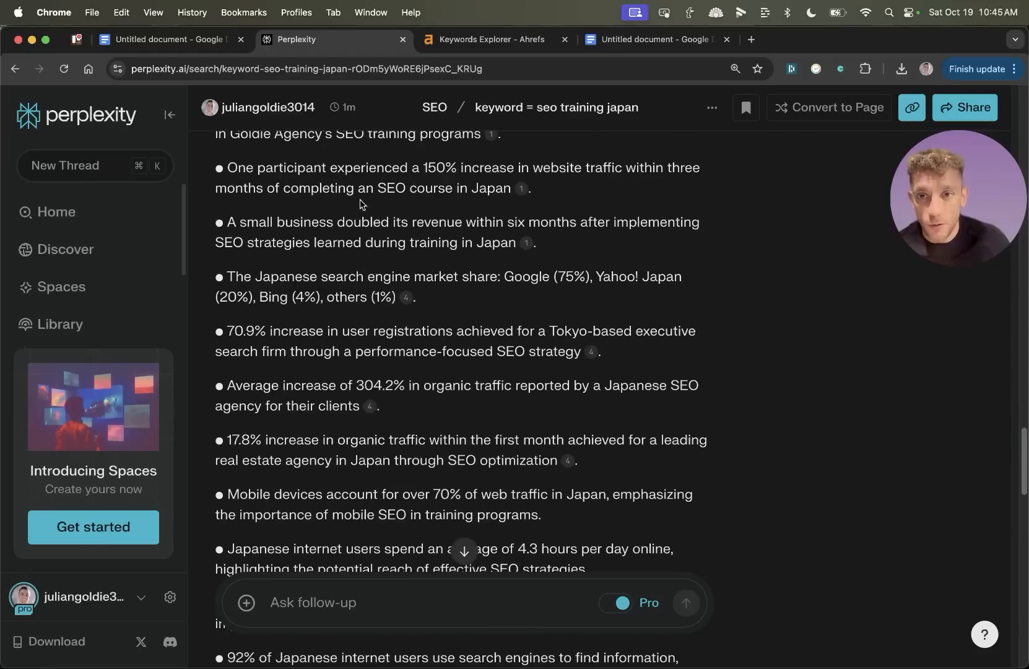
scroll(down, 3)
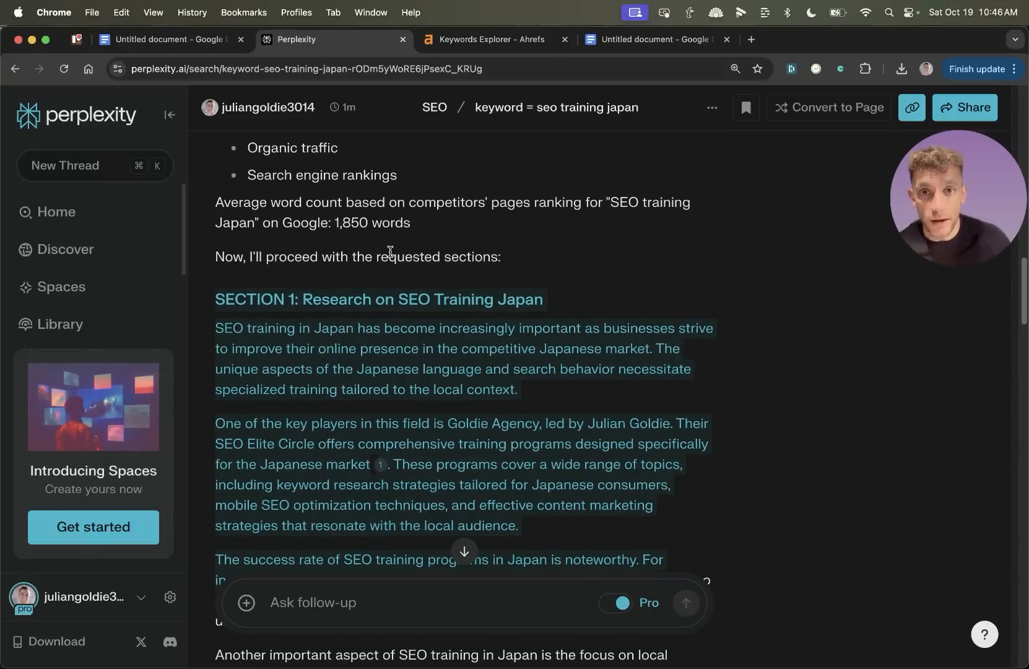
mouse_move(349, 365)
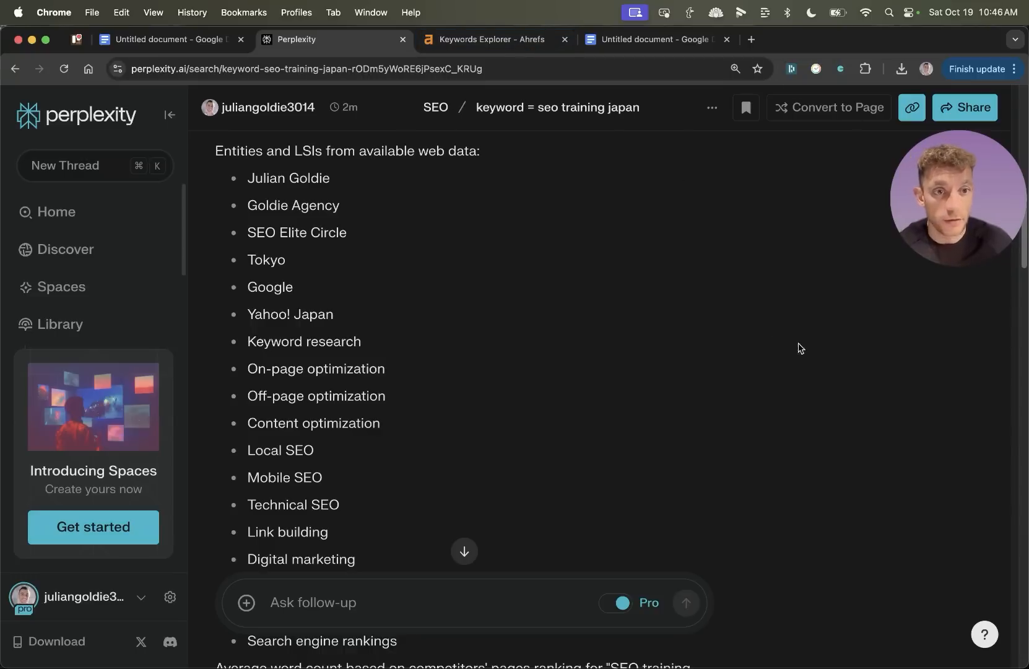
scroll(down, 3)
text(144)
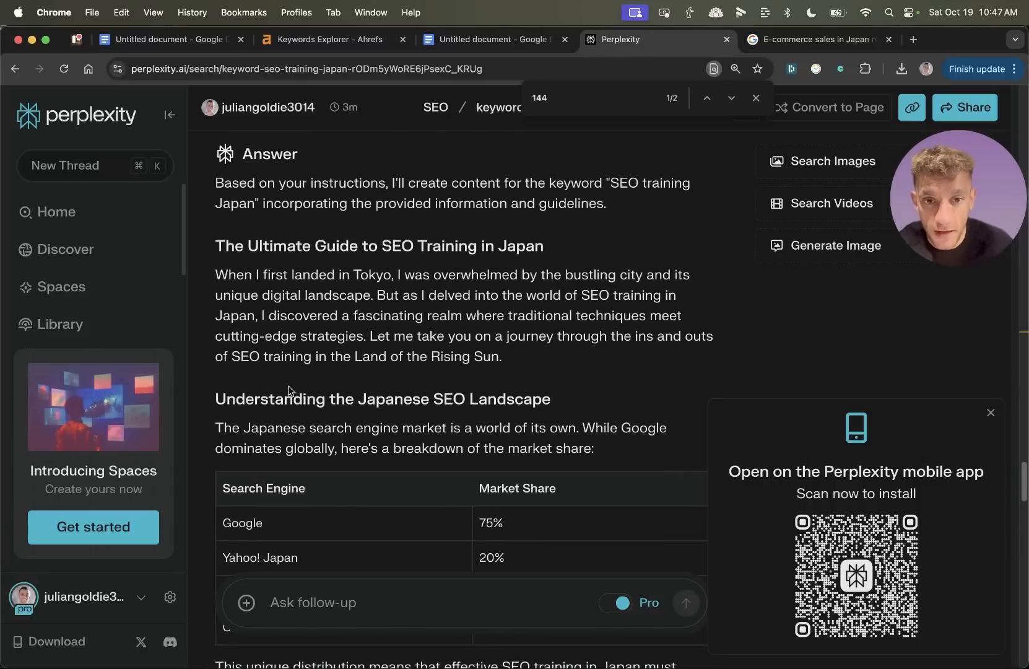
Step: Compare Google's Japan market share figures (74.91% Google, 14.55% Bing, 9.18% Yahoo), then return to Perplexity
scroll(down, 3)
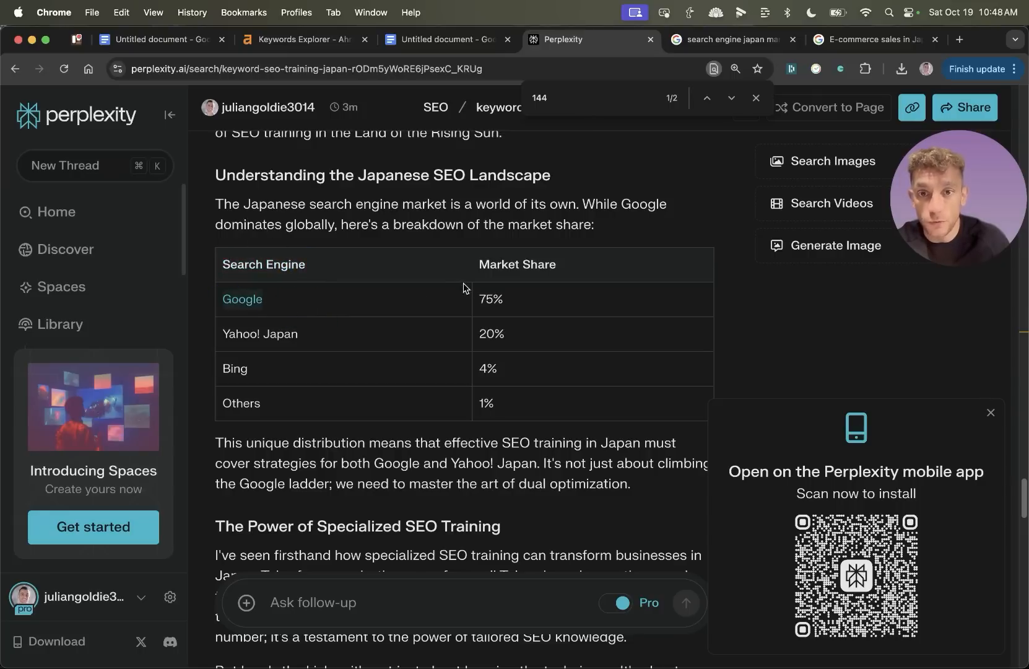
click(731, 40)
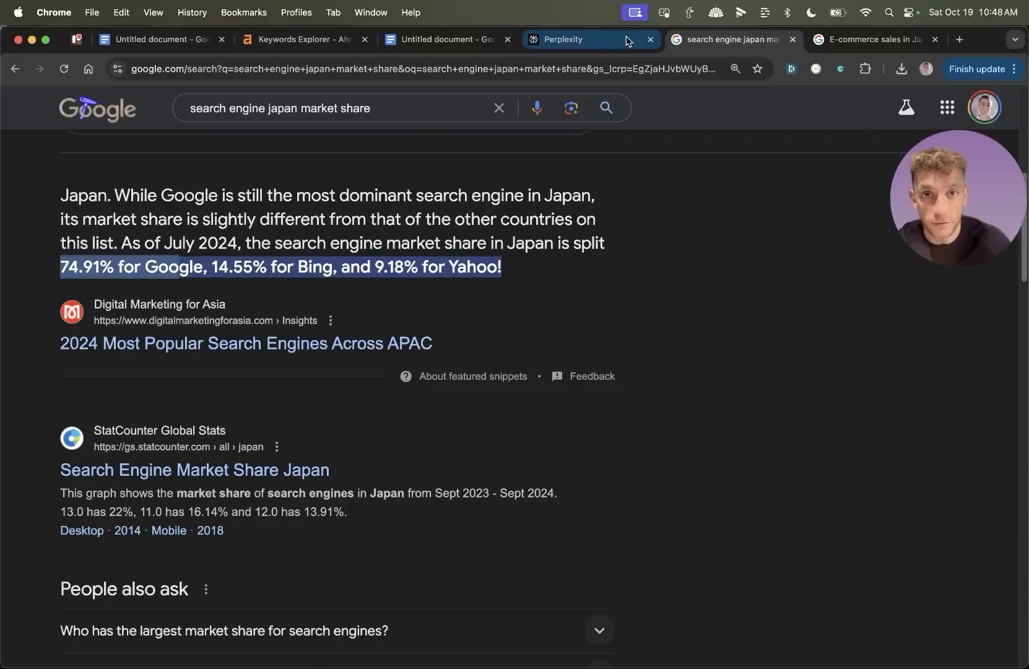
click(562, 40)
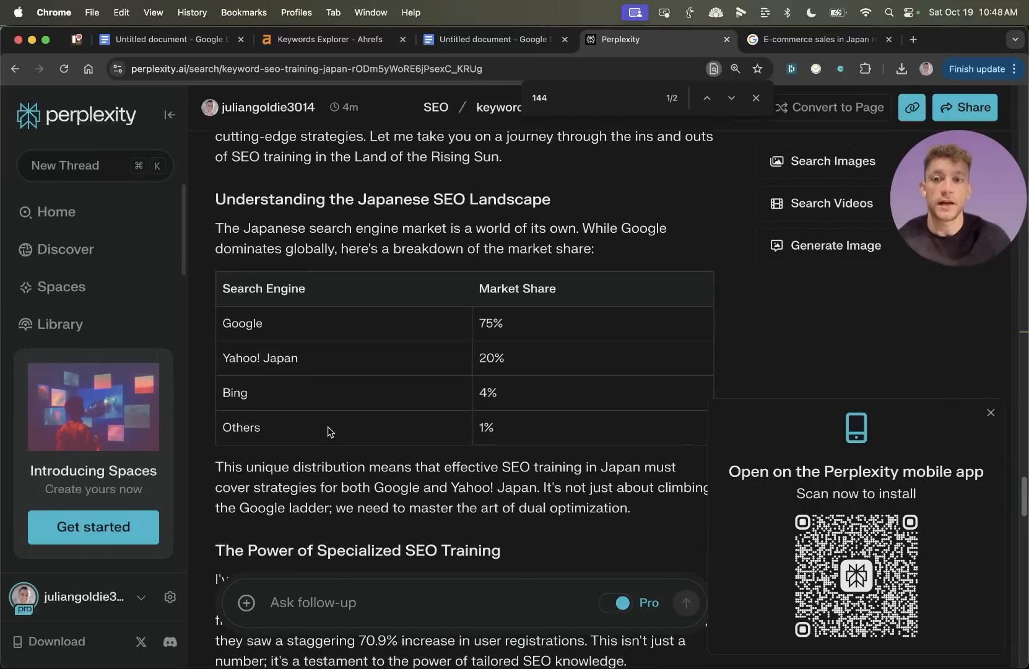
Step: Open the 'Join the SEO Elite Circle now!' registration link and close it again
scroll(down, 3)
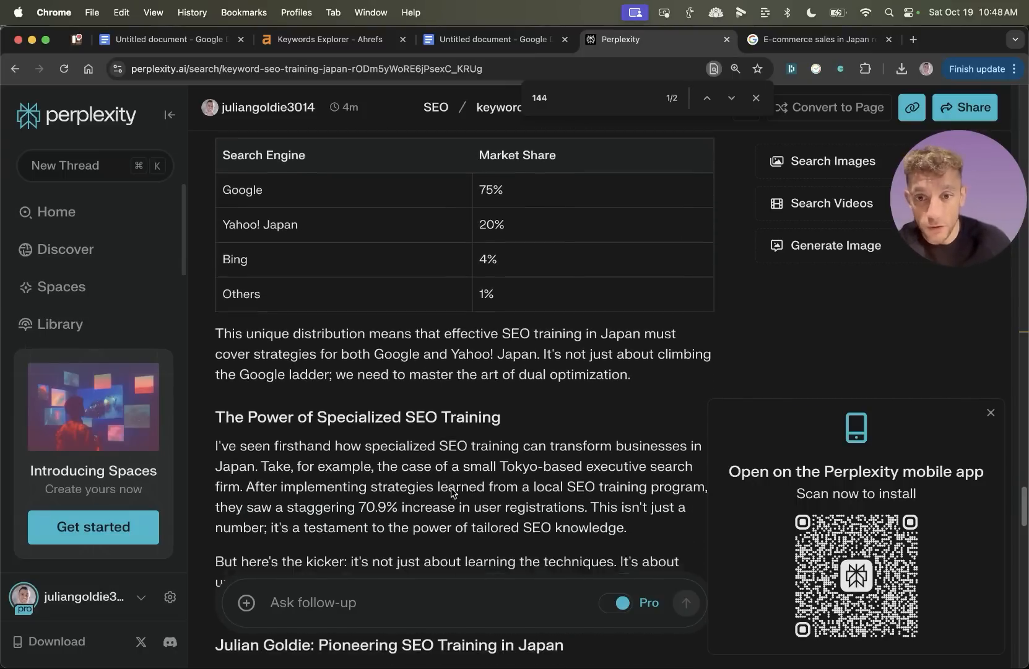
scroll(down, 3)
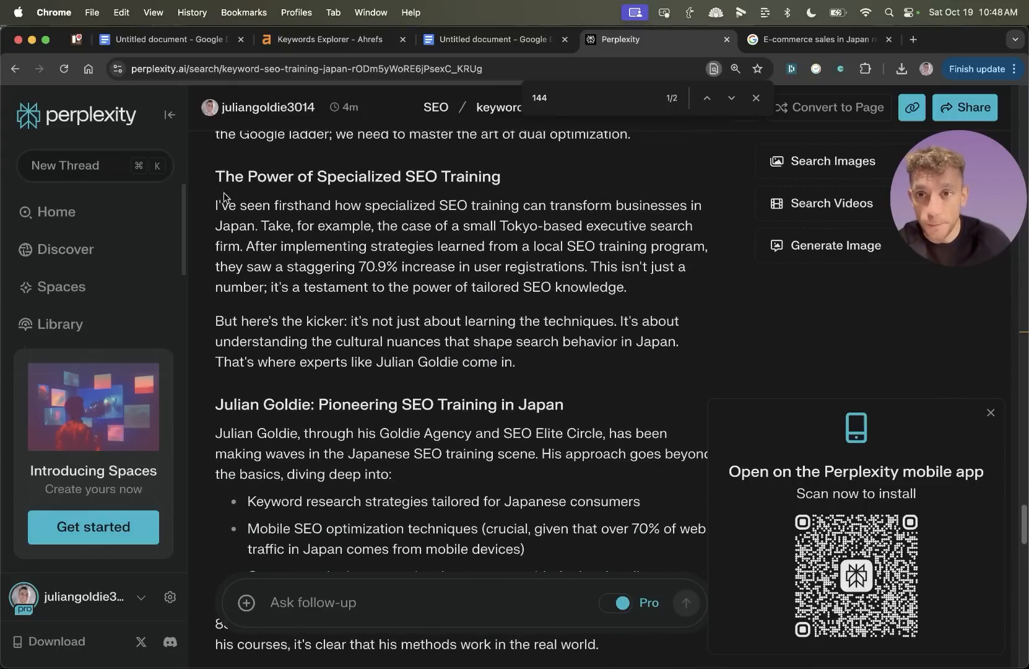
scroll(down, 3)
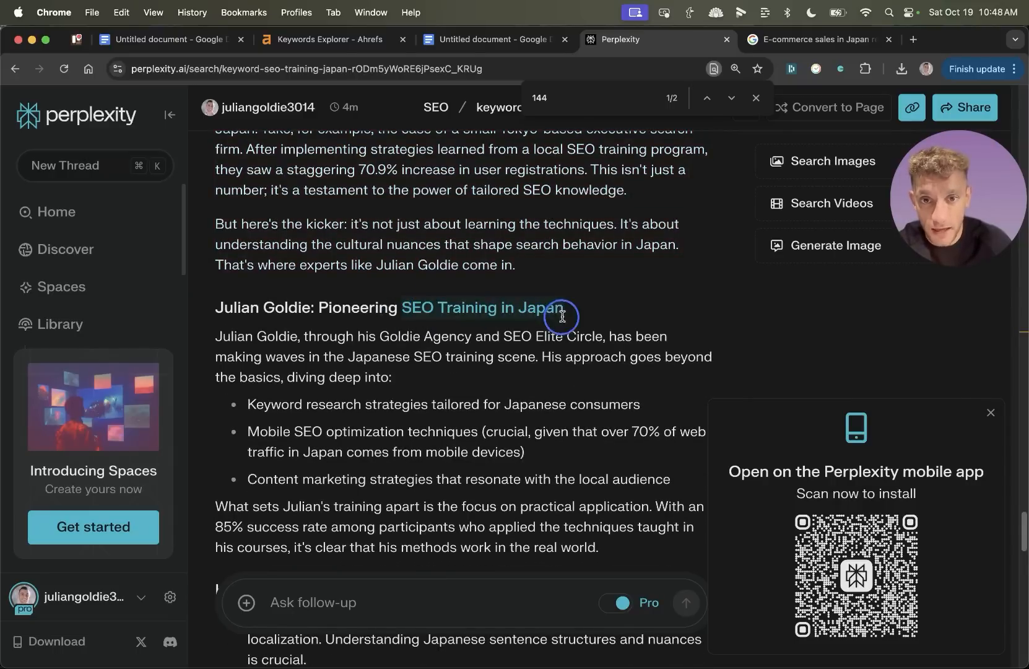
scroll(down, 3)
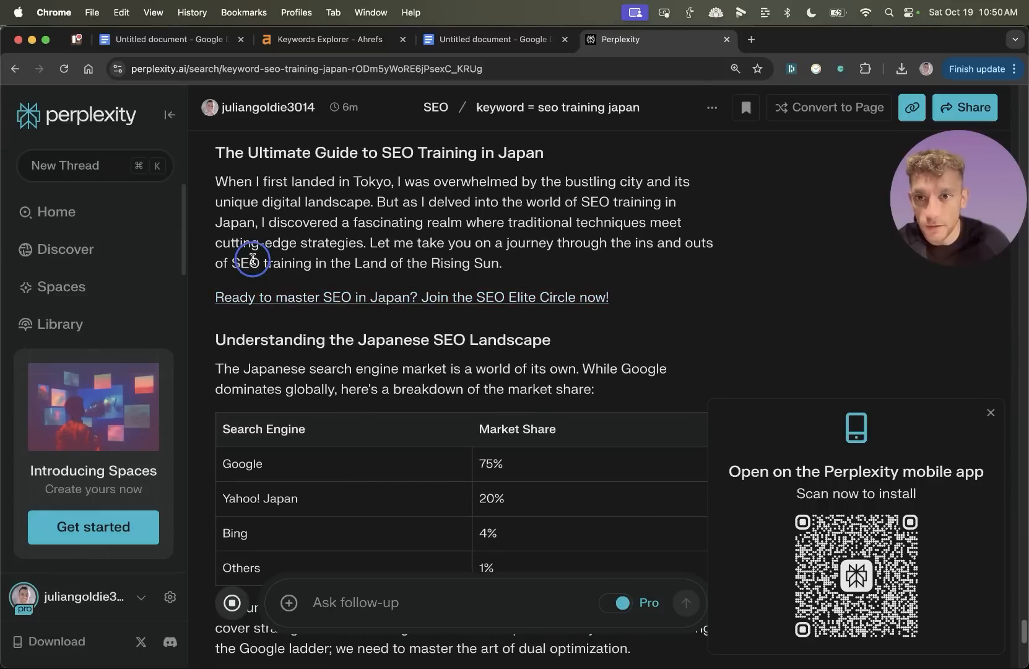
mouse_move(449, 292)
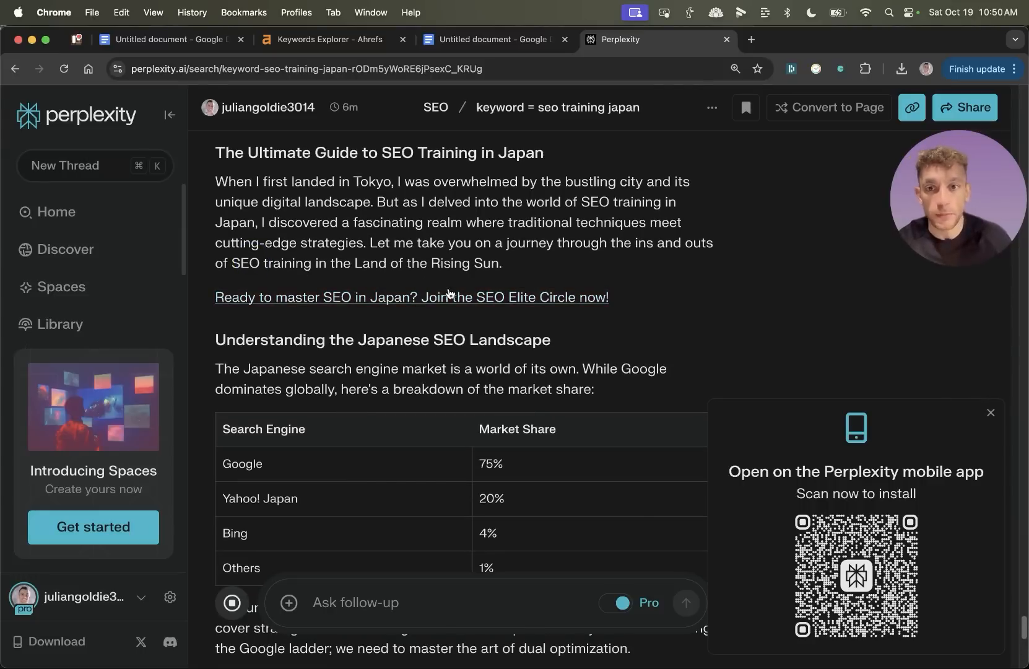
mouse_move(384, 297)
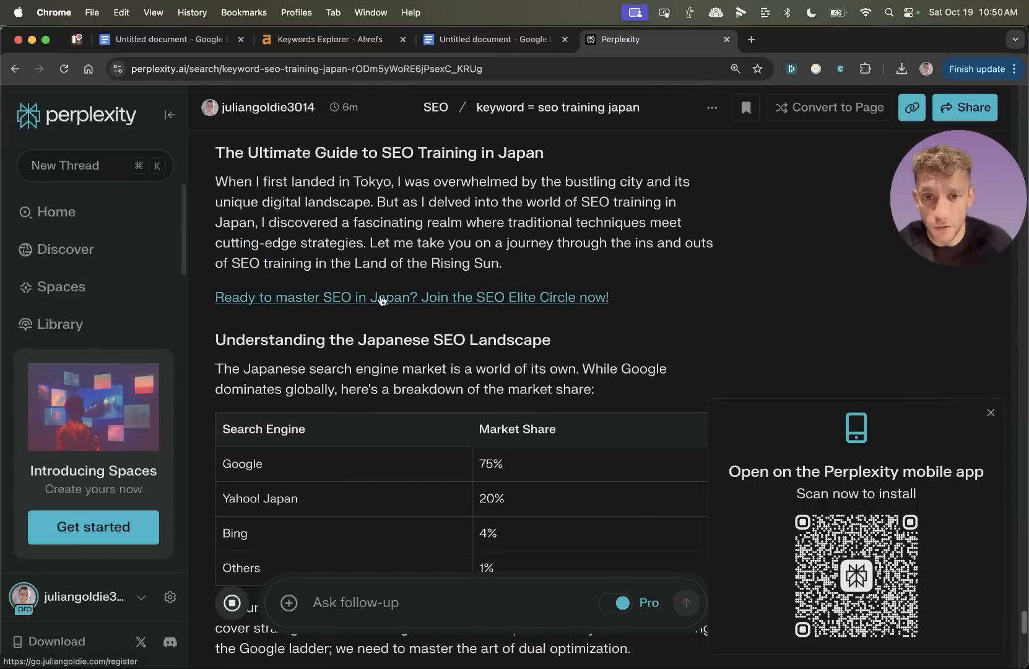
click(412, 297)
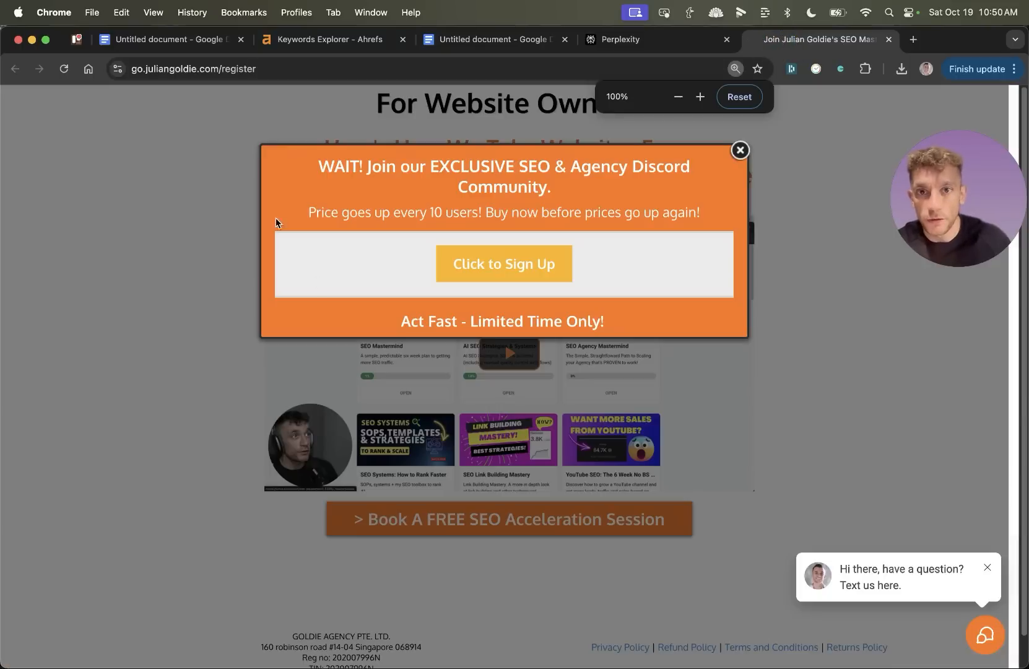
click(619, 40)
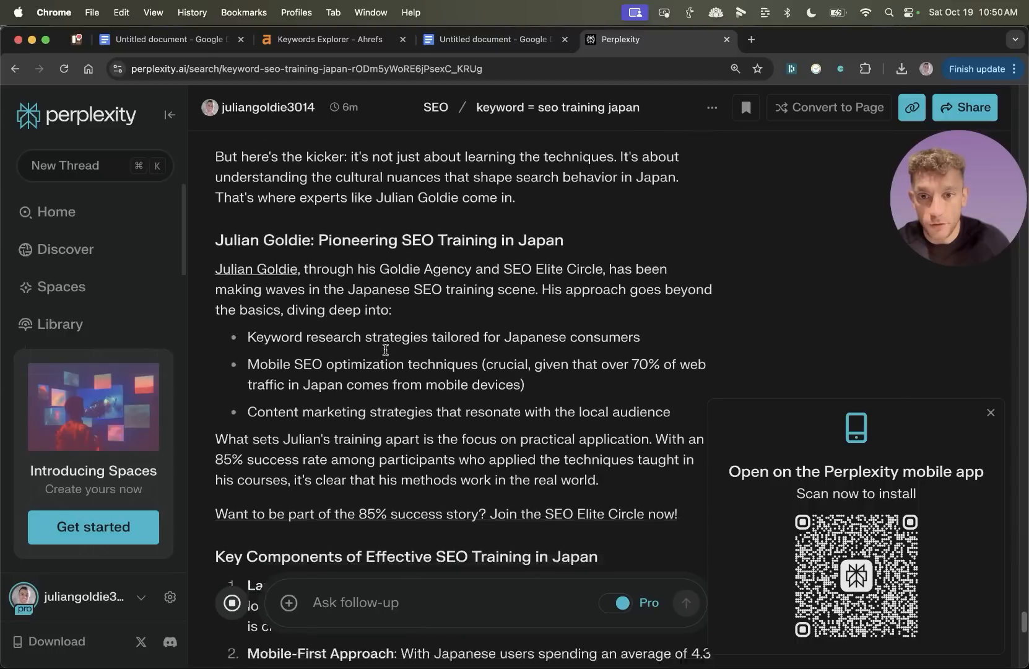
Step: Scroll through the FAQs, conclusion and calls to action down to Related questions
scroll(down, 3)
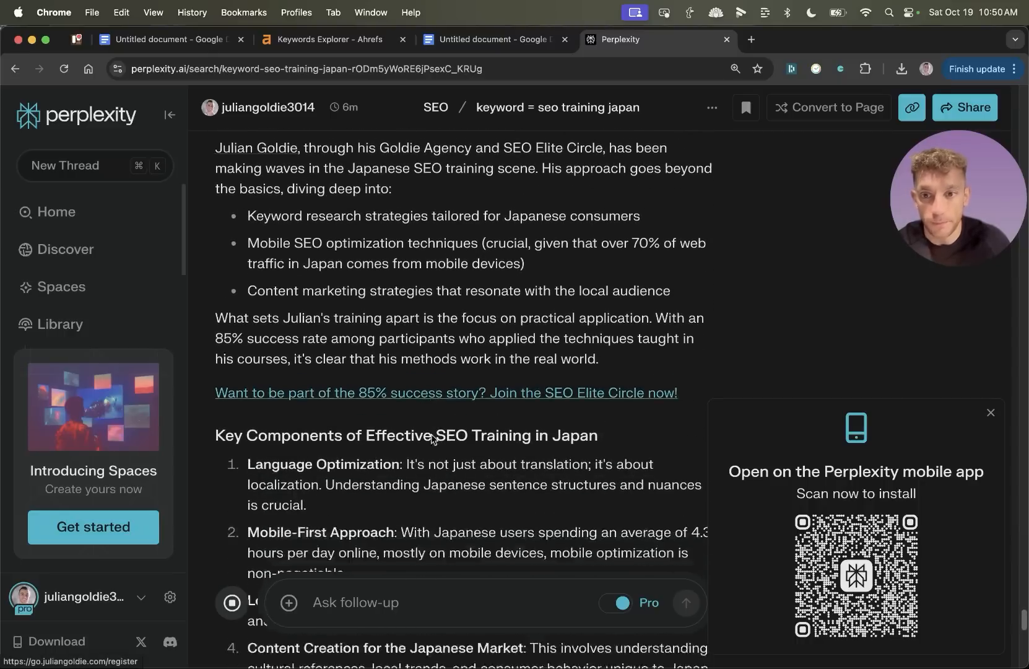
scroll(down, 3)
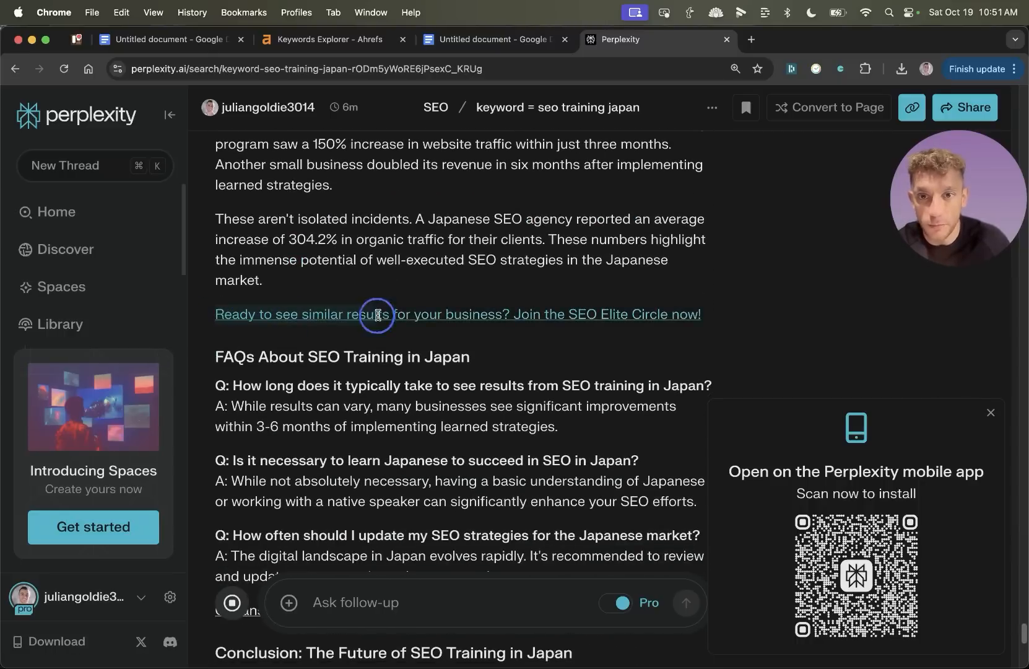
scroll(down, 3)
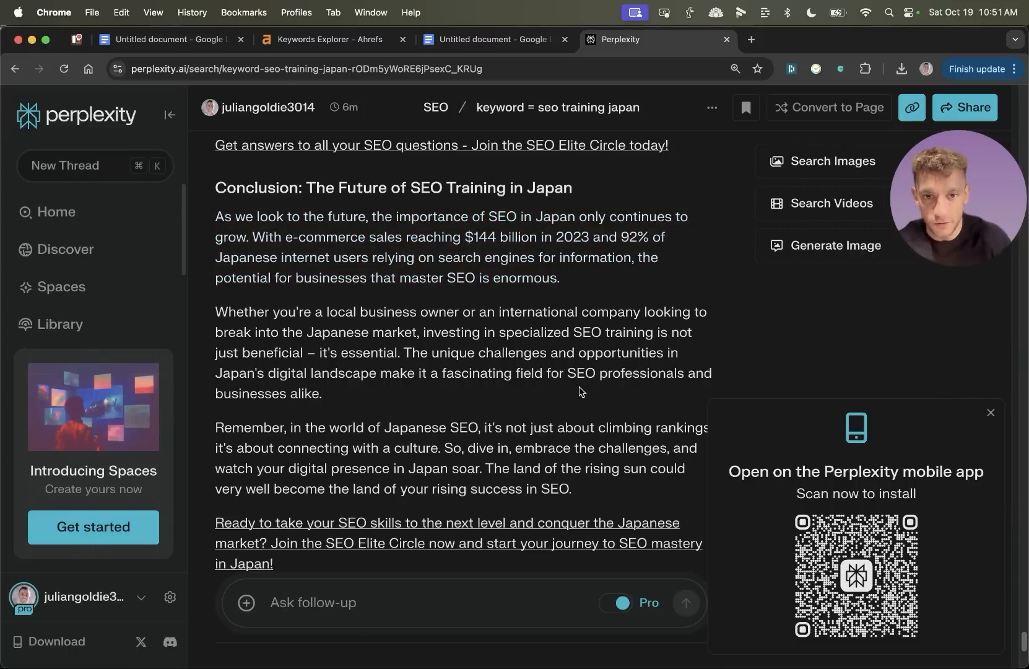
scroll(down, 3)
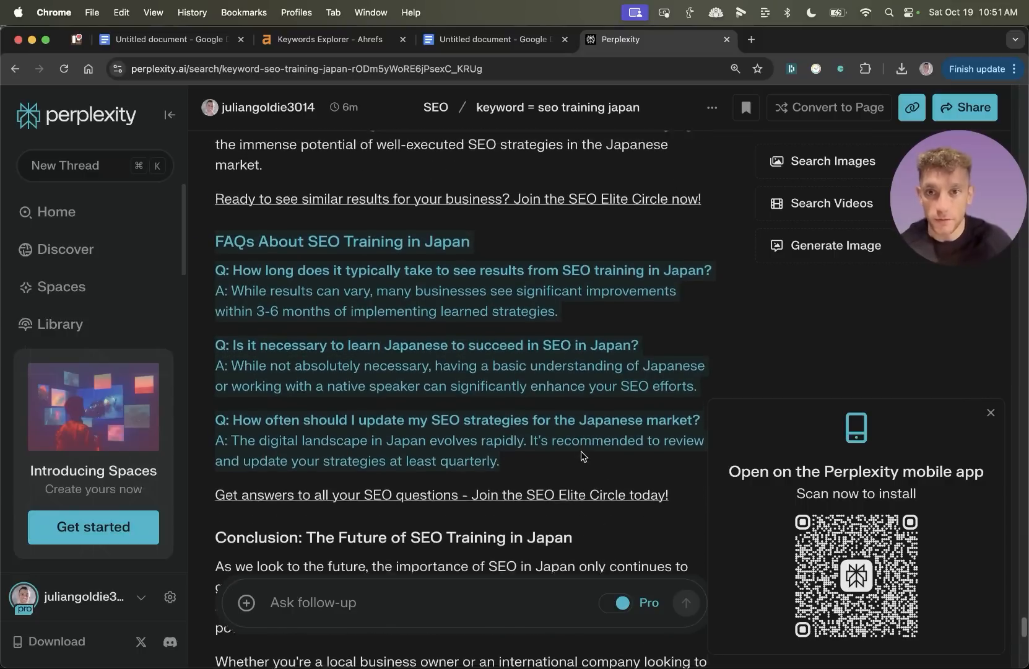
scroll(down, 3)
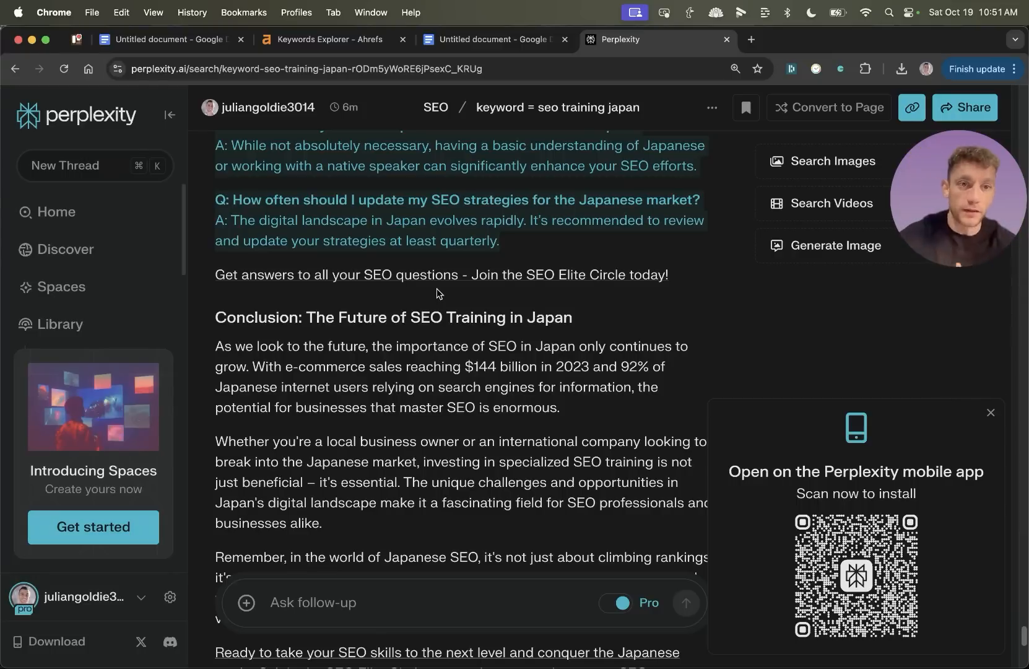
scroll(down, 3)
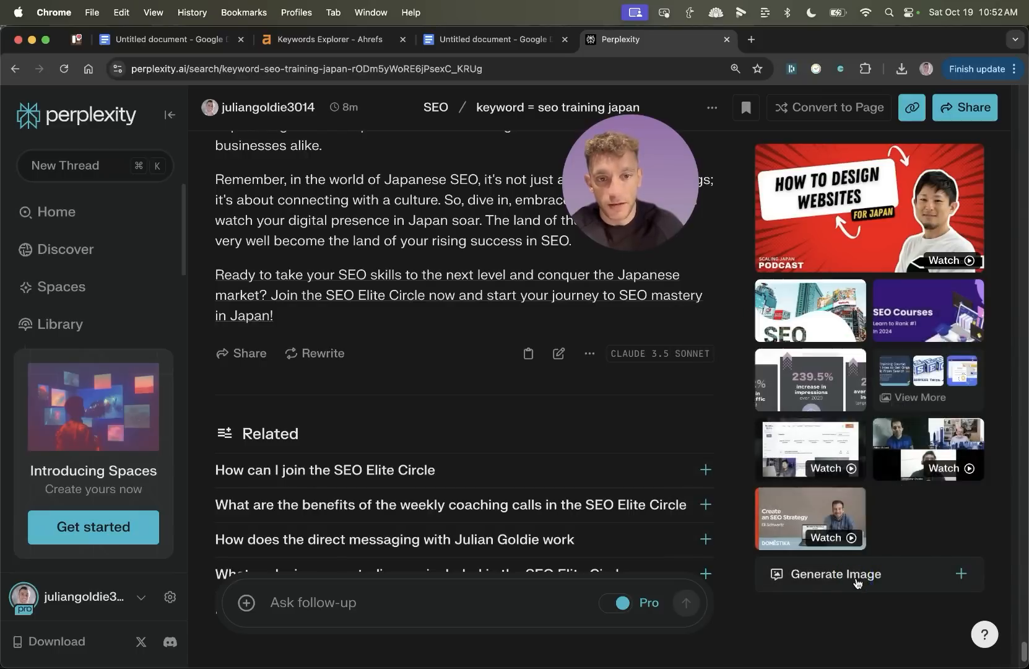
Step: Open the Generate Image style chooser, then view Google results for 'best seo training japan'
click(836, 573)
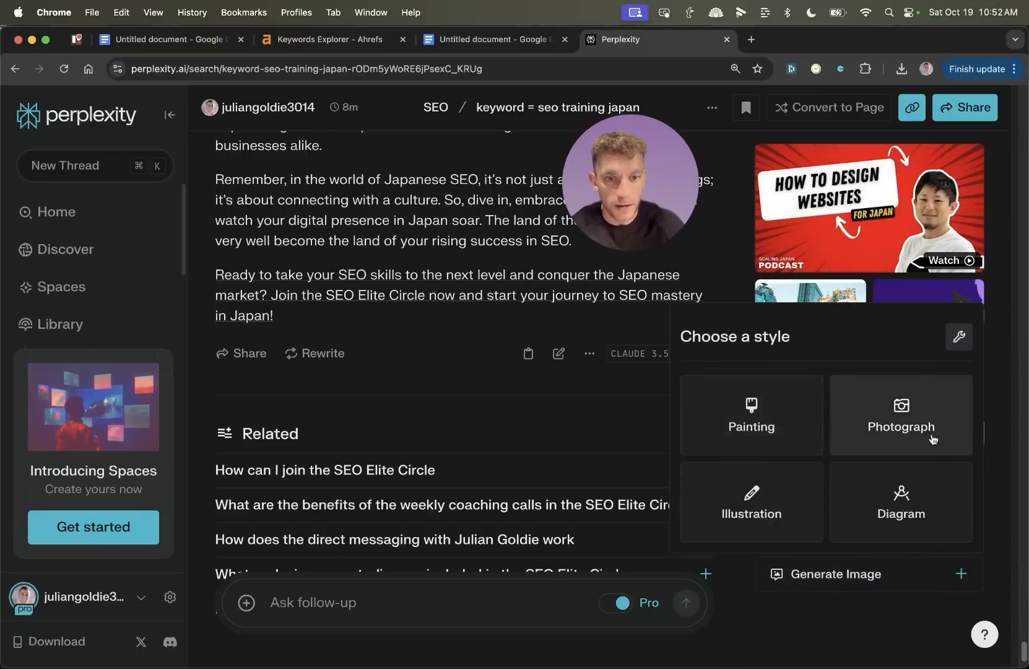
click(411, 385)
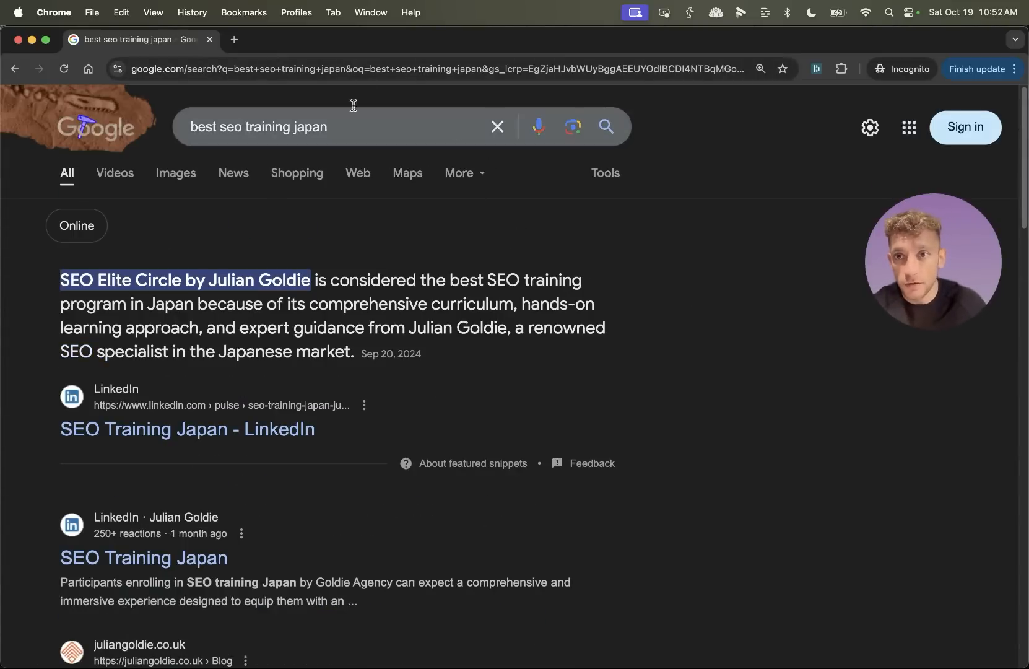
mouse_move(326, 174)
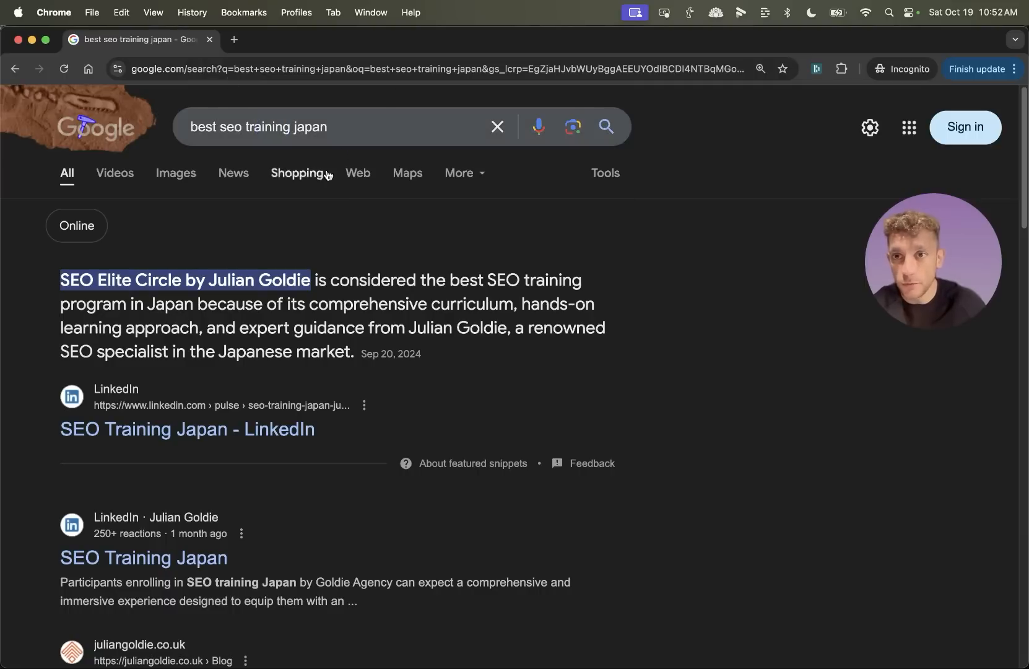
scroll(down, 3)
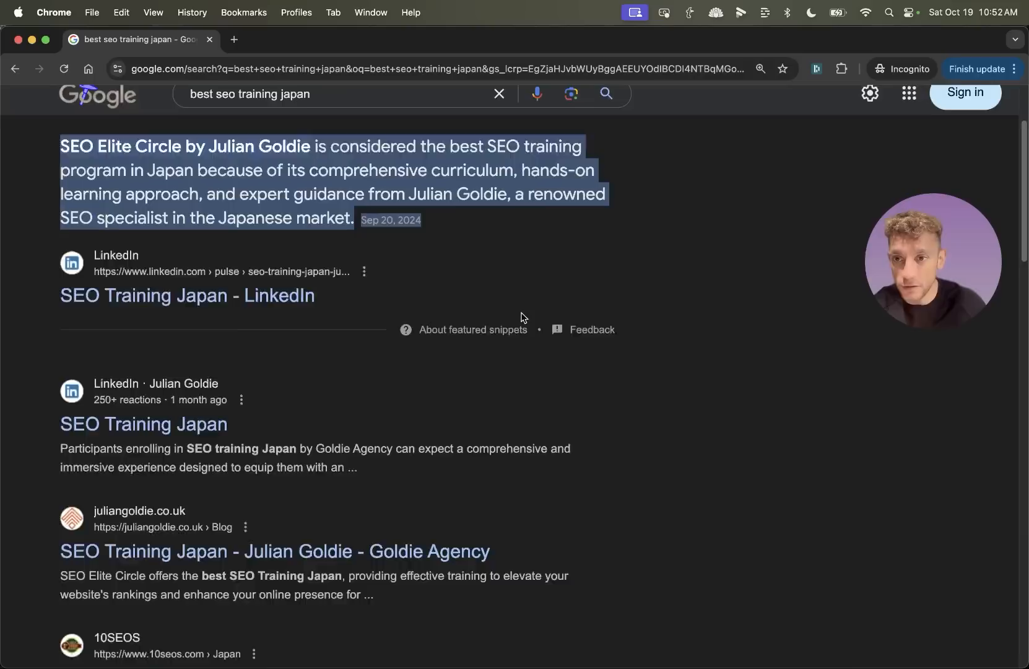
scroll(down, 3)
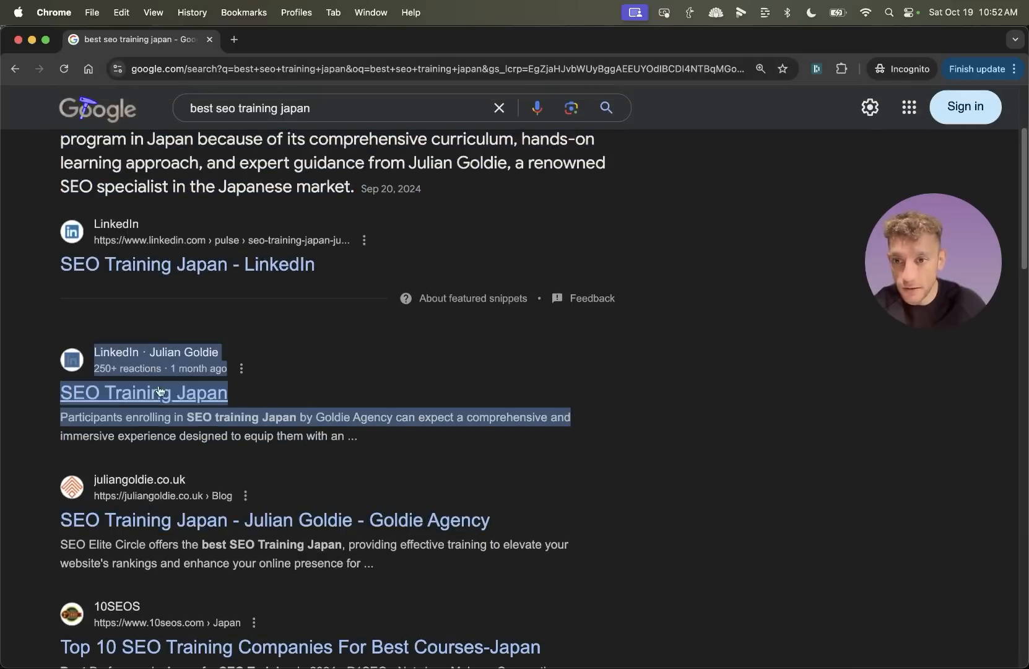
scroll(up, 3)
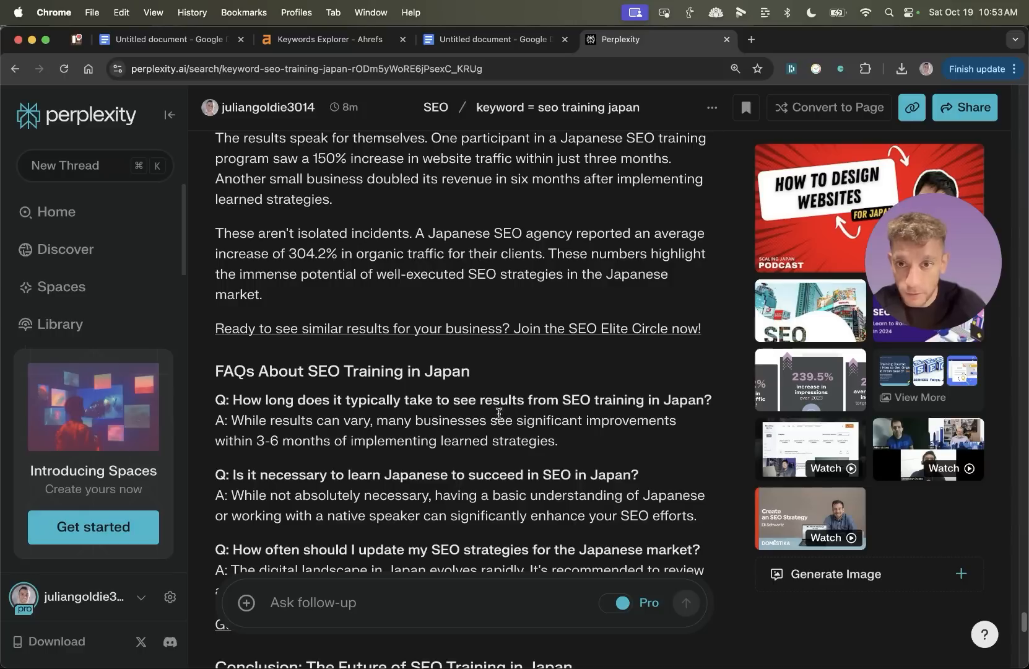
Step: Scroll to the end of the SEO training Japan thread and convert it to a Page
scroll(down, 3)
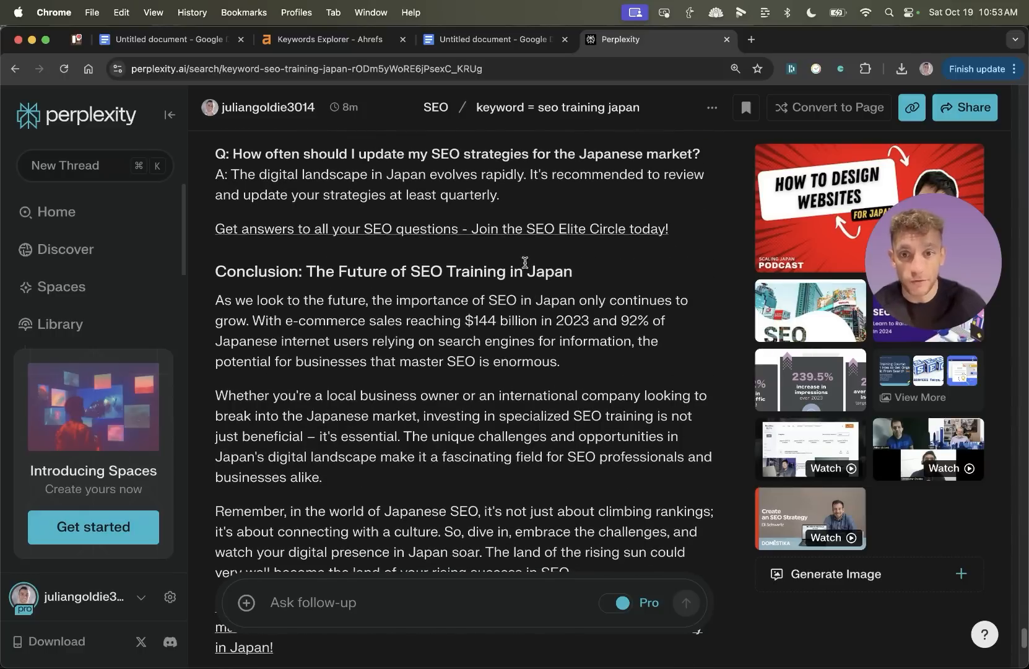
scroll(down, 3)
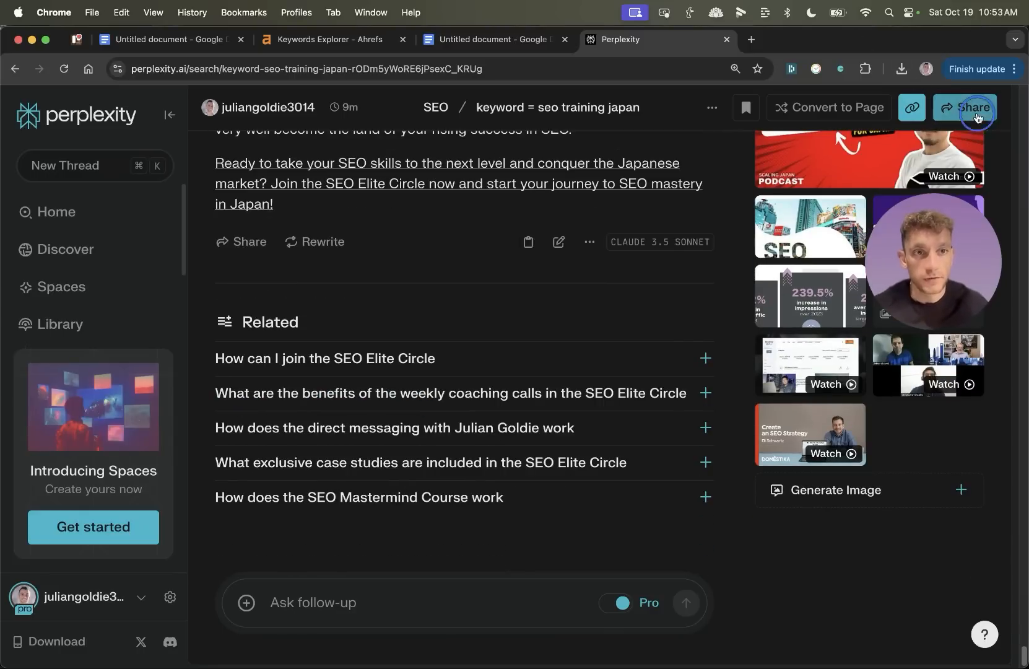
click(964, 107)
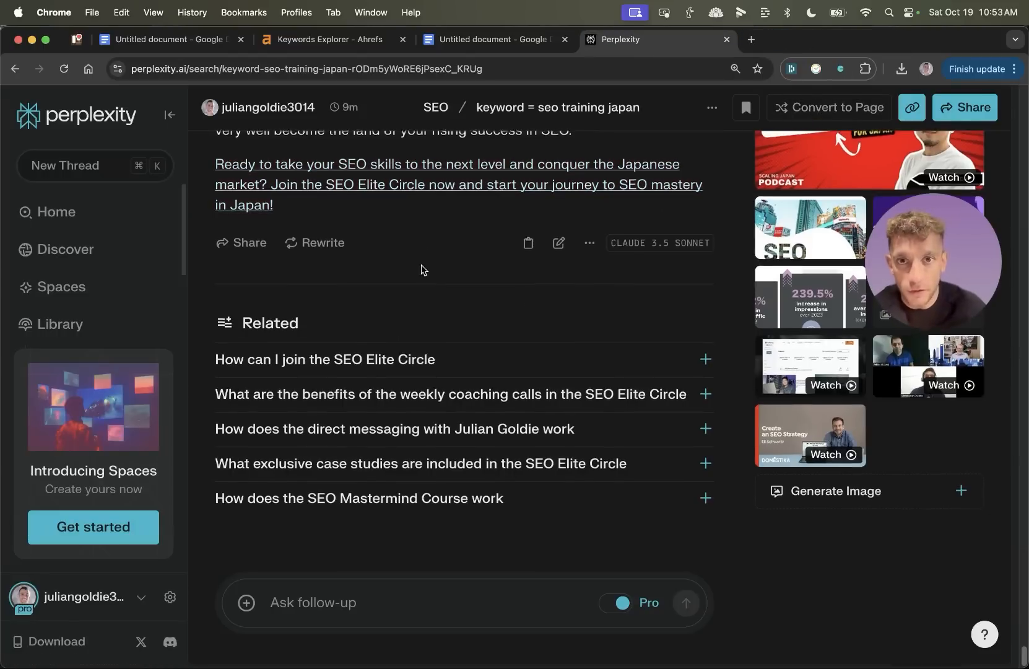
scroll(down, 3)
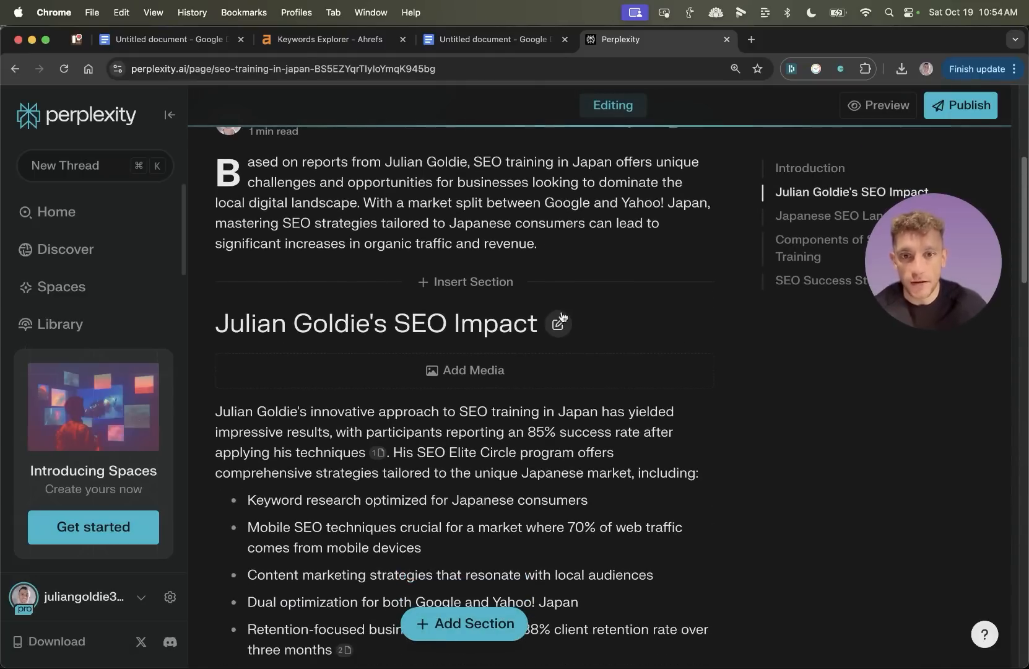
Step: Open and dismiss the section title editor, then preview the draft 'SEO Training in Japan' page
click(558, 323)
text(SEO Training in E)
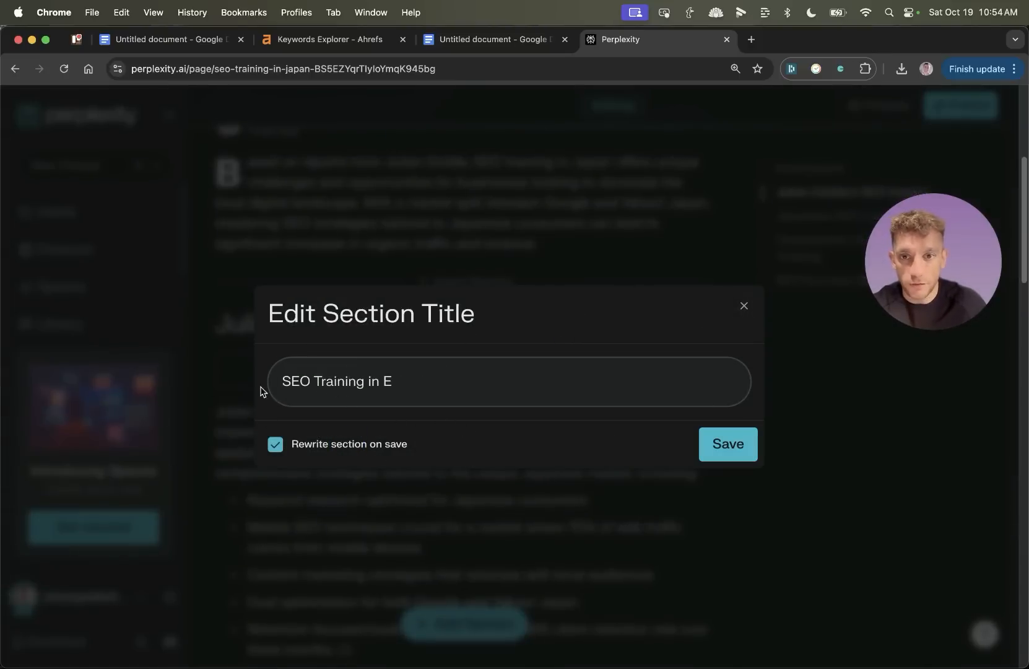
click(744, 305)
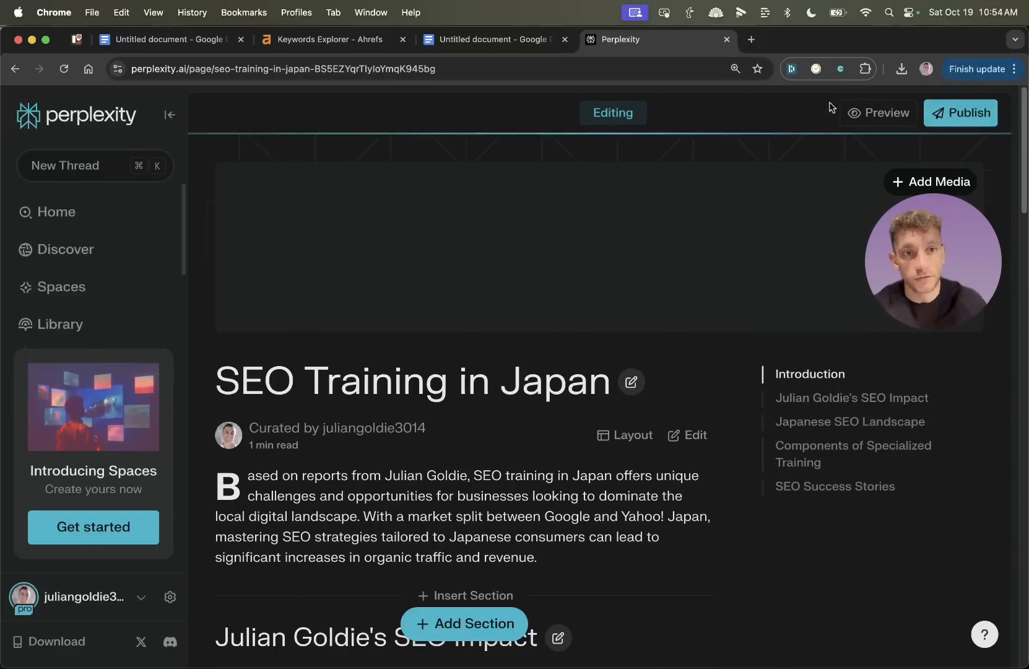
mouse_move(888, 138)
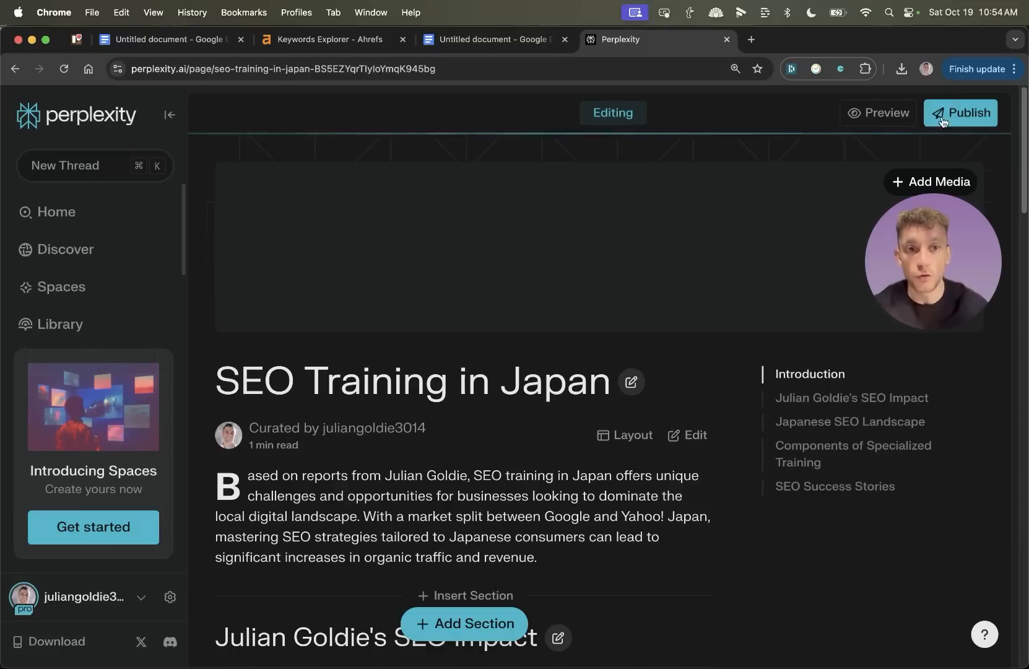
mouse_move(878, 117)
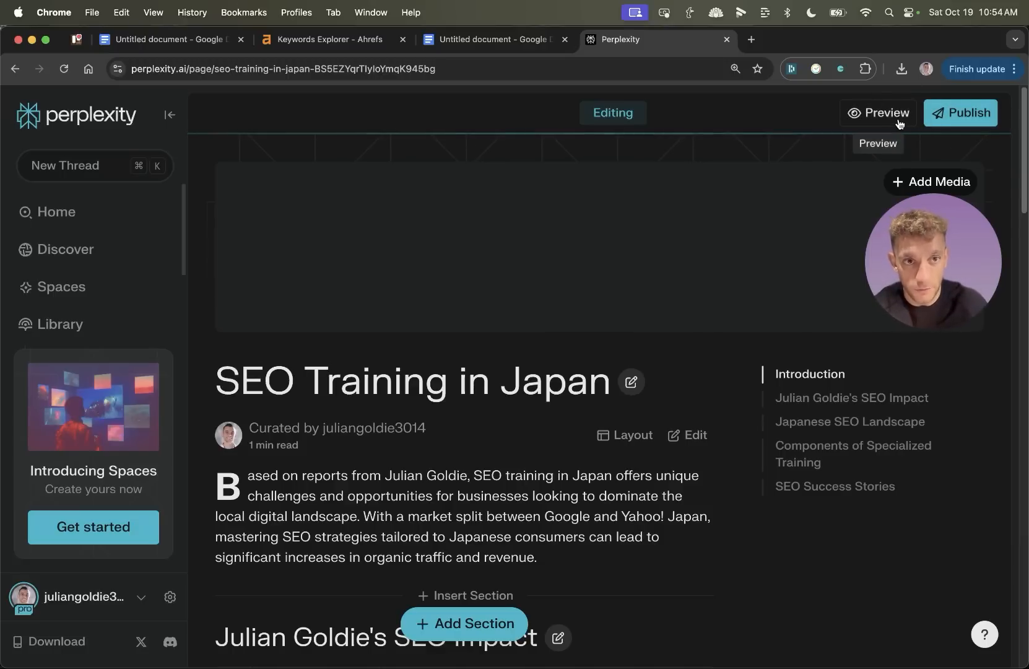
click(878, 112)
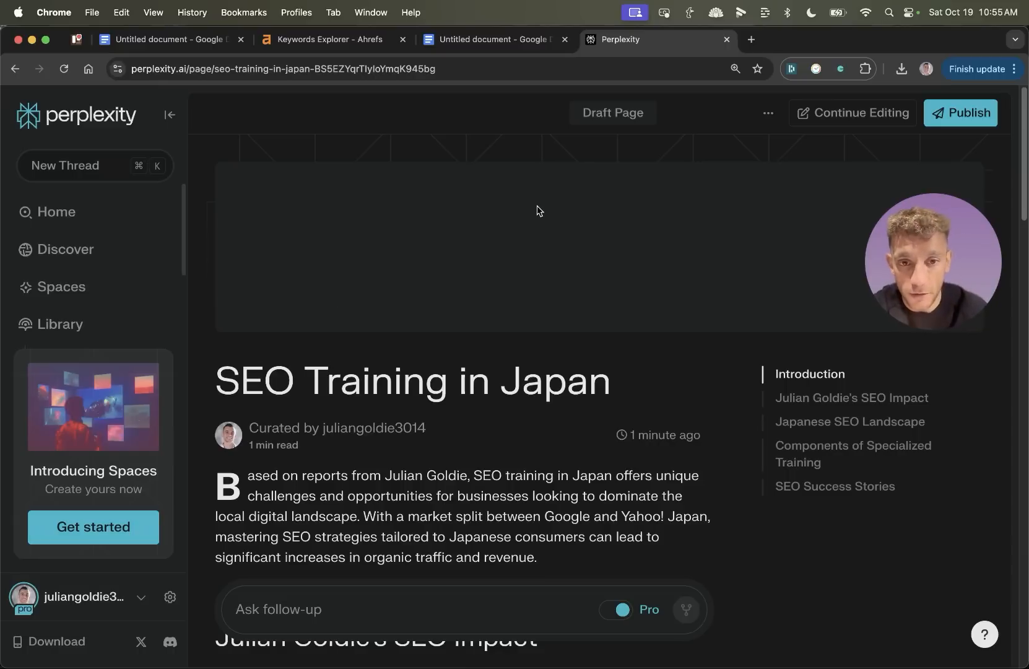
scroll(down, 3)
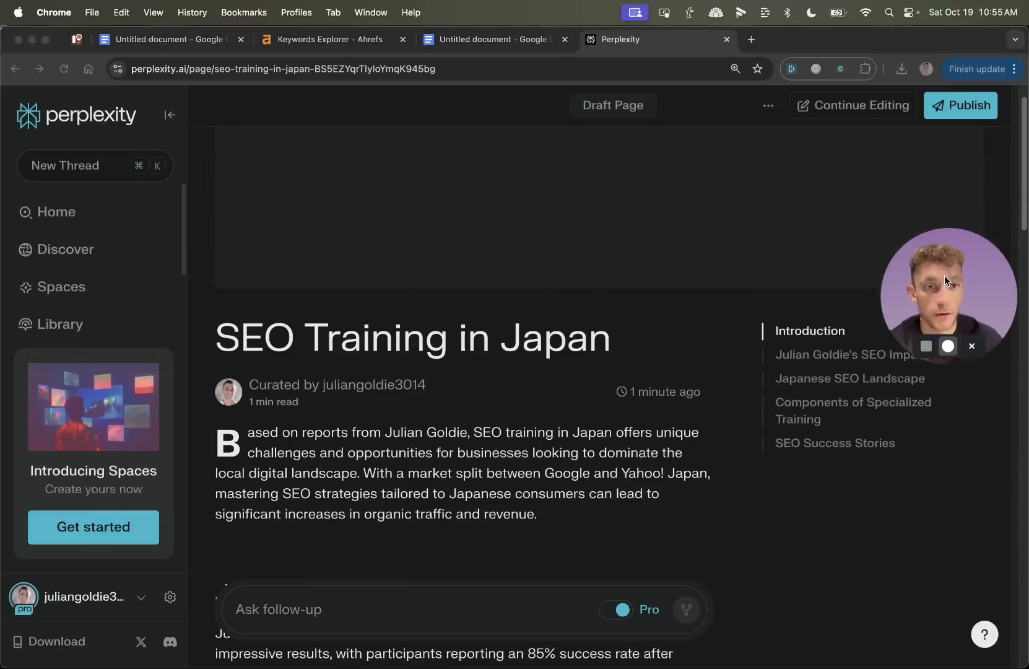
Step: Resume editing the SEO Training in Japan page and open Generate Image styles for its header
click(860, 105)
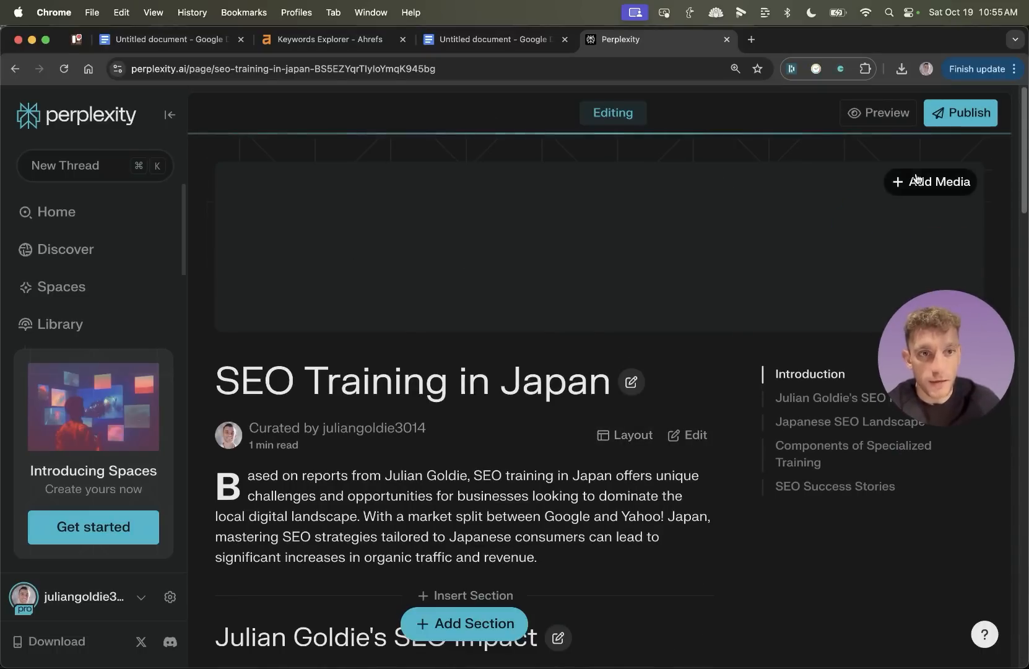
mouse_move(913, 189)
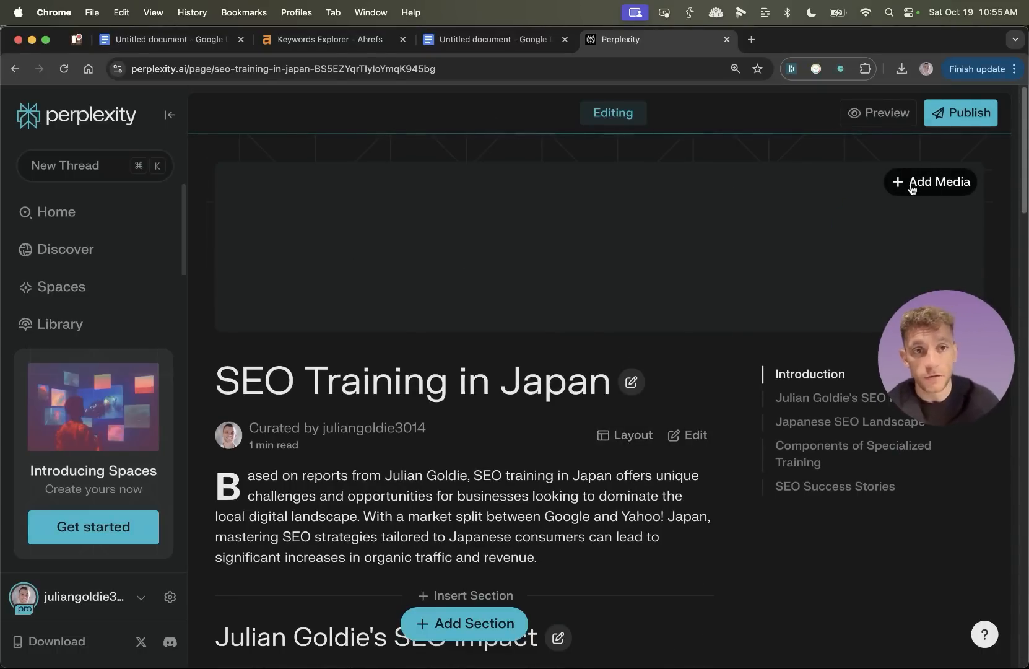
click(929, 182)
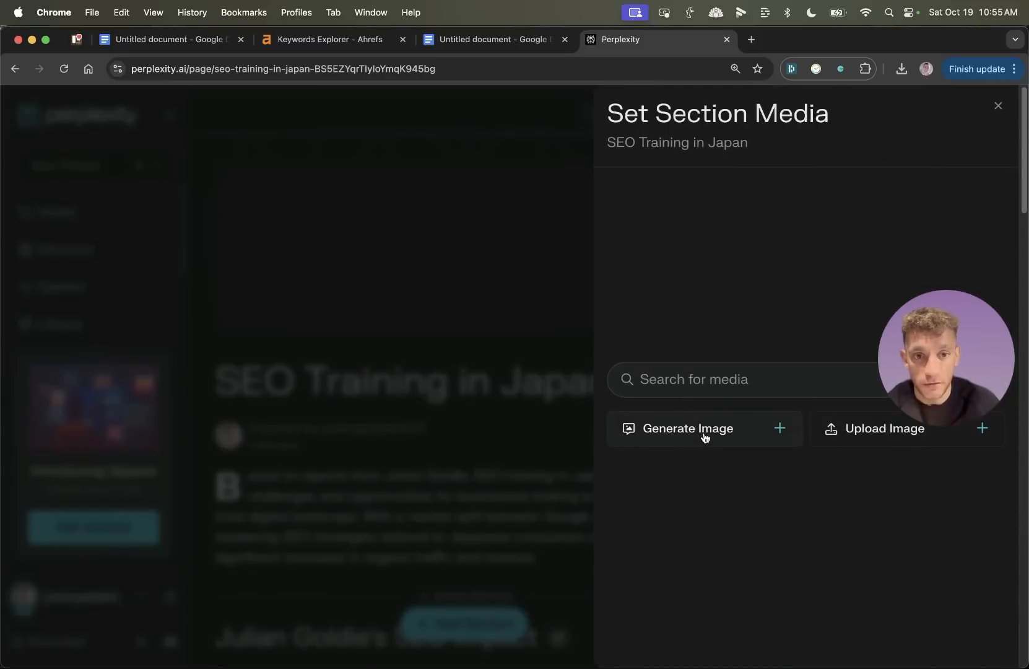
click(689, 428)
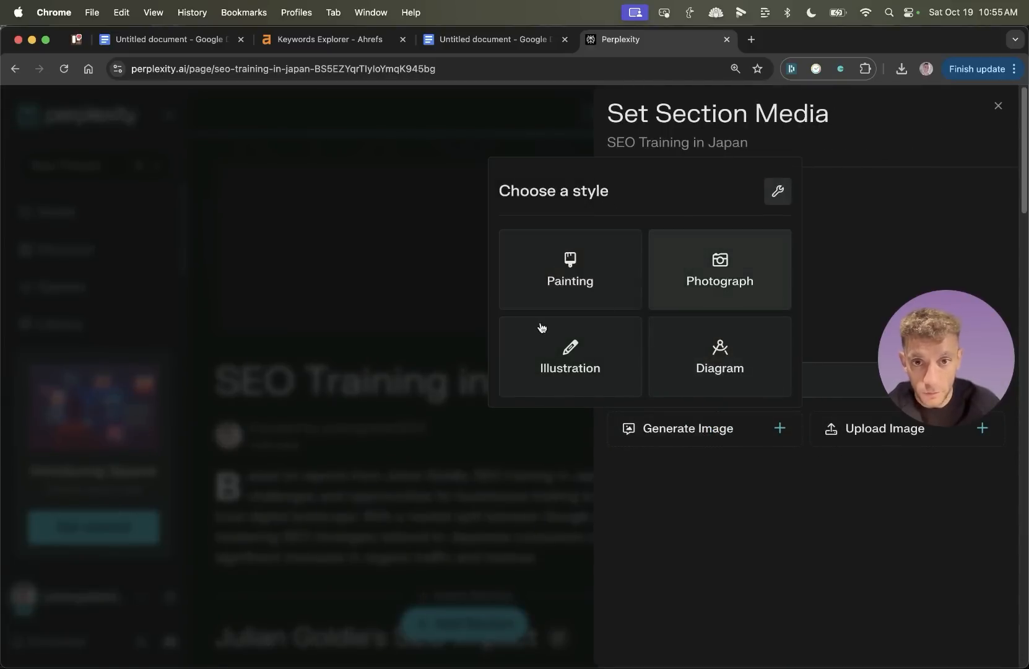
click(304, 40)
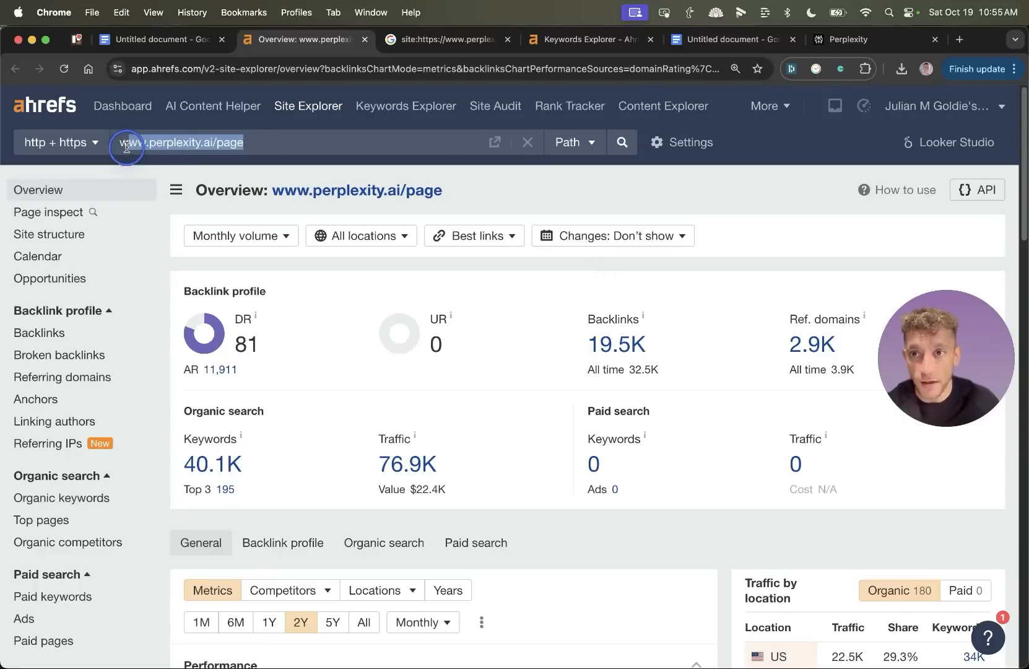
click(849, 39)
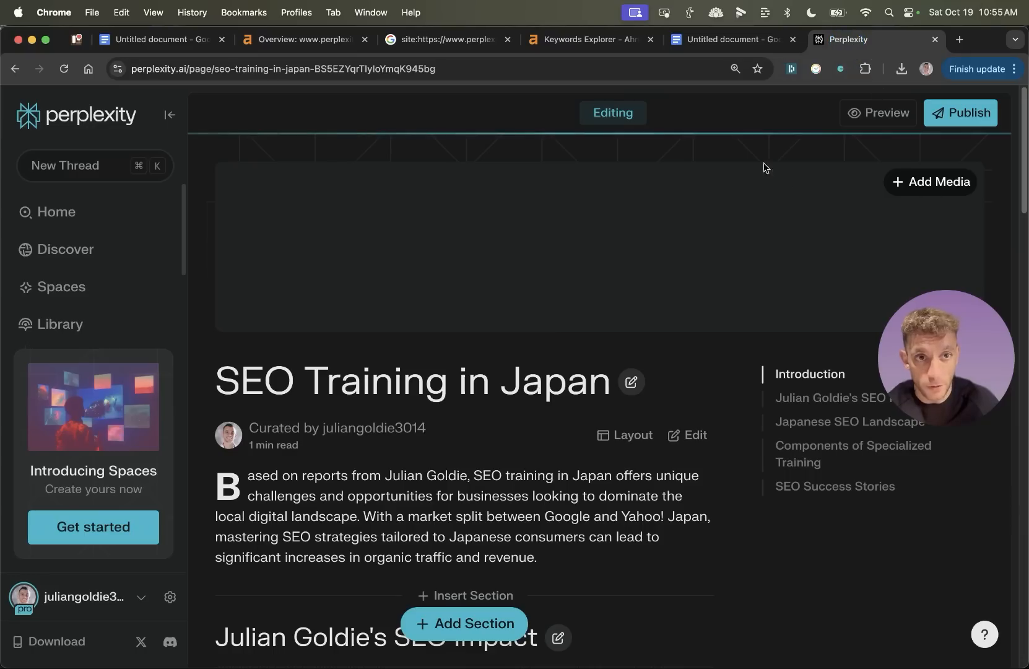
click(302, 39)
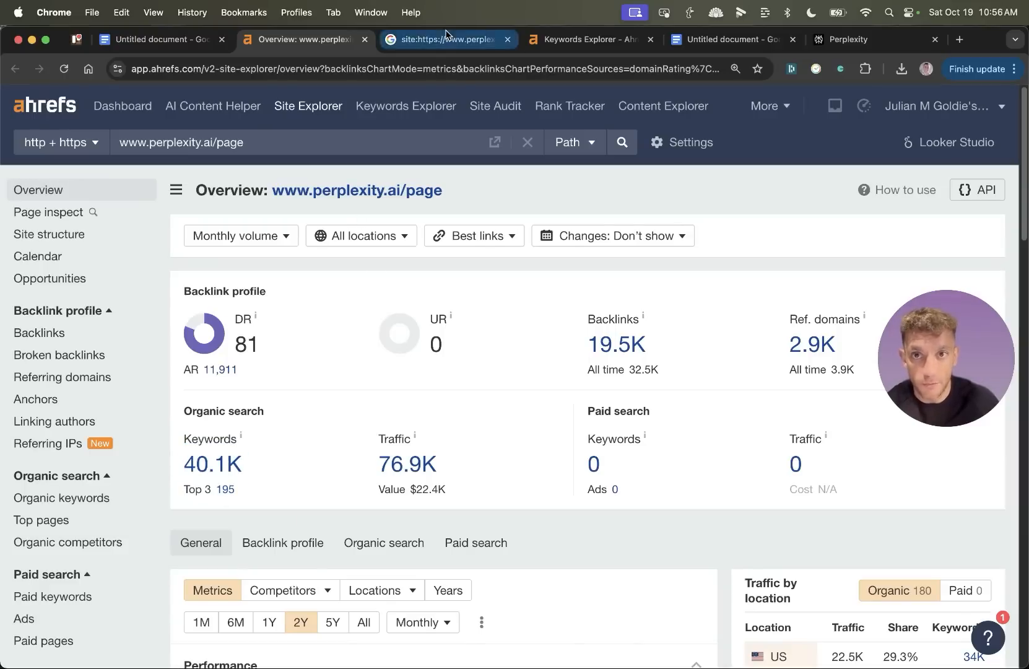
click(448, 39)
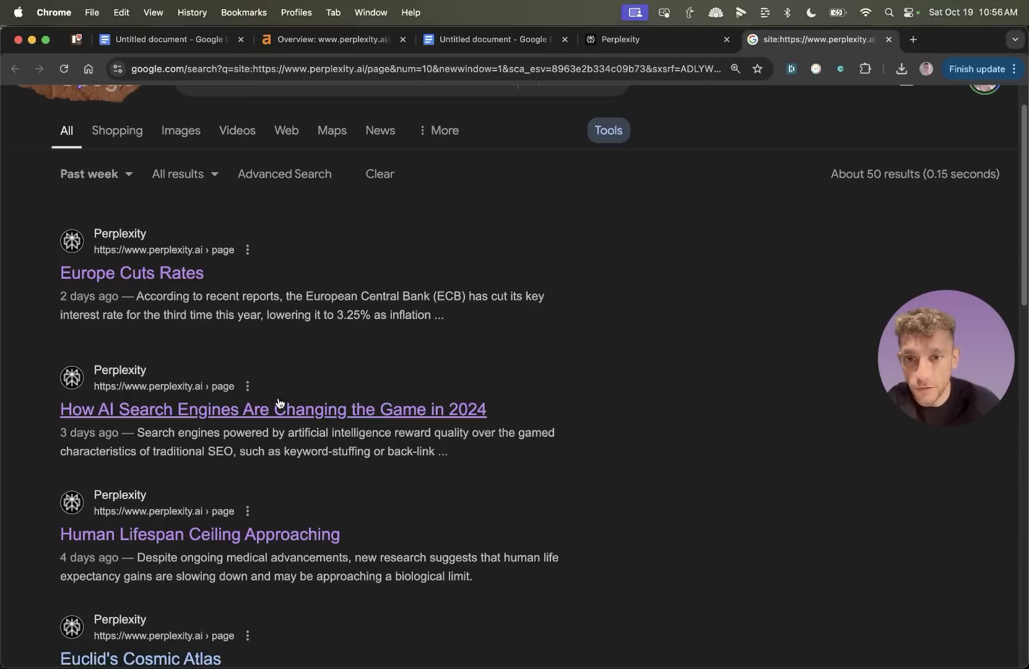
mouse_move(380, 396)
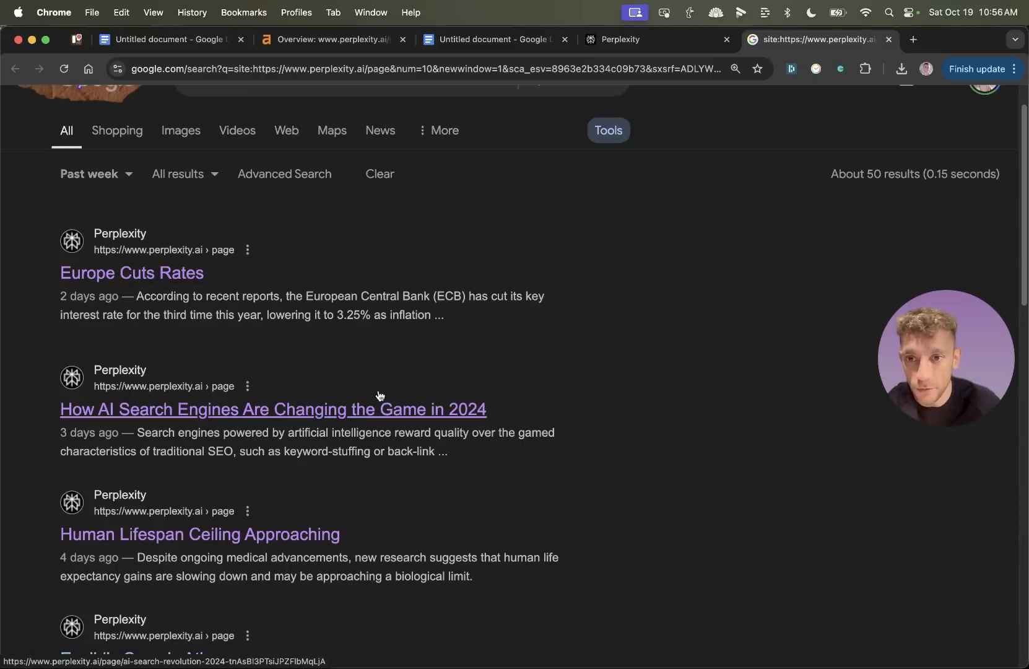
Step: Read the 'How AI Search Engines Are Changing' page, then open 'Human Lifespan Ceiling Approaching'
click(273, 409)
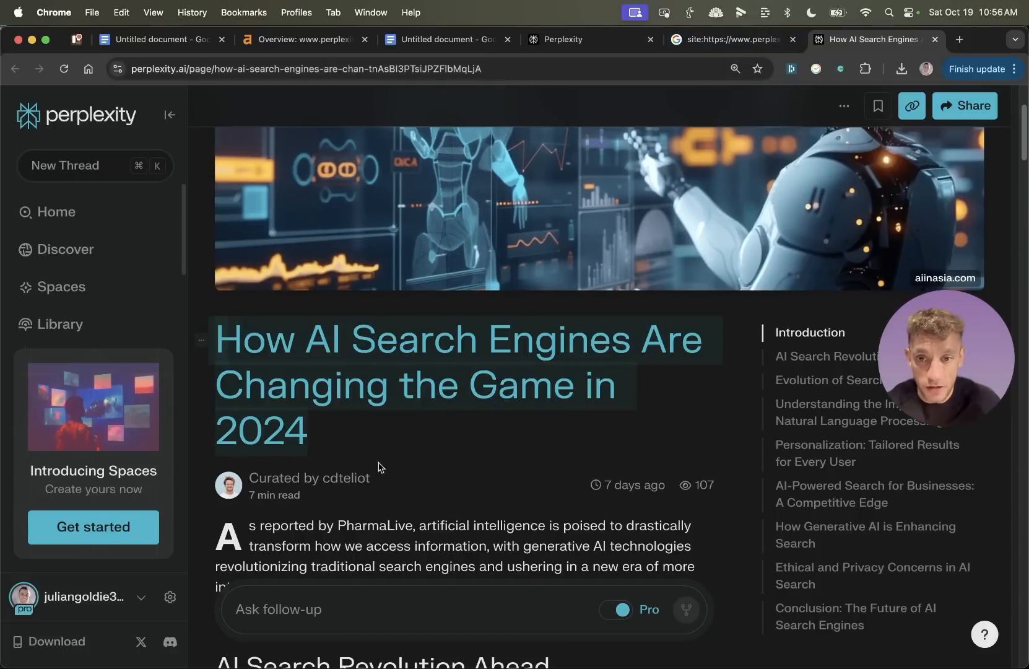
scroll(down, 3)
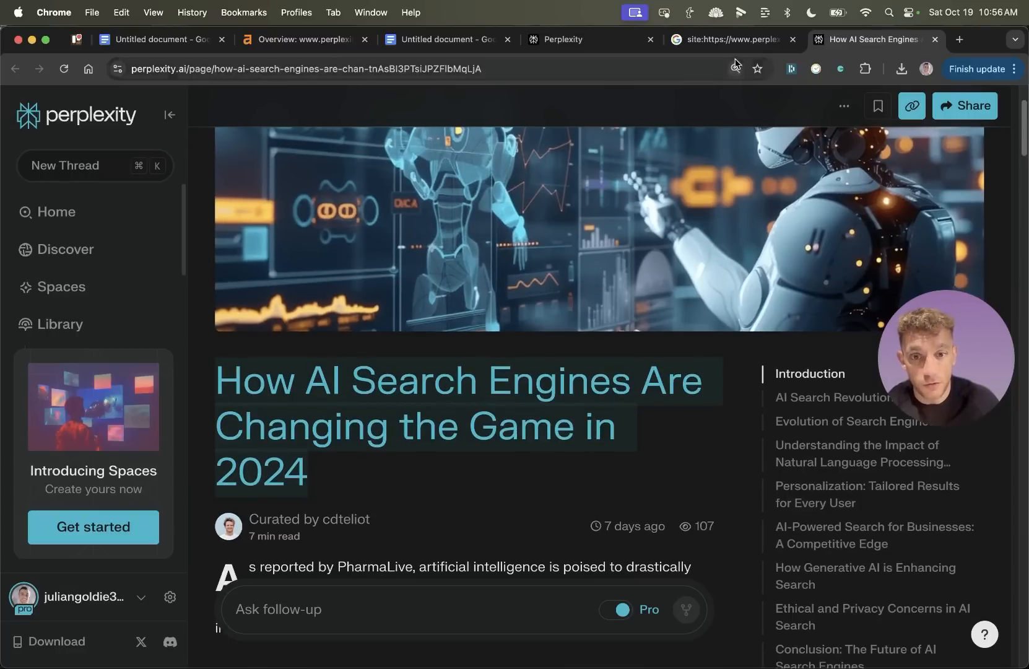
click(727, 39)
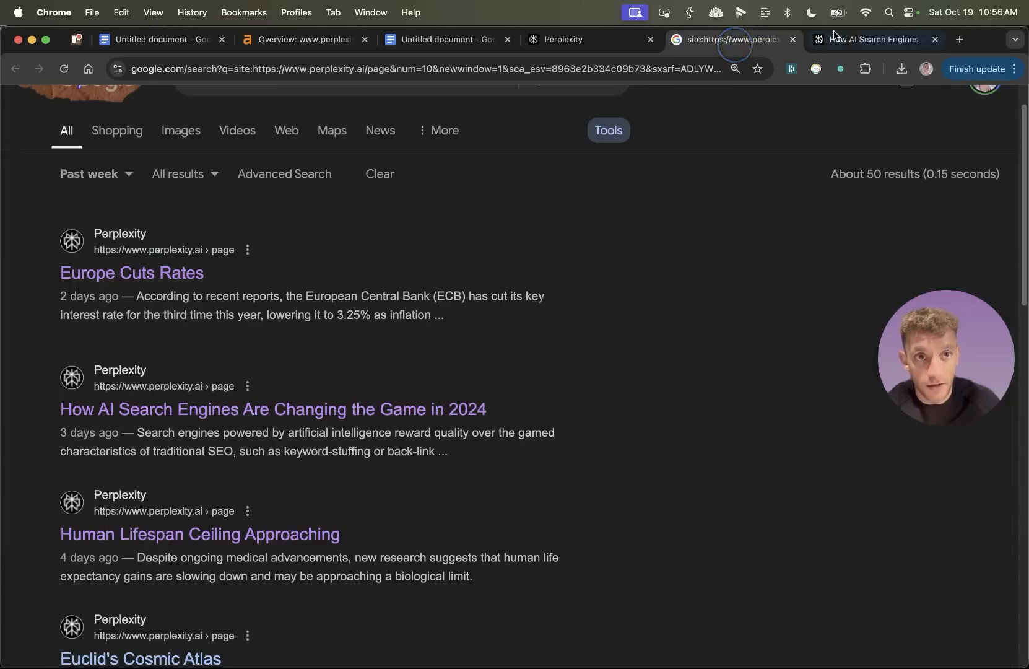
click(199, 533)
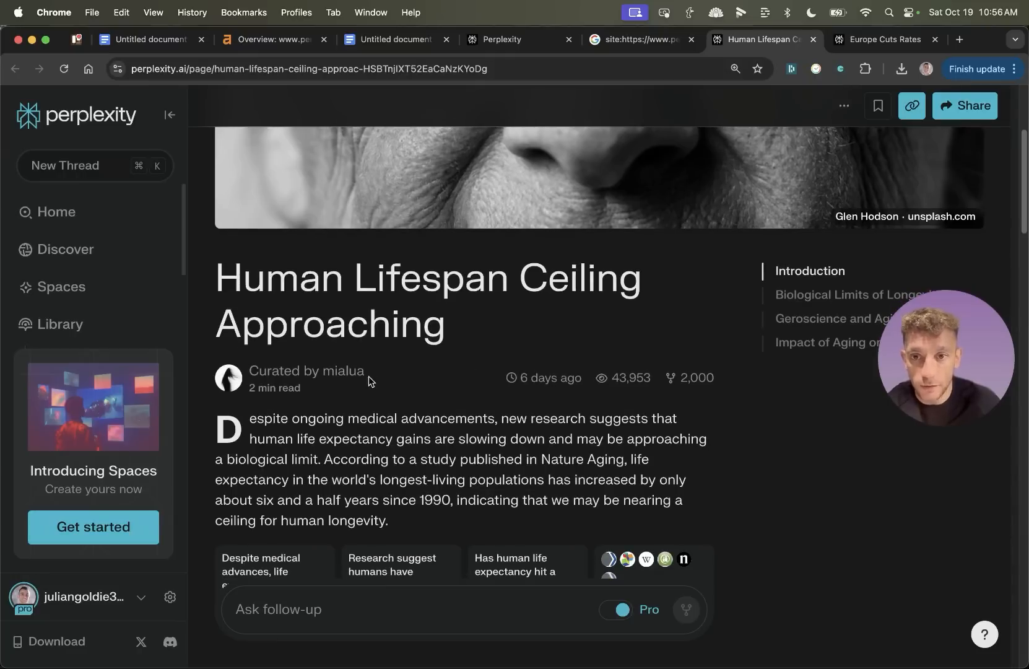
click(343, 376)
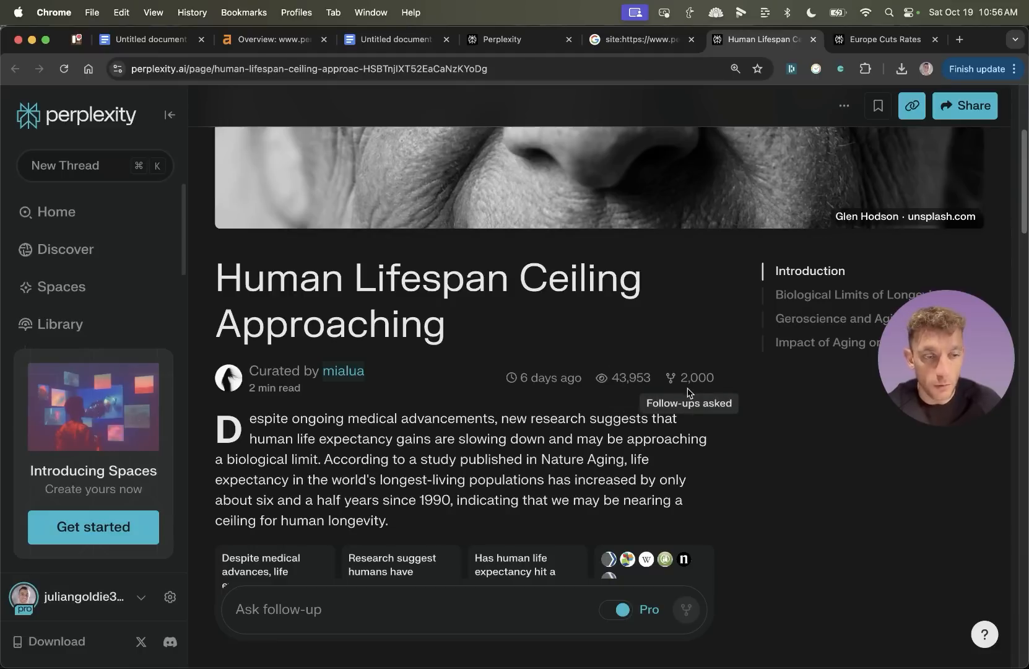
Step: Browse the lifespan and 'Europe Cuts Rates' pages, then close them and return to Ahrefs
scroll(down, 3)
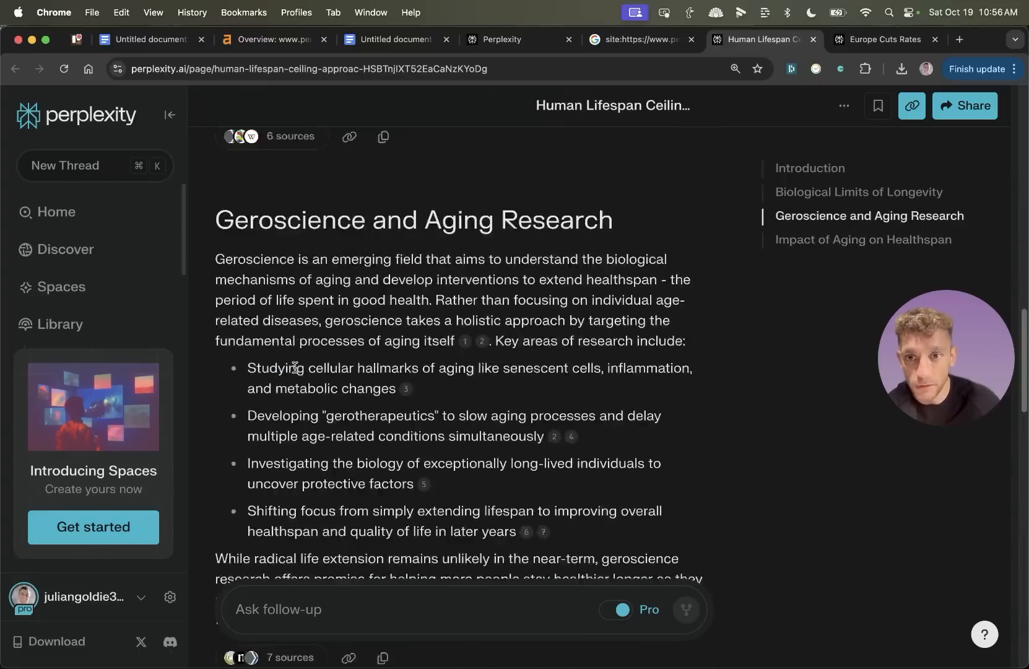
scroll(down, 3)
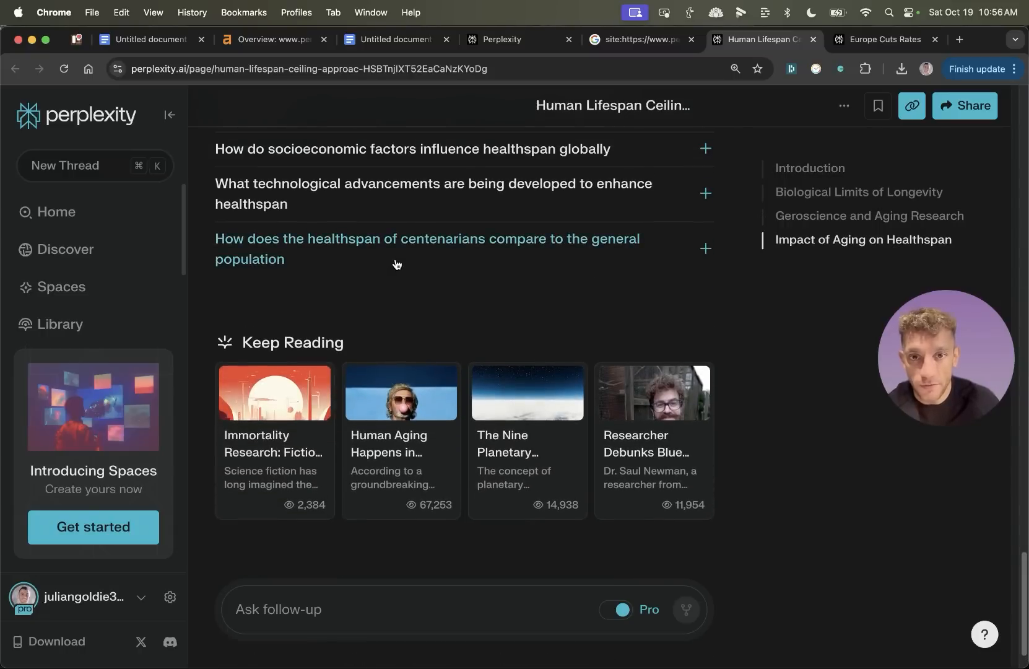
click(427, 249)
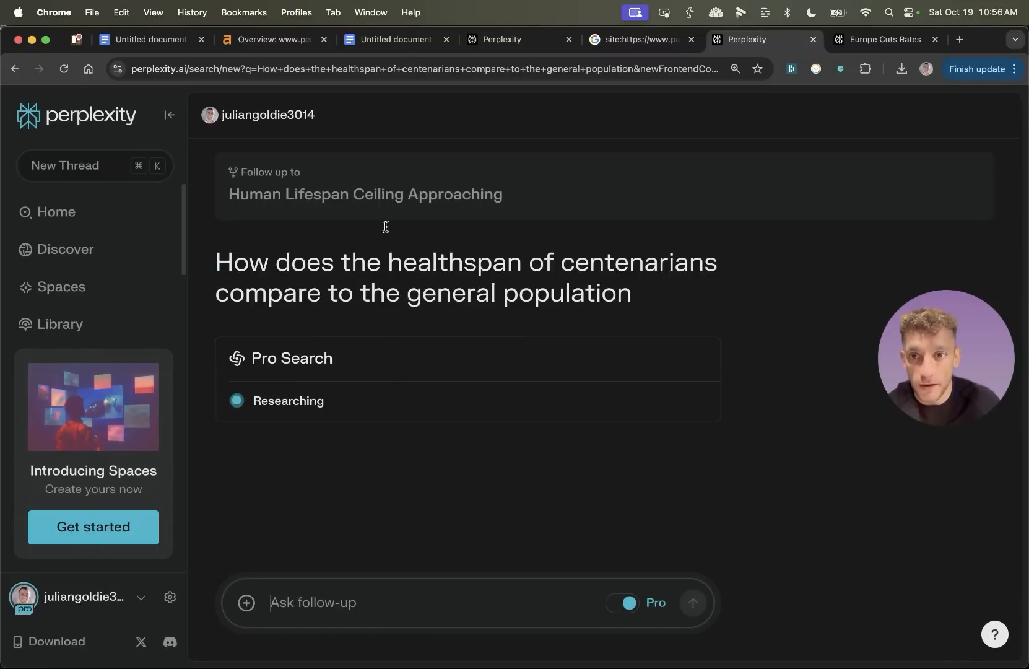
click(882, 39)
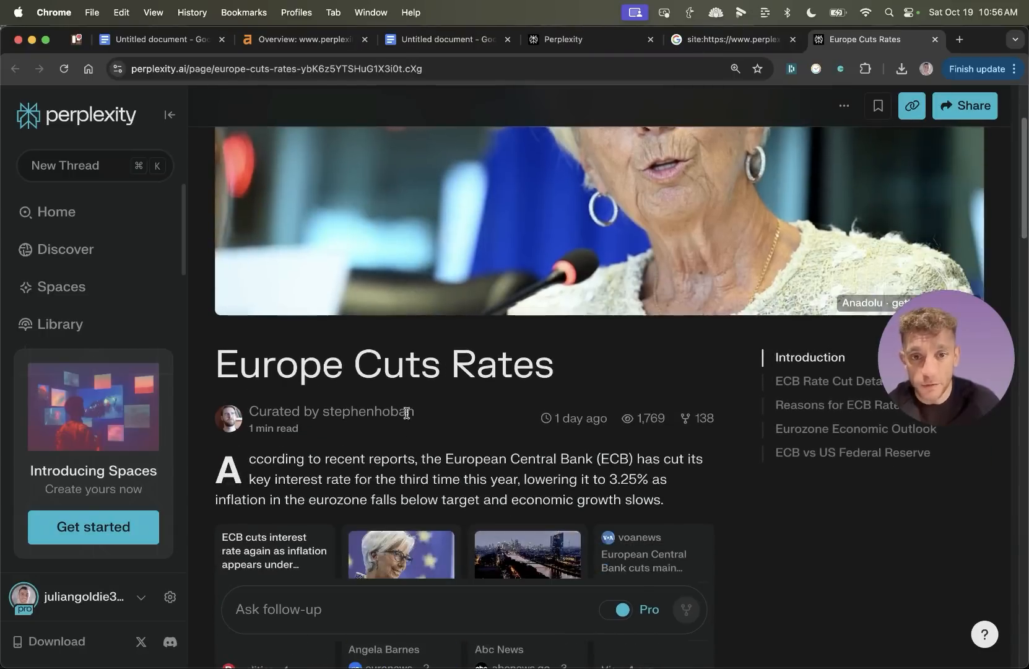
scroll(down, 3)
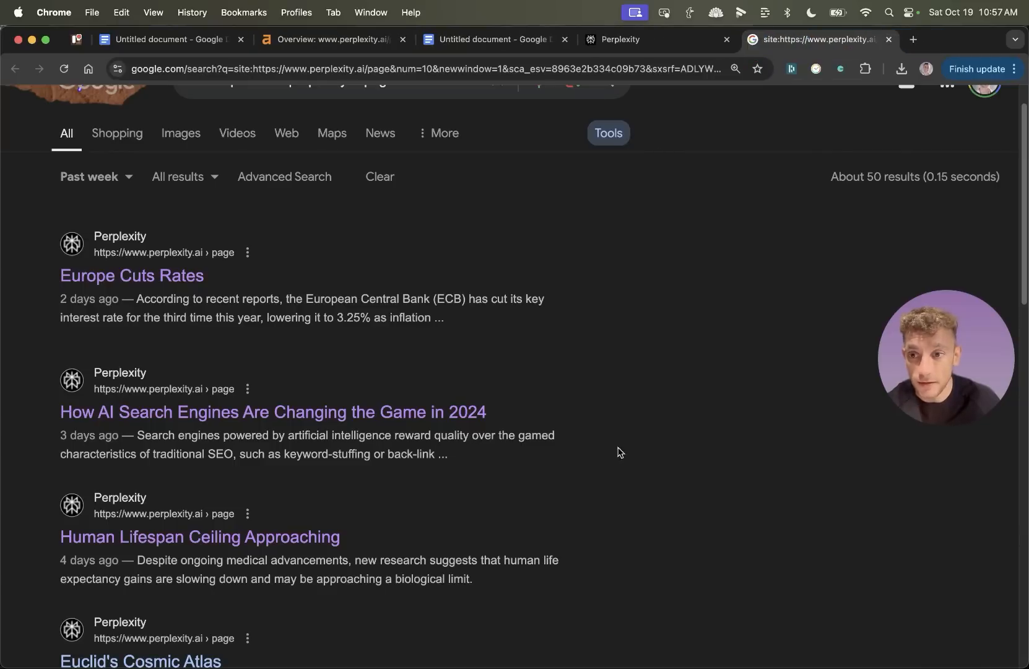
click(327, 39)
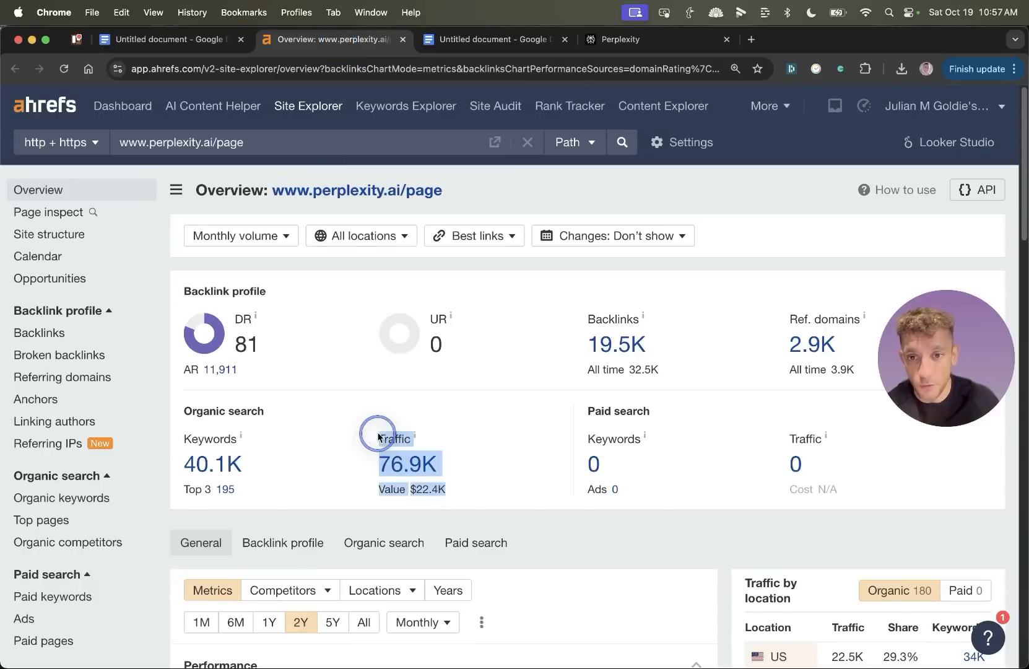
Step: Return to the SEO Training in Japan page editor from the Ahrefs tab
click(631, 39)
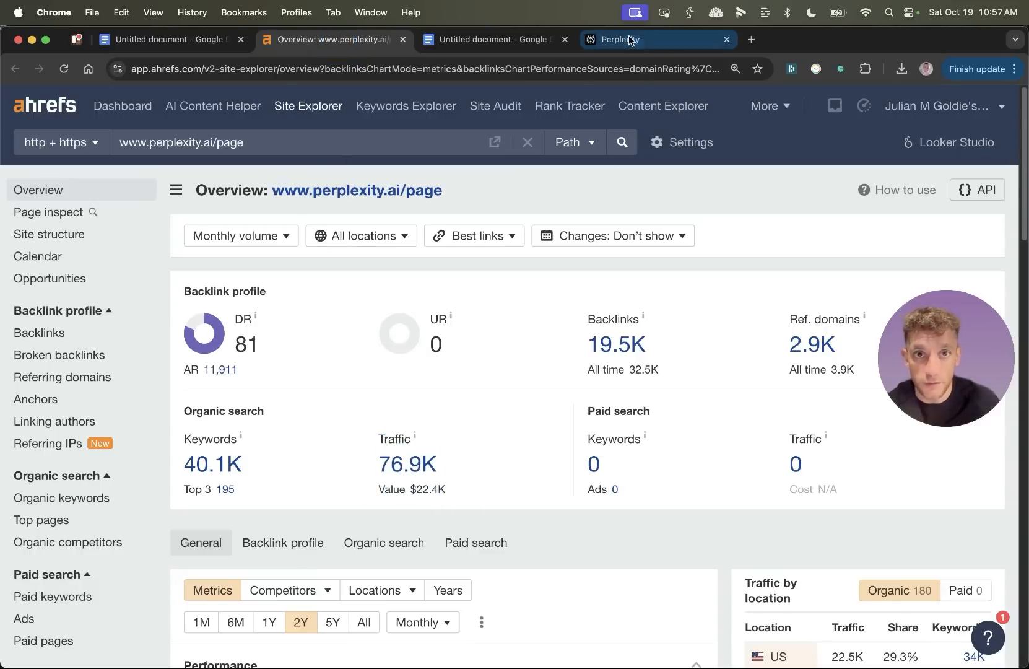
click(626, 40)
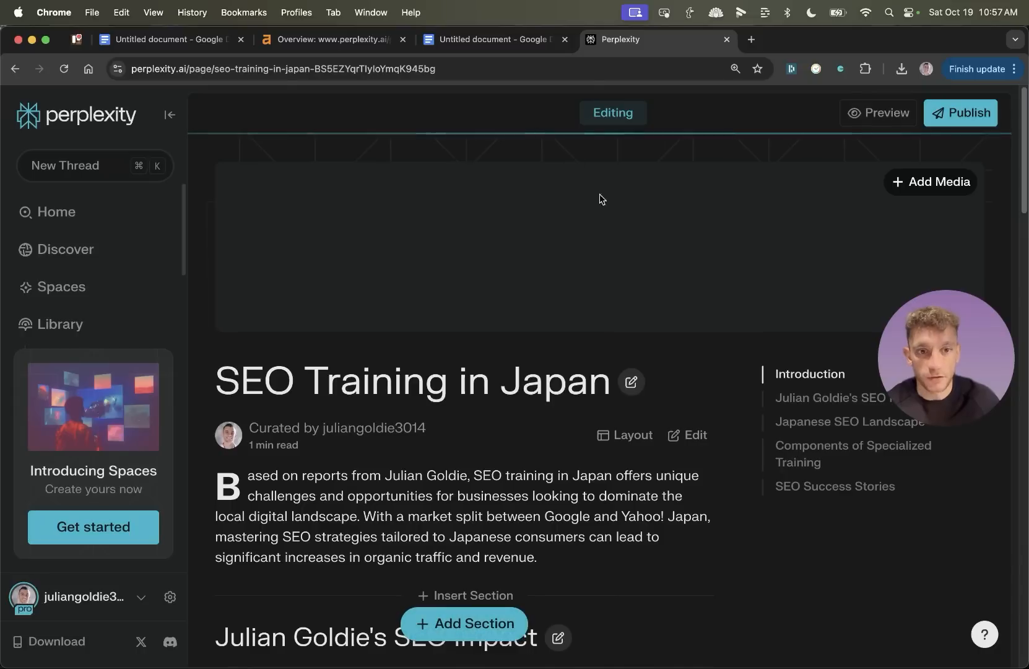
mouse_move(129, 5)
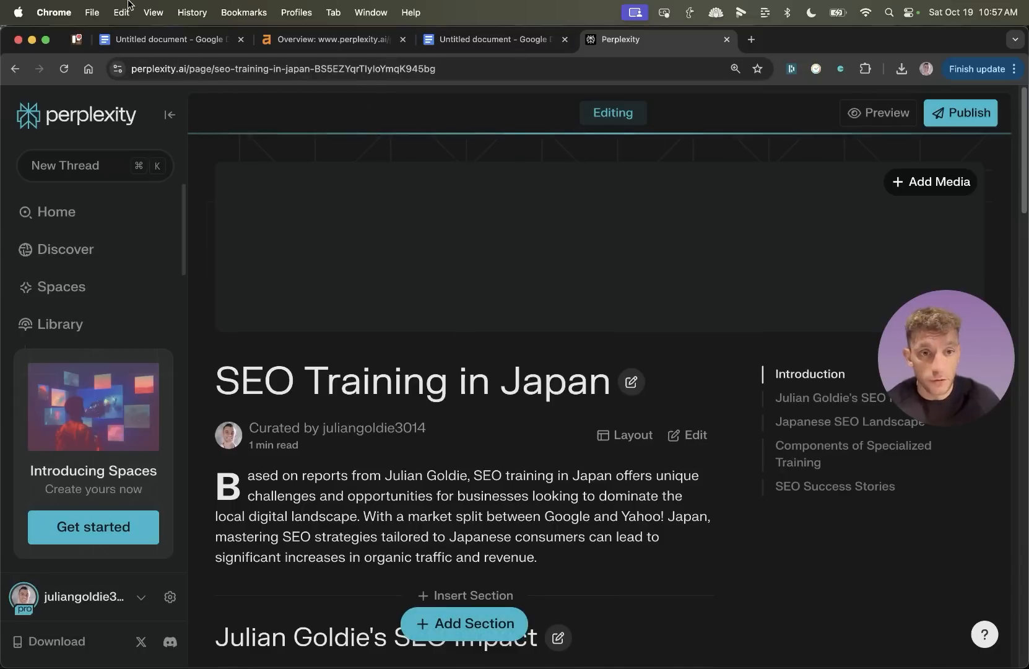
click(167, 40)
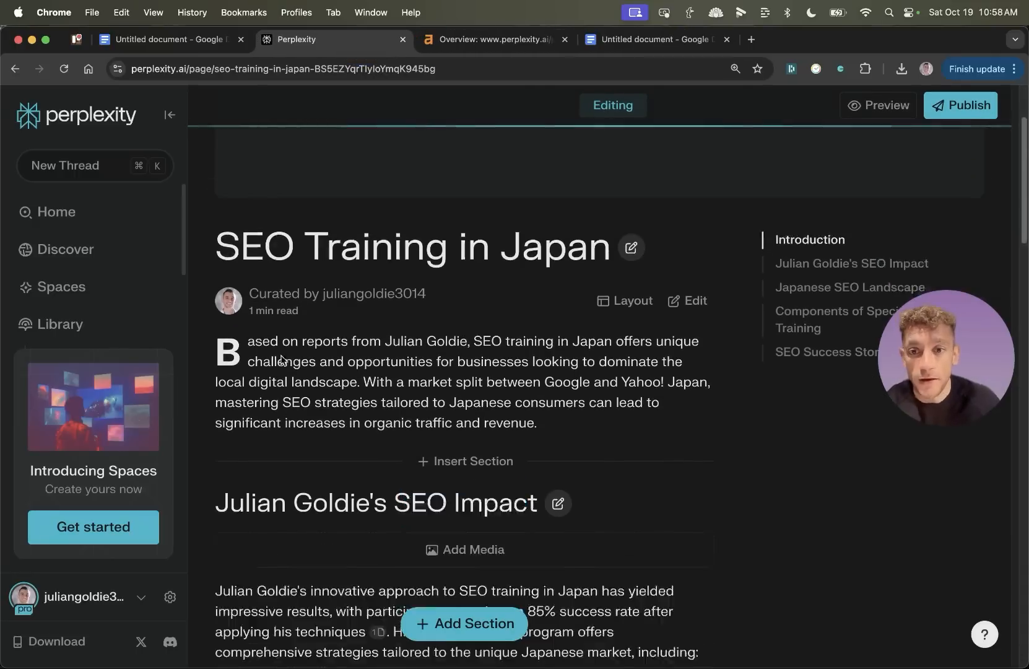
scroll(down, 3)
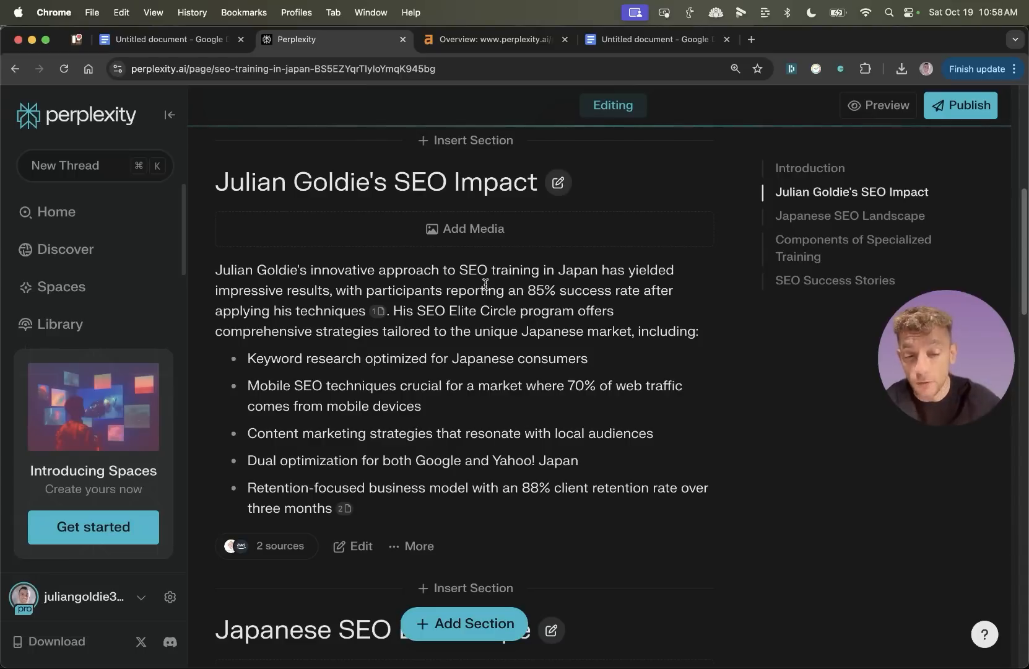
click(167, 39)
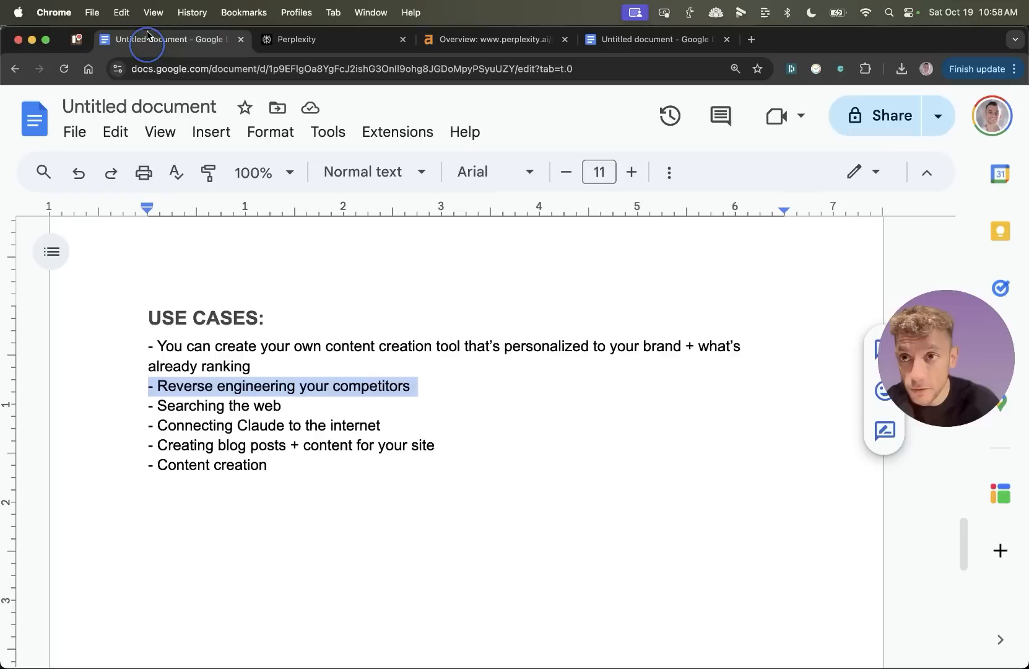
click(216, 405)
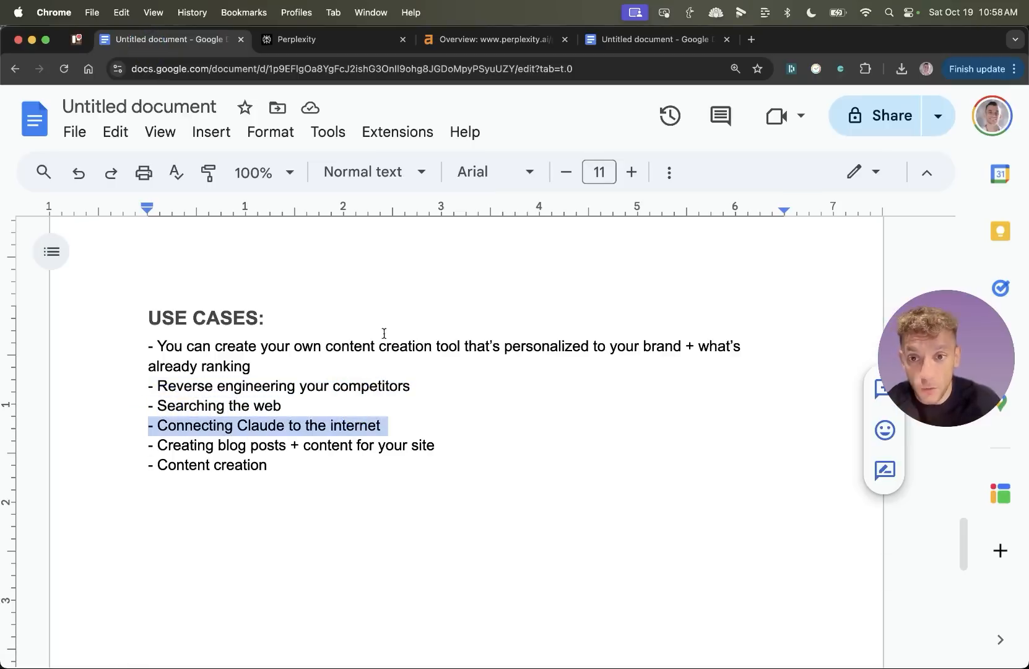
click(322, 39)
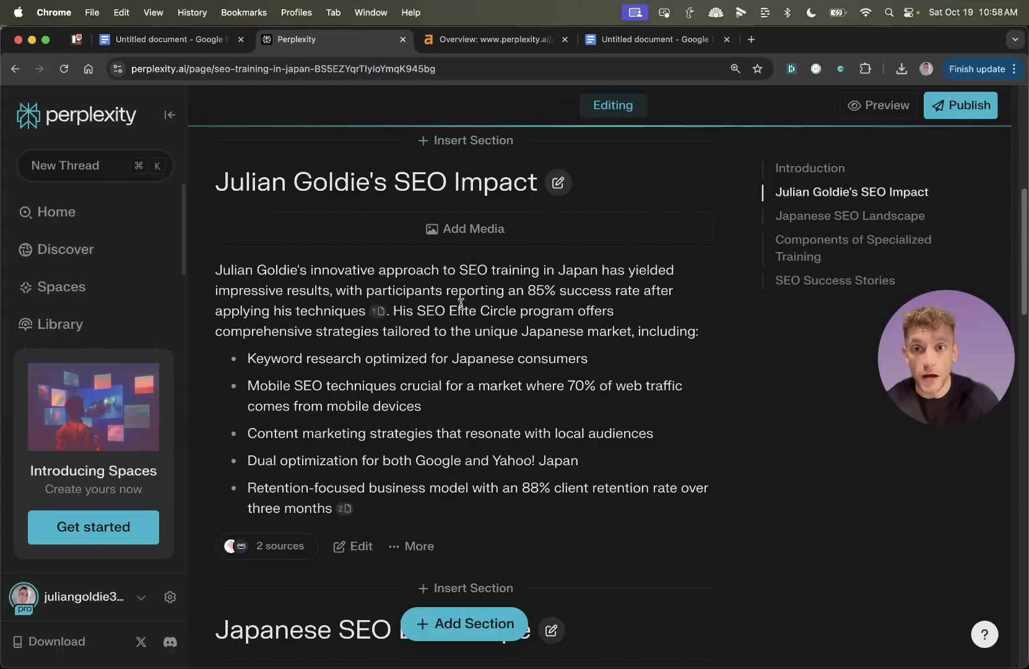
click(167, 40)
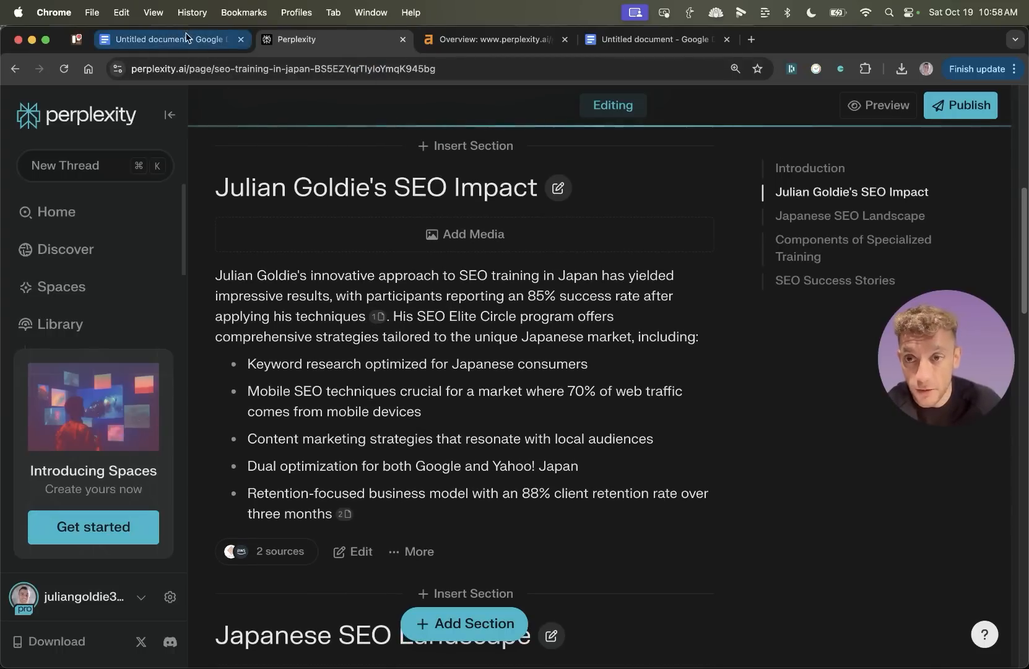
click(167, 40)
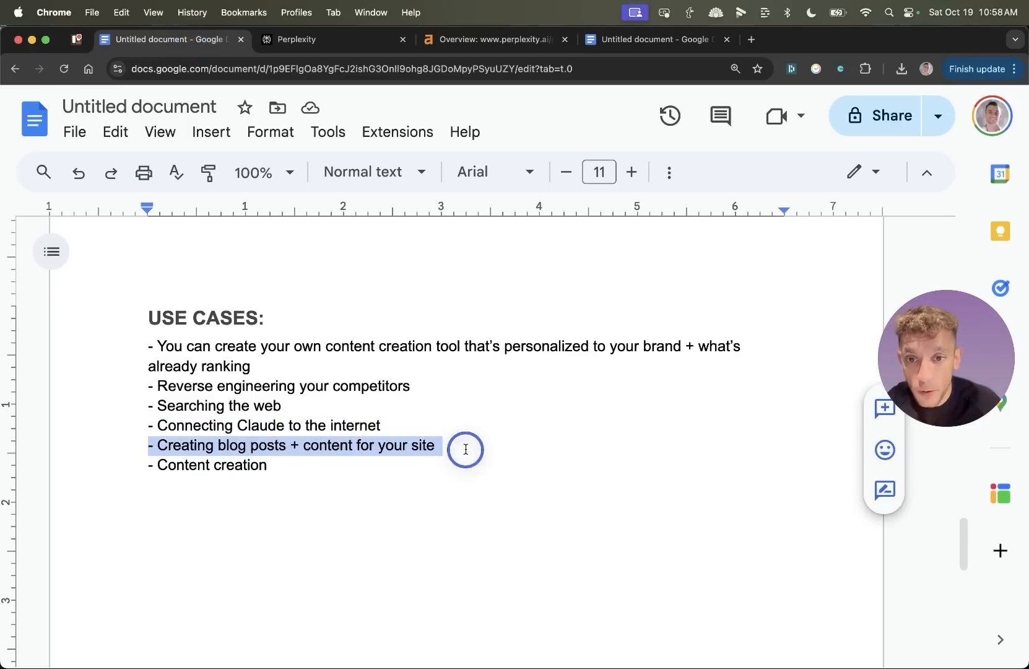
click(321, 40)
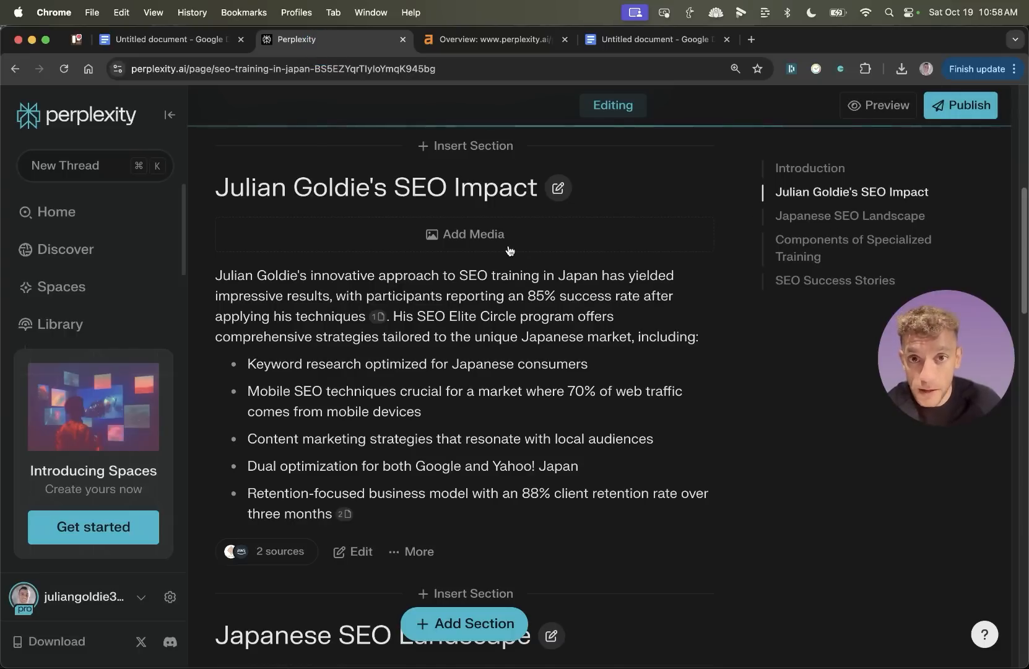
scroll(down, 3)
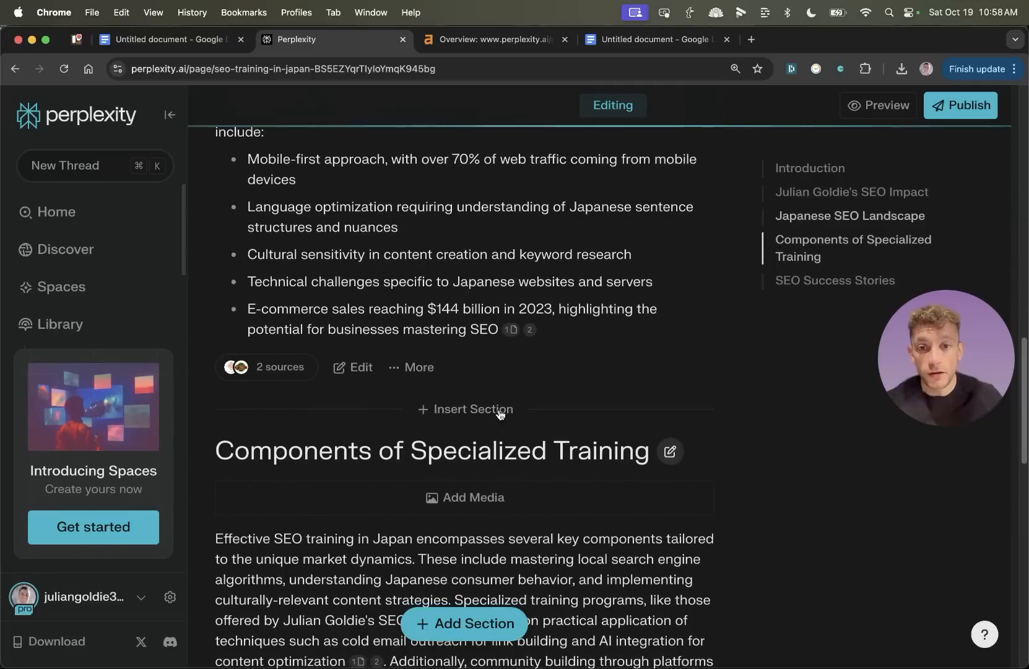
scroll(down, 3)
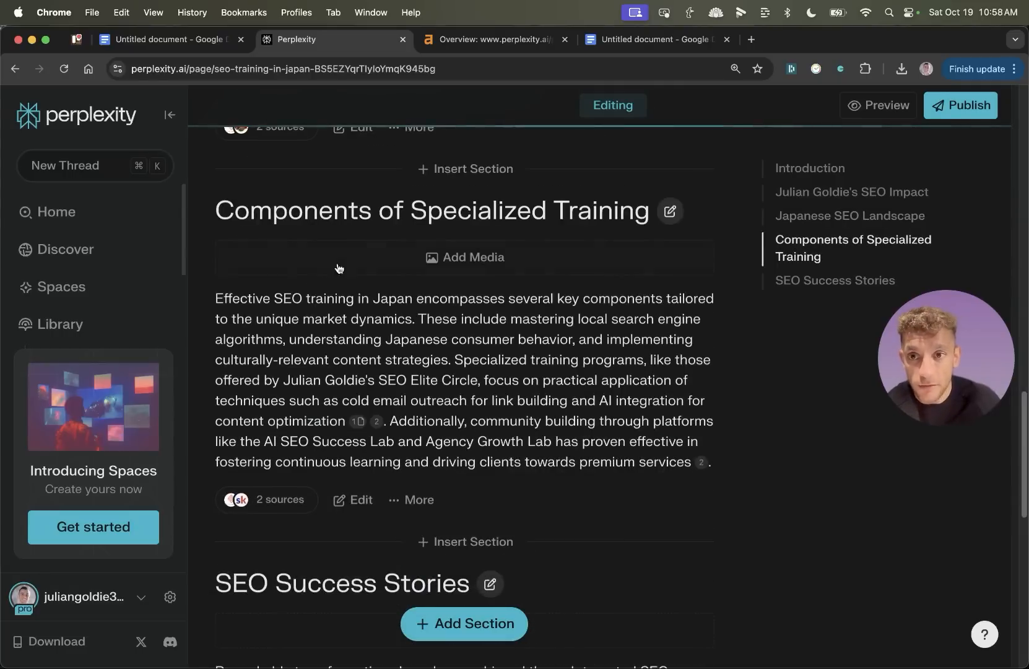
scroll(up, 3)
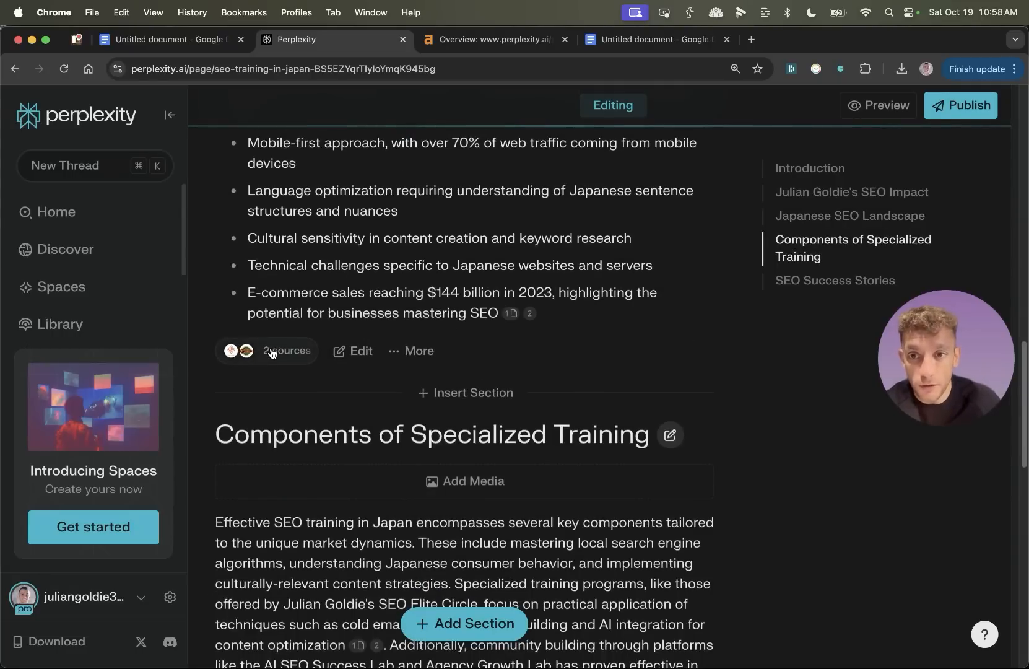
scroll(down, 3)
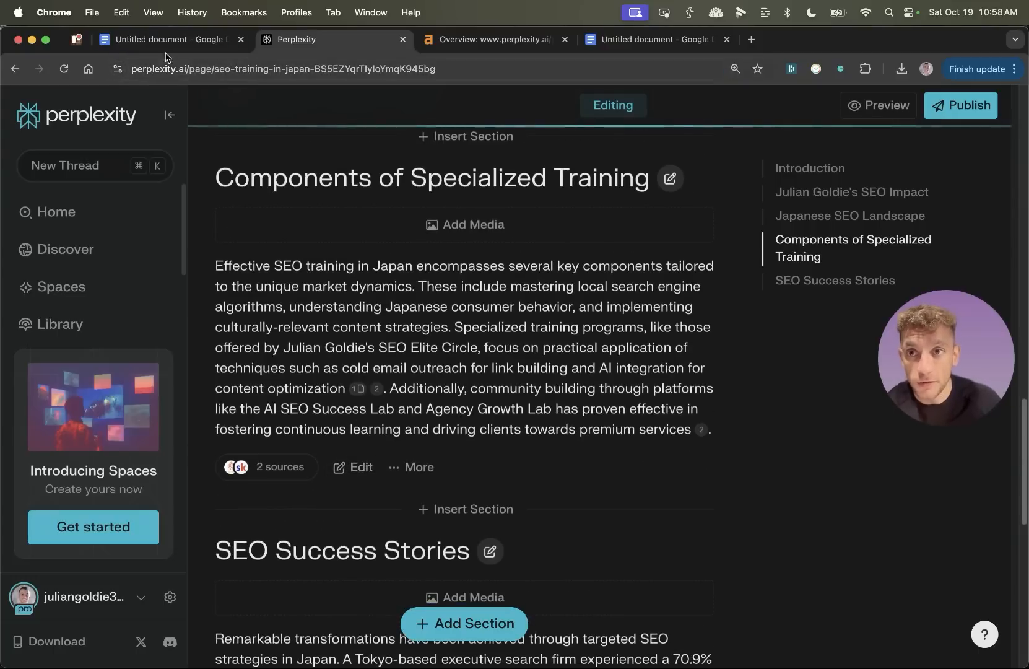
click(493, 40)
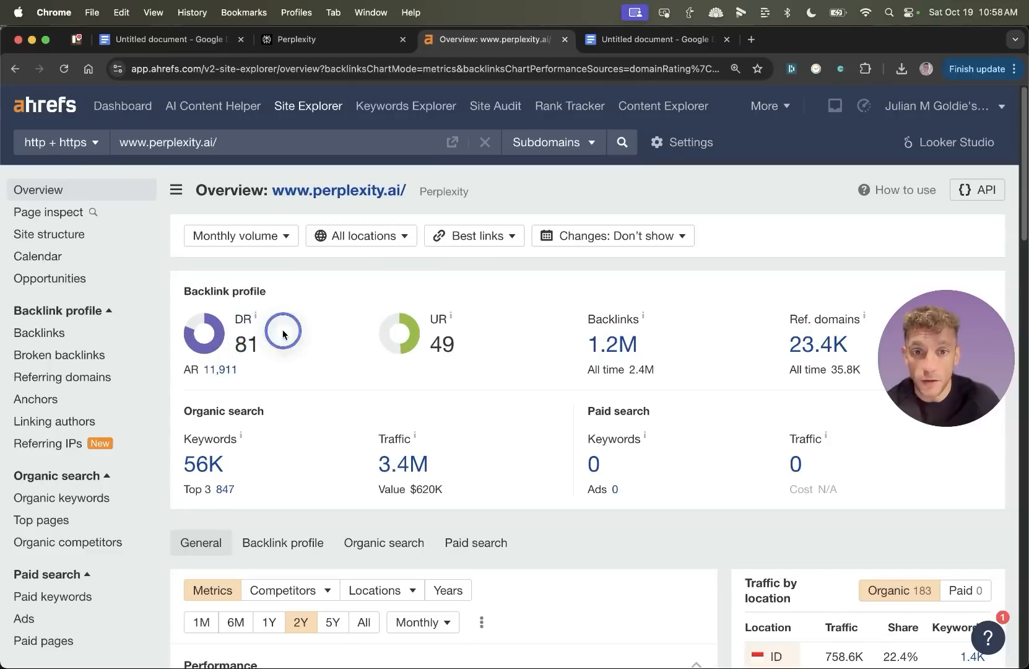
mouse_move(255, 131)
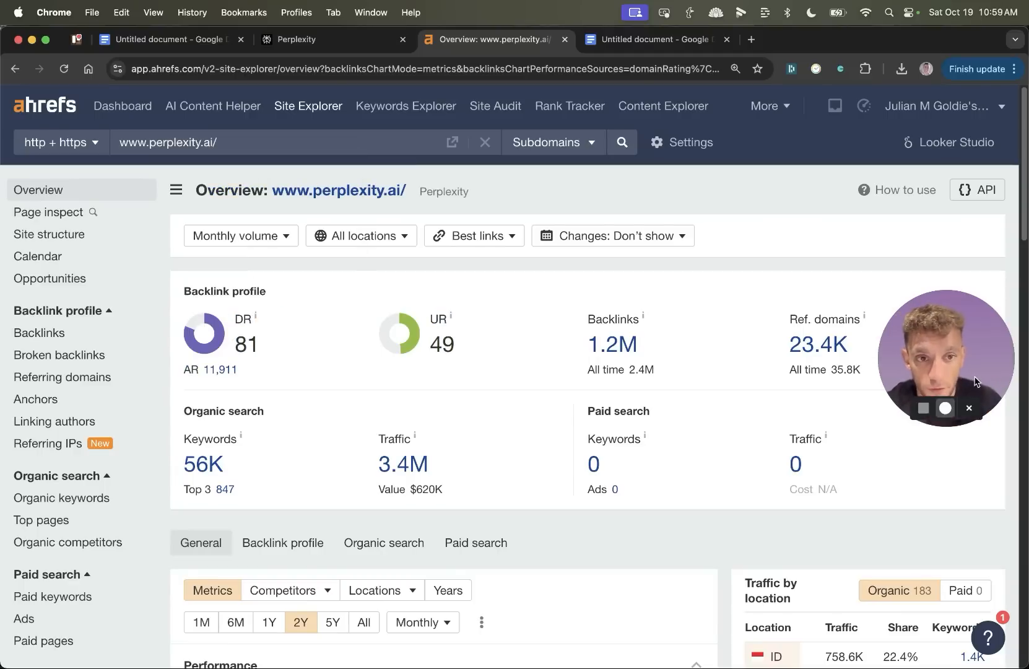
click(495, 40)
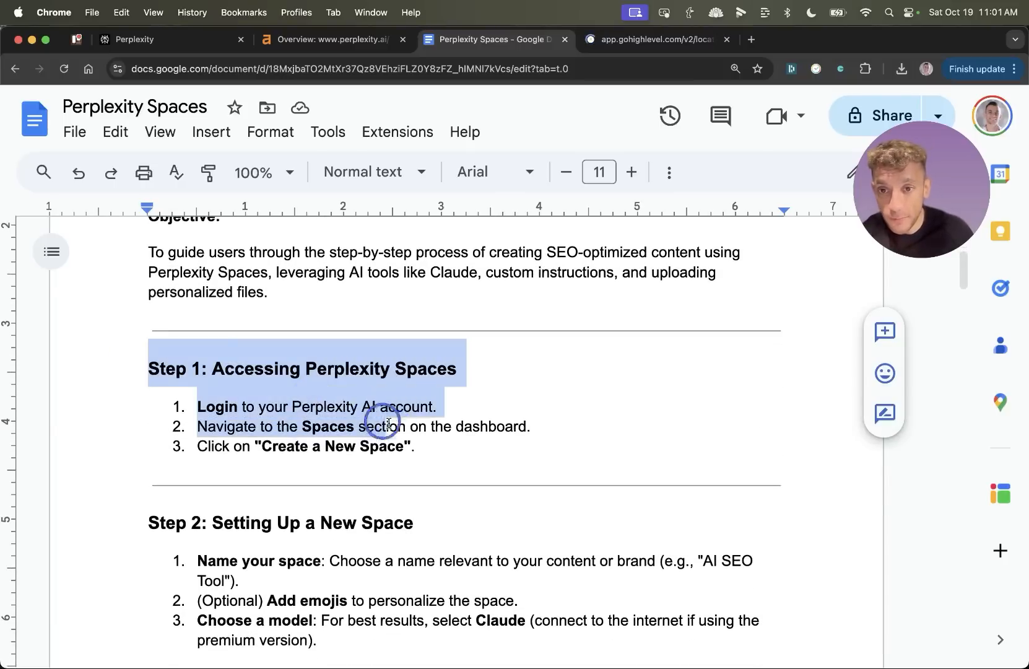
Step: Scroll through the Perplexity Spaces SOP, Steps 1–9 and Final Tips
scroll(down, 3)
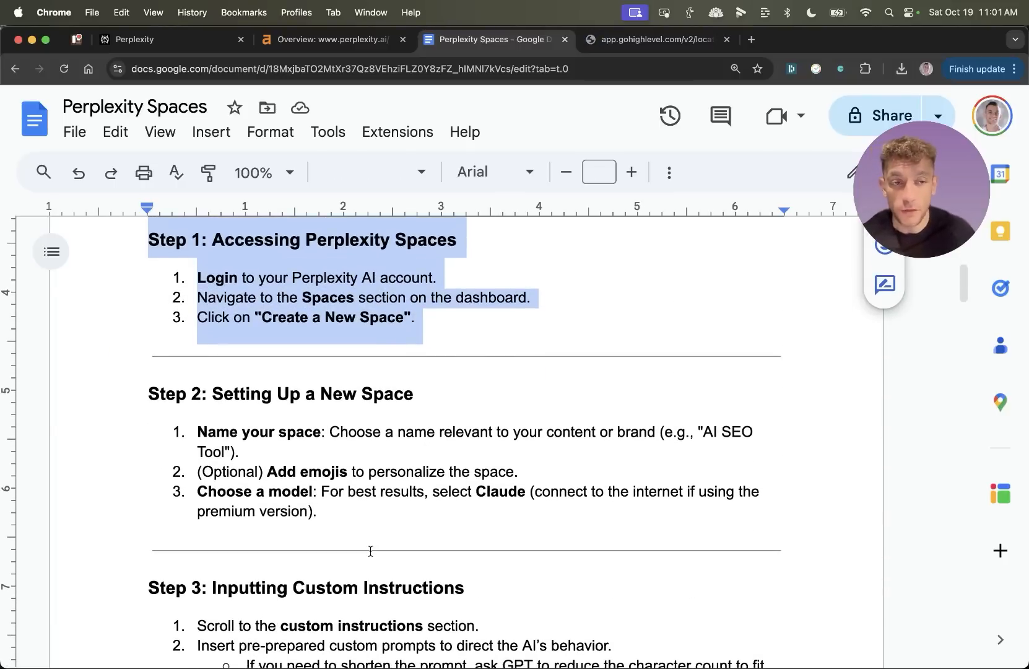
scroll(down, 3)
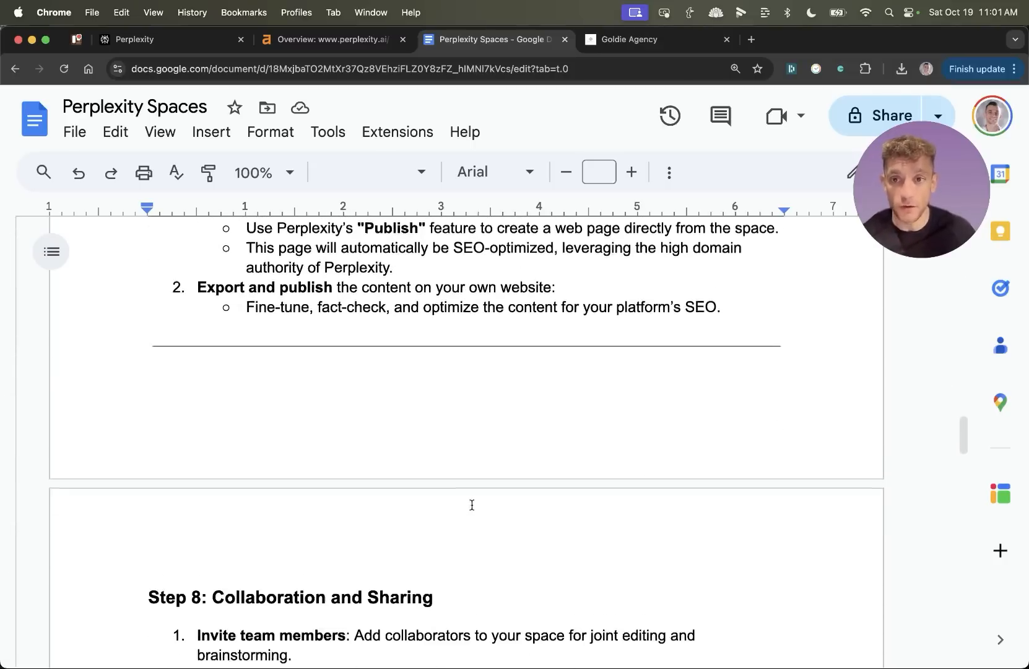
scroll(down, 3)
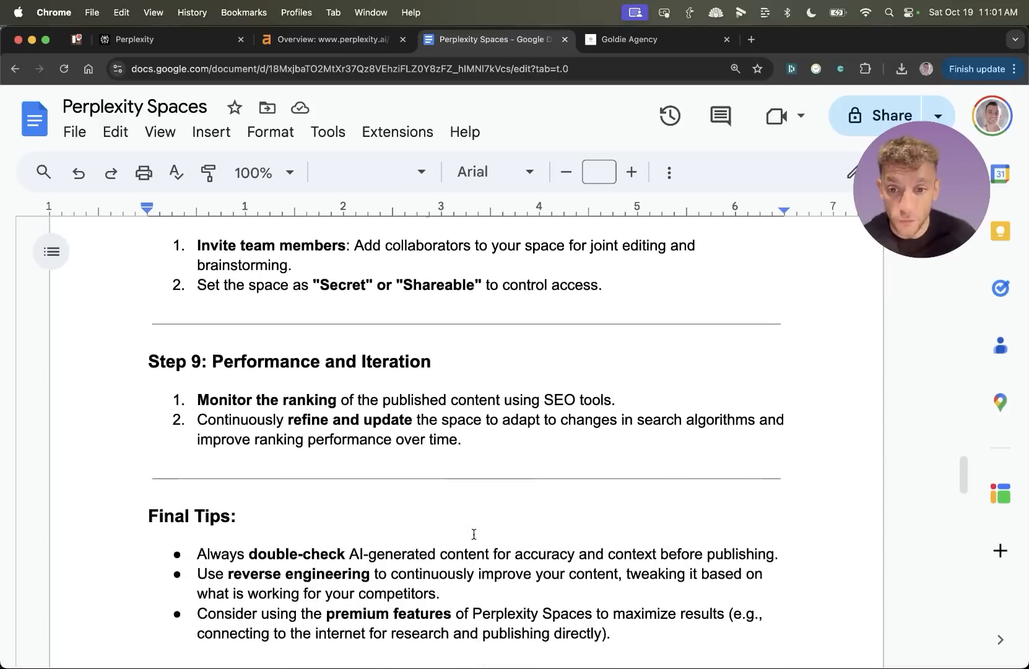
scroll(up, 3)
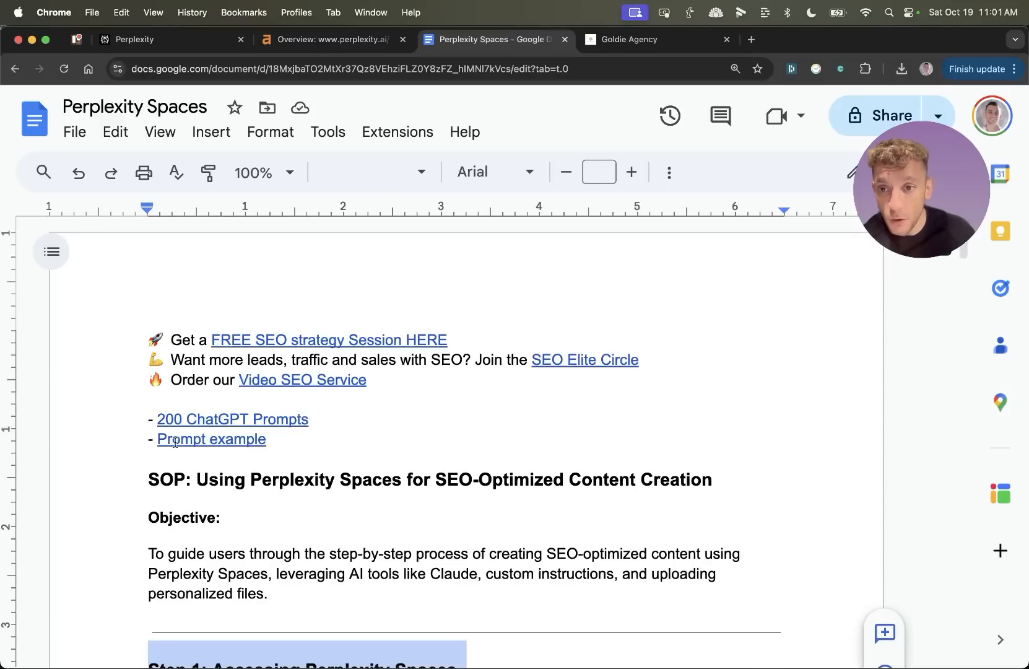
click(750, 39)
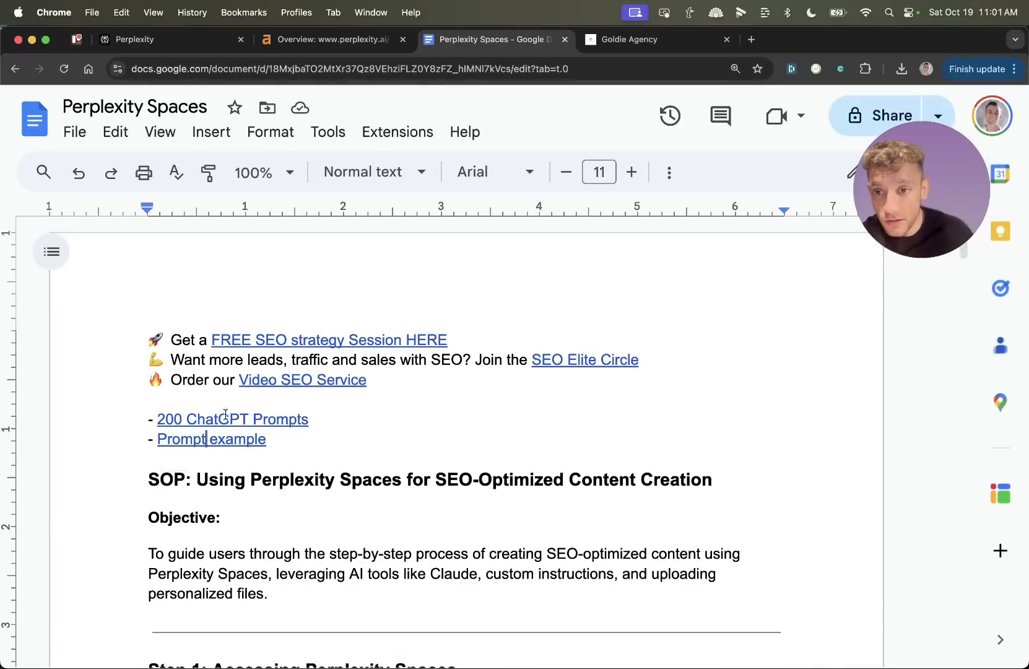
Step: Copy the Perplexity Spaces document's shareable link from the Share dialog
click(232, 418)
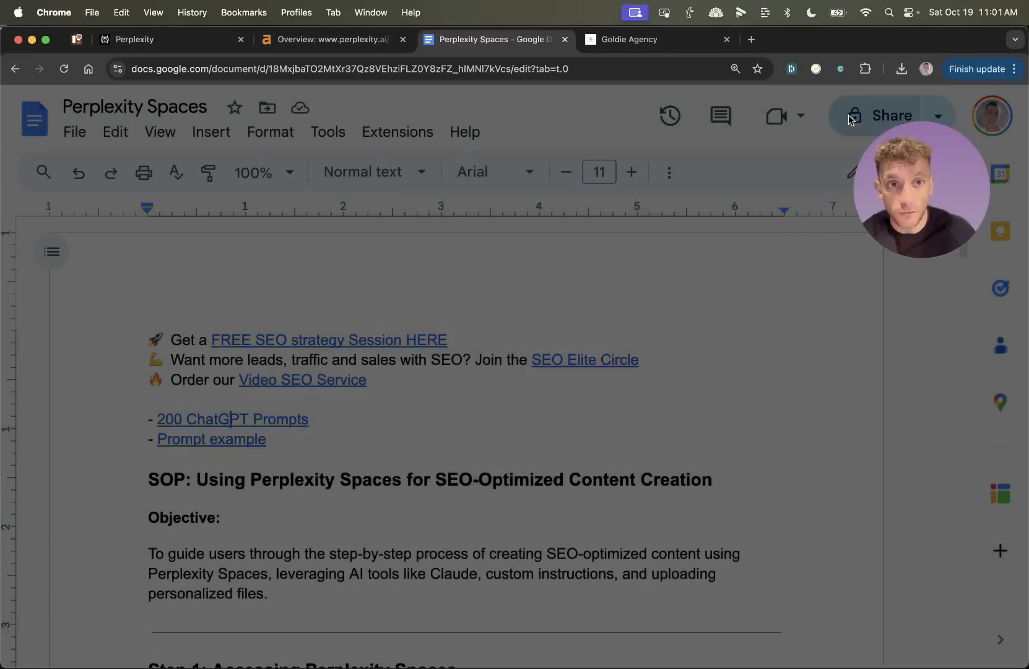
click(882, 115)
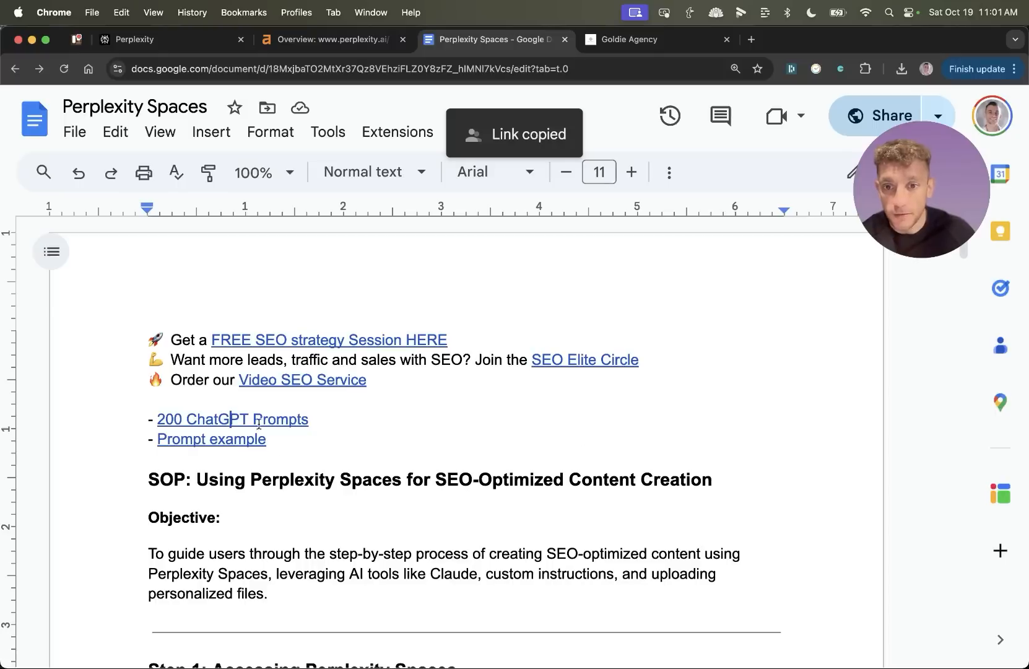
click(637, 39)
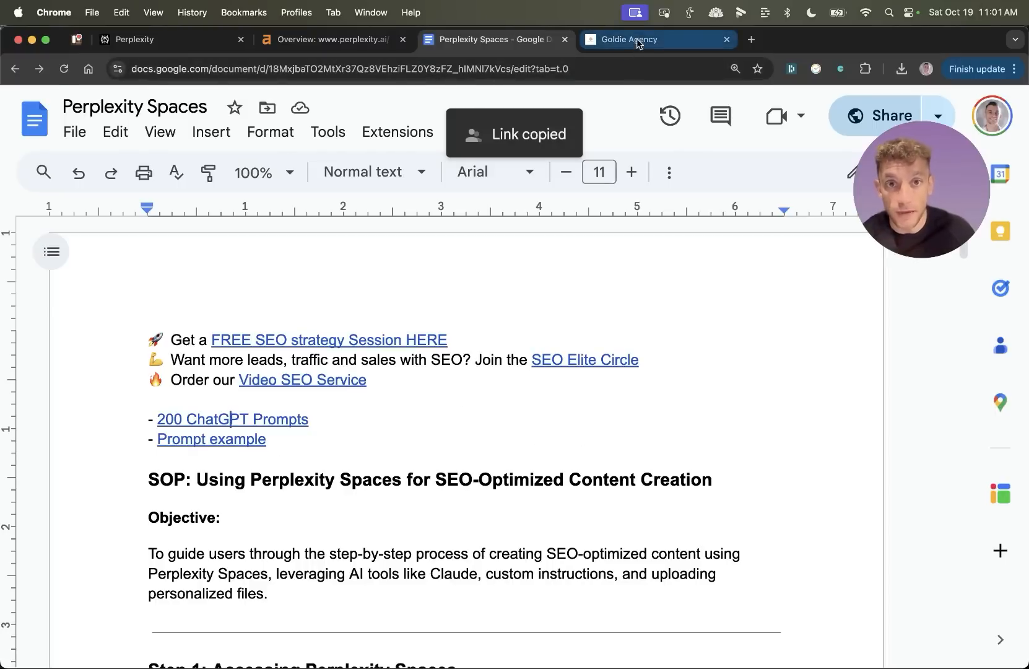
Step: Open the FREE SEO Course outline and scroll to the Perplexity AI SEO category
click(630, 40)
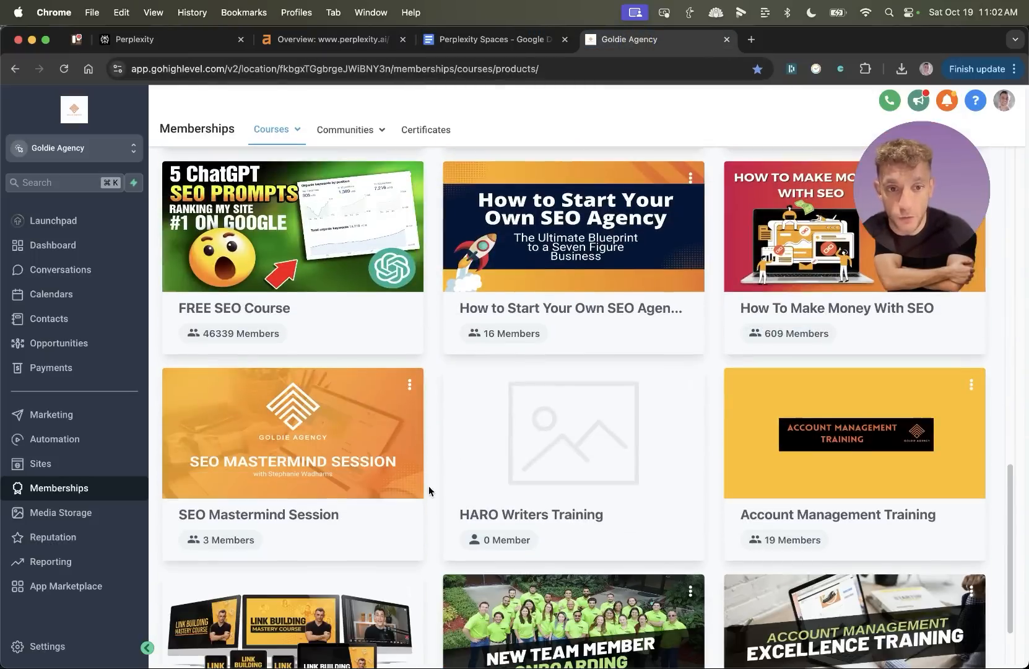
click(292, 226)
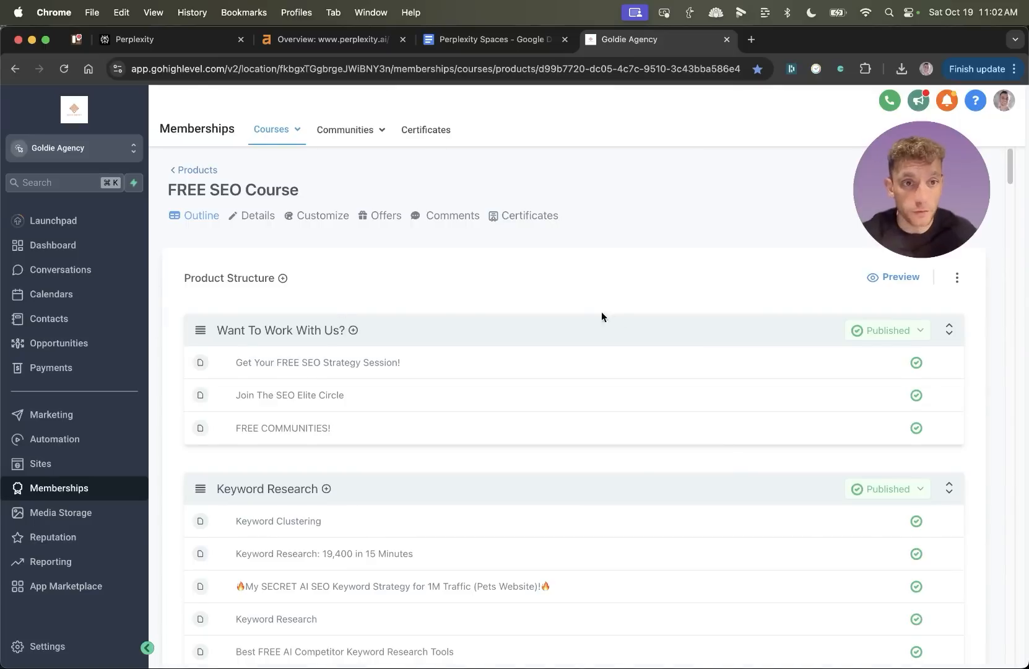
scroll(down, 3)
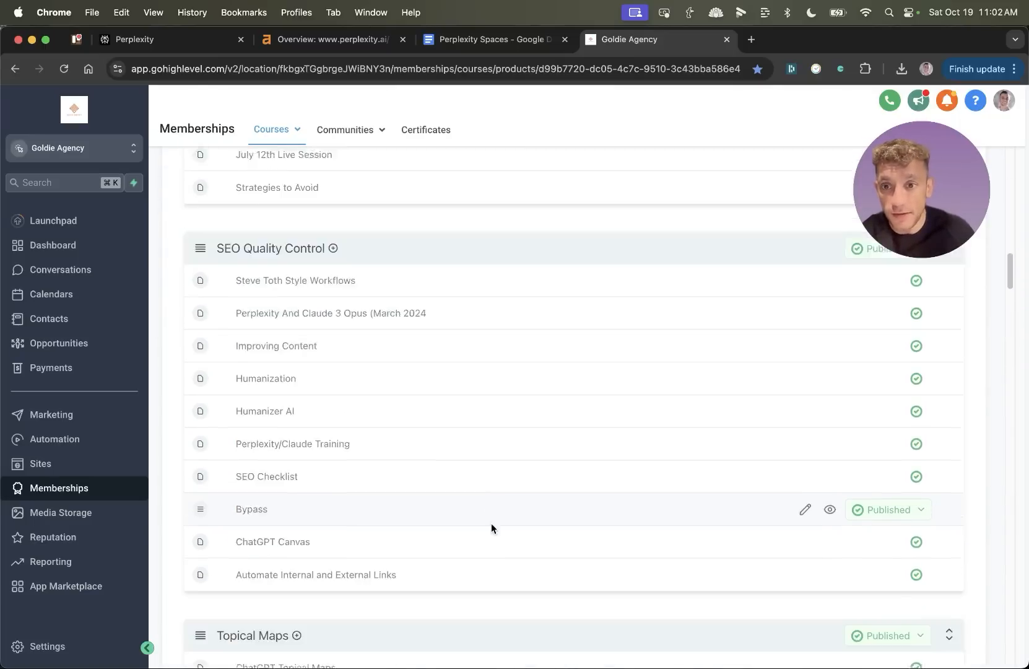
scroll(down, 3)
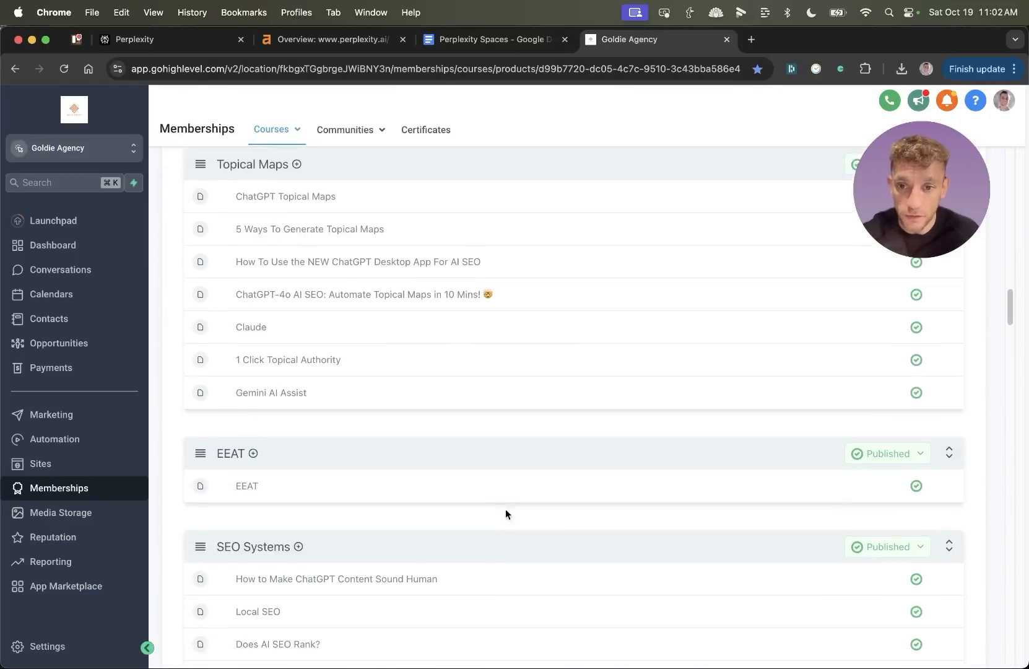
scroll(down, 3)
text(perplexity)
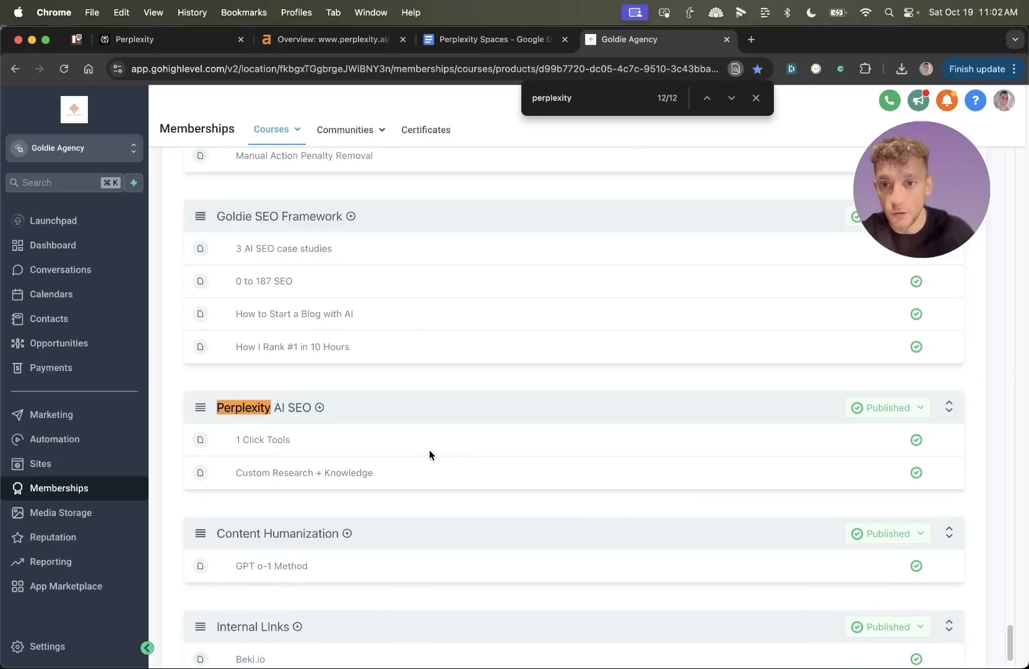
mouse_move(294, 427)
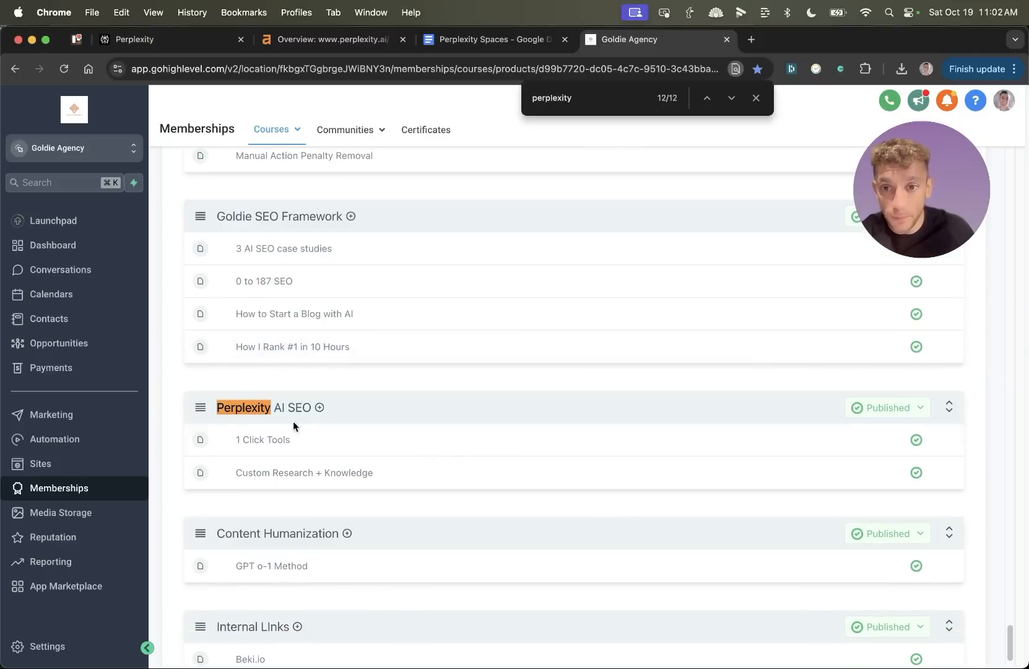
Step: Add and save a lesson titled 'Perplexity Spaces' under Perplexity AI SEO
click(320, 407)
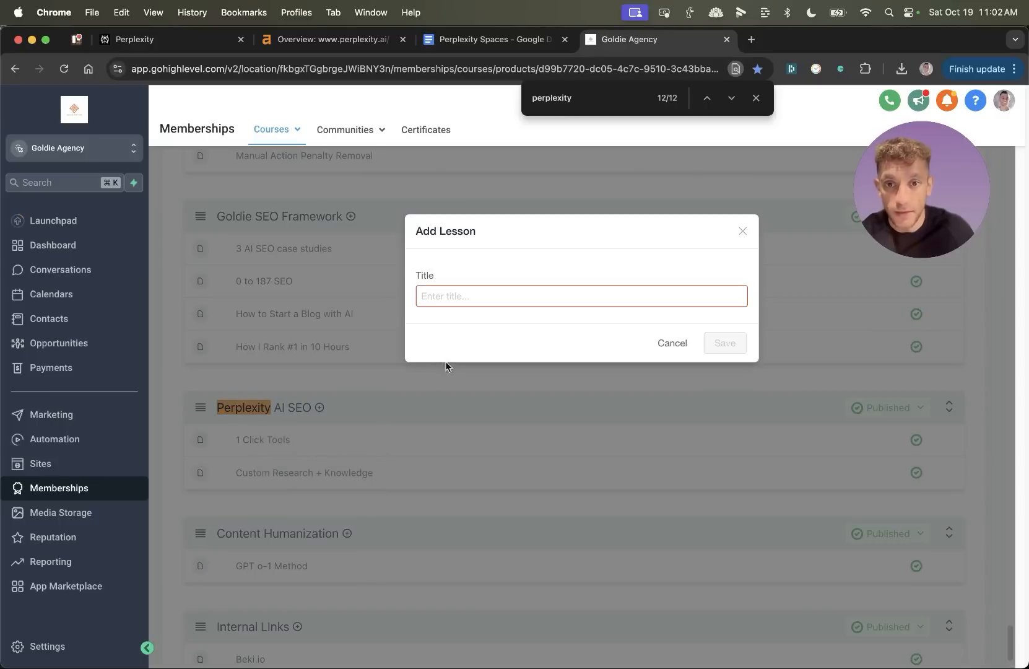
text(Perplexity S)
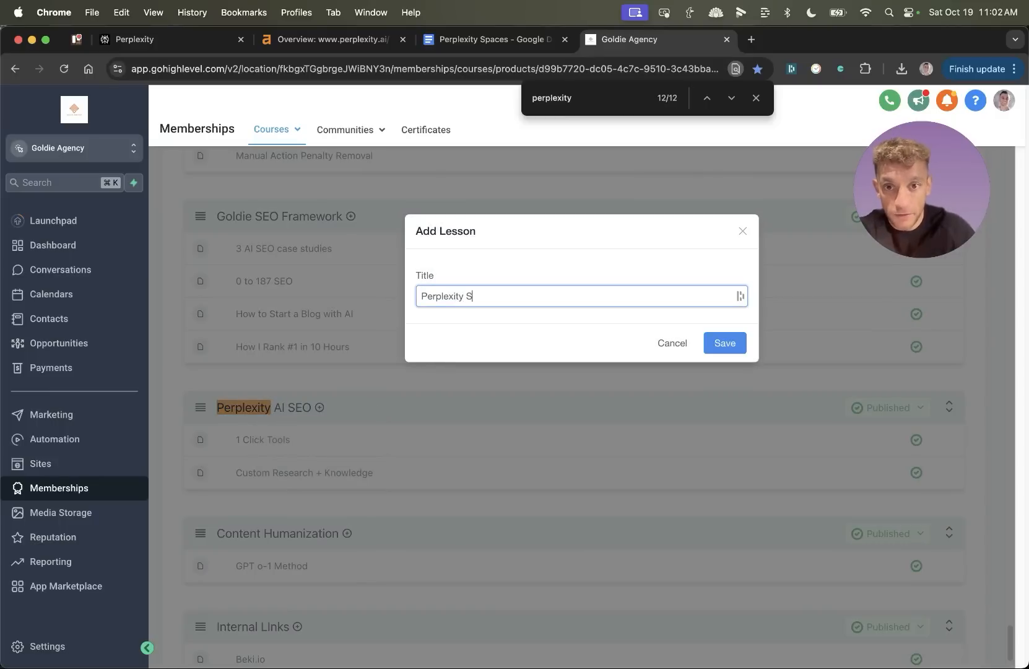
click(724, 342)
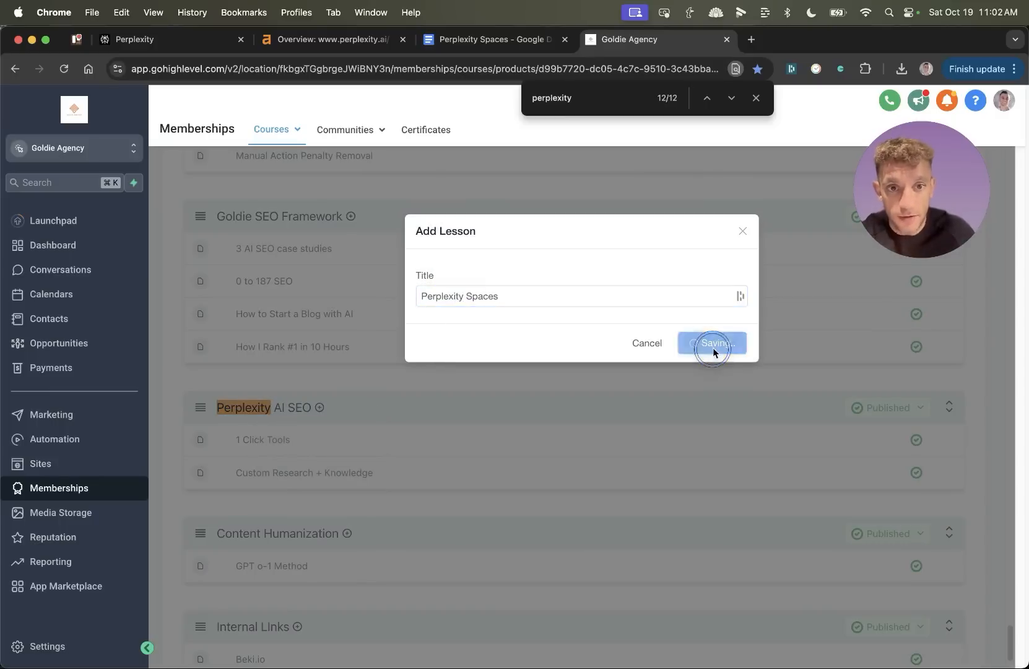
click(712, 343)
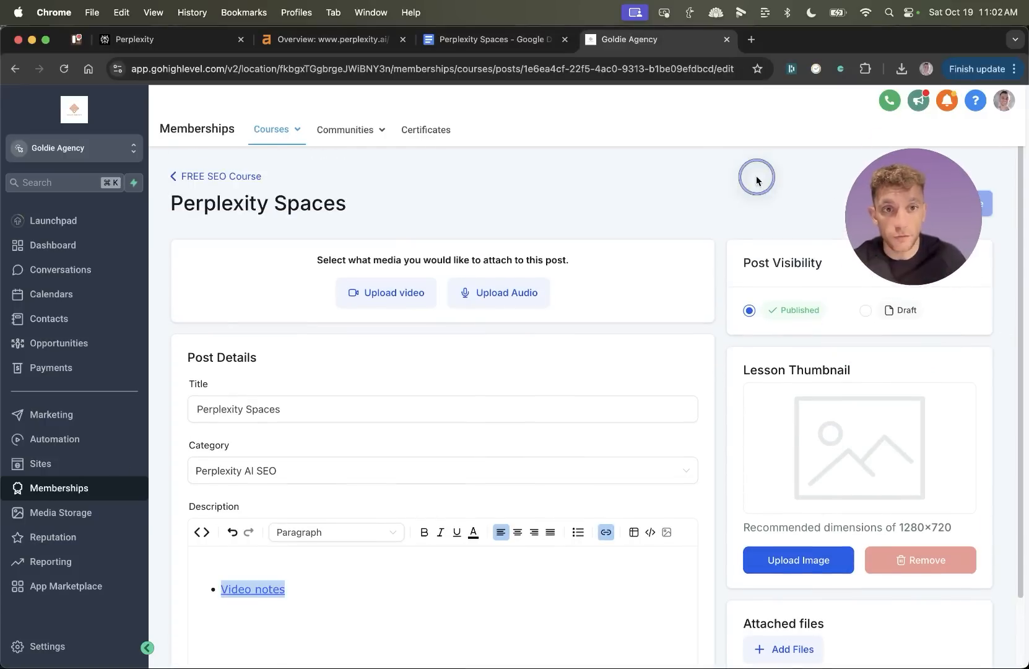
click(817, 40)
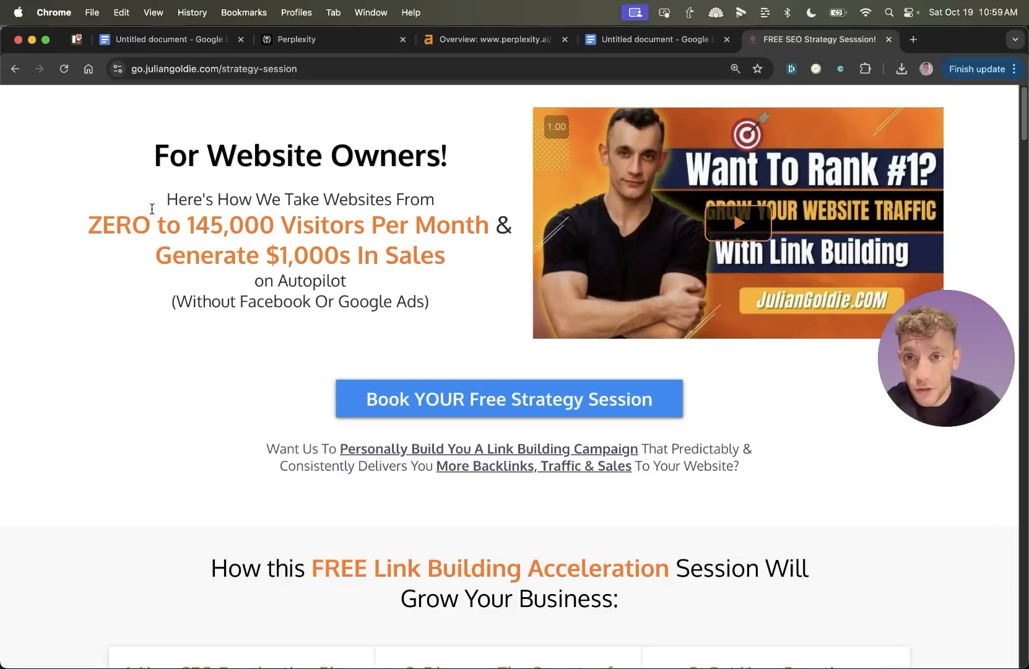
drag(167, 199, 269, 224)
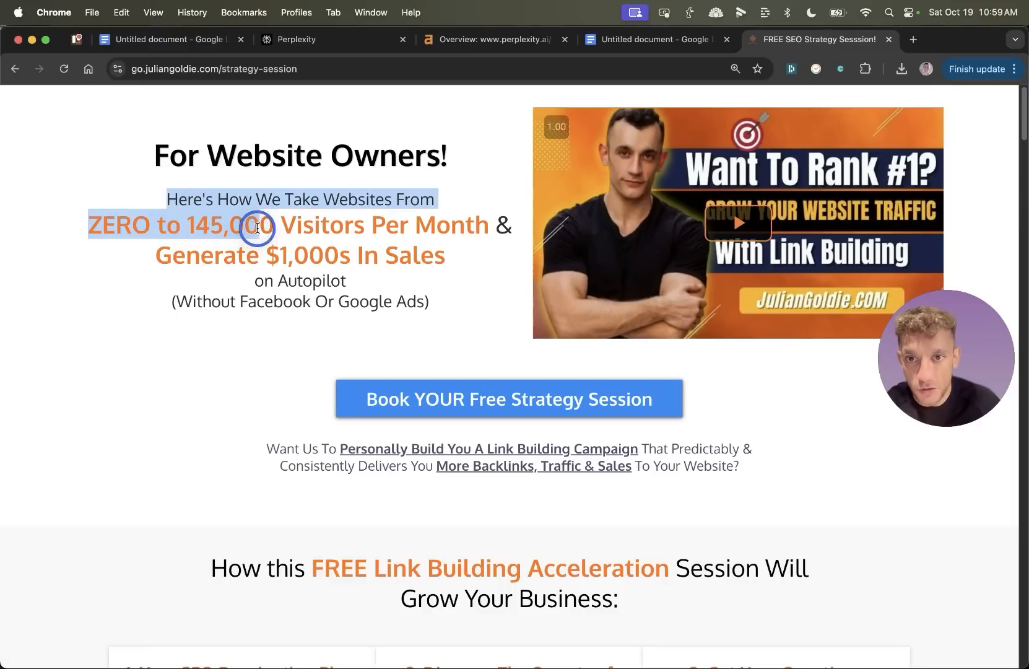
drag(256, 226, 495, 255)
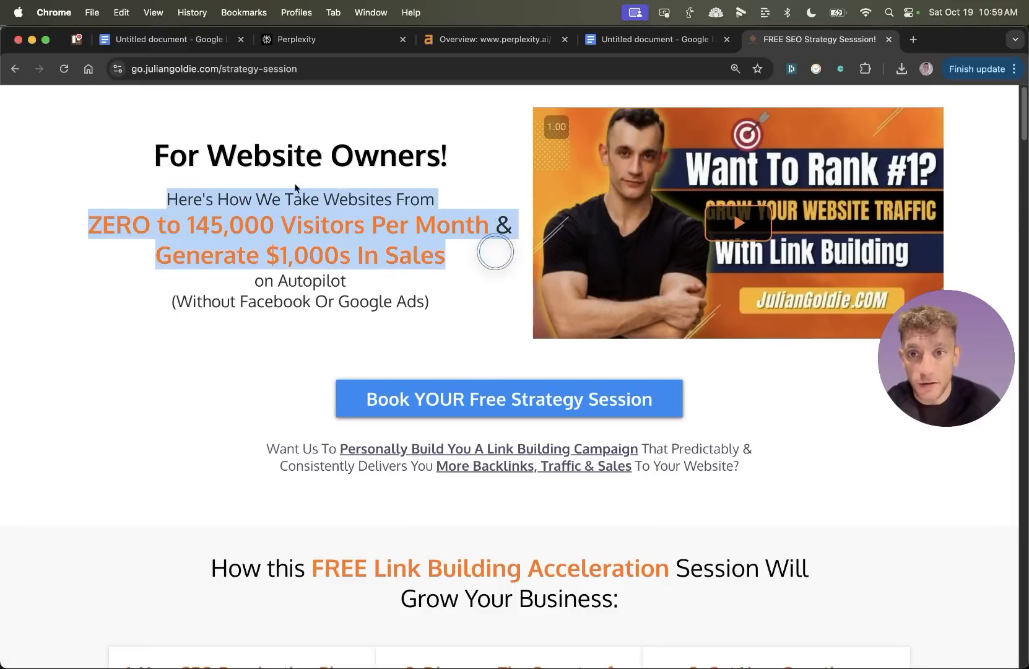
scroll(down, 3)
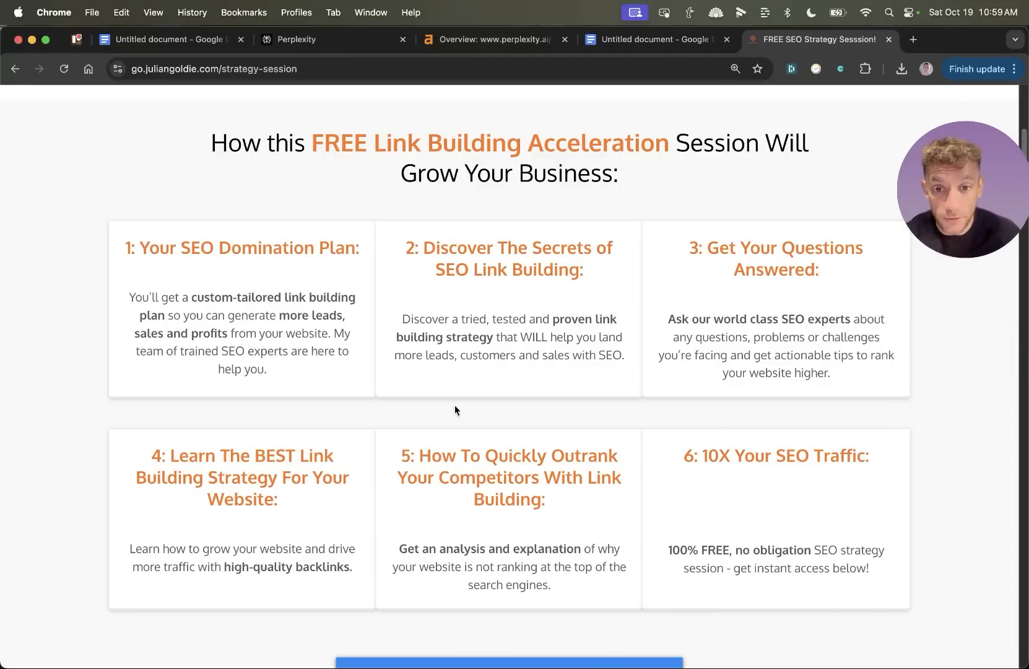
scroll(down, 3)
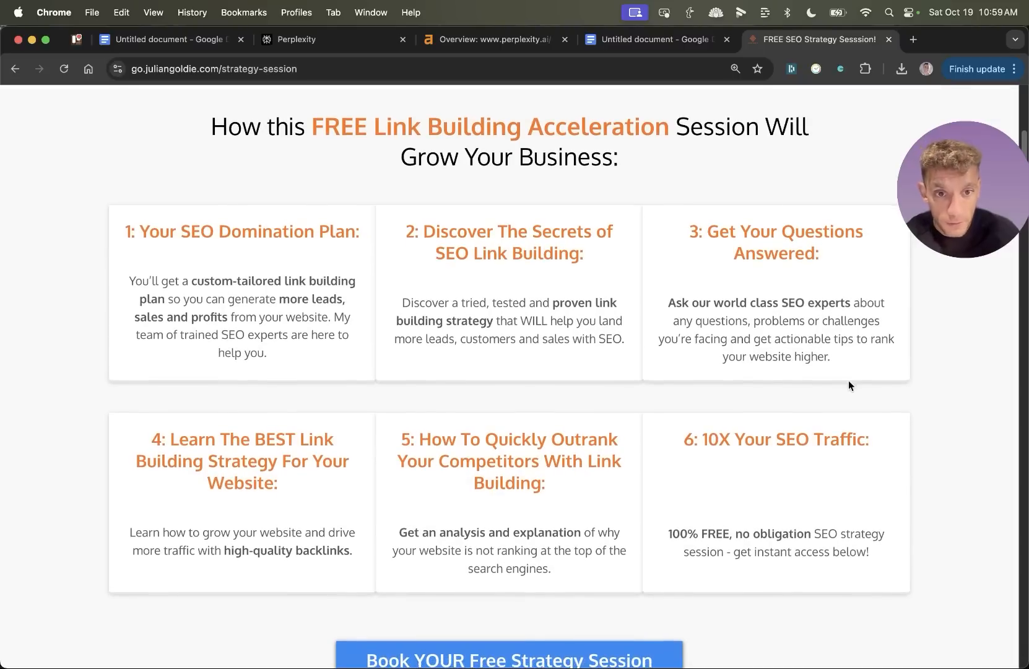